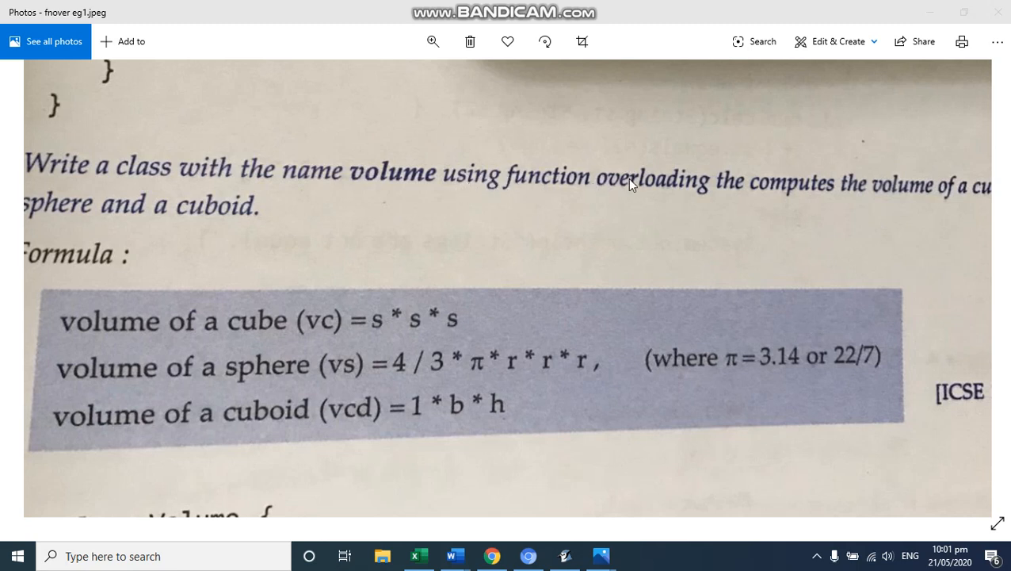
mouse_move(944, 203)
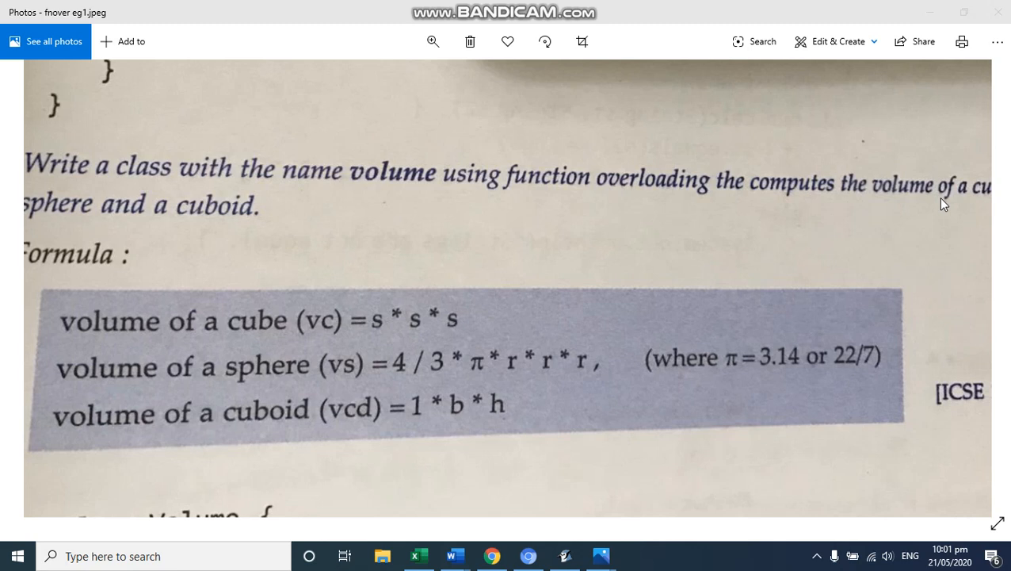
mouse_move(68, 212)
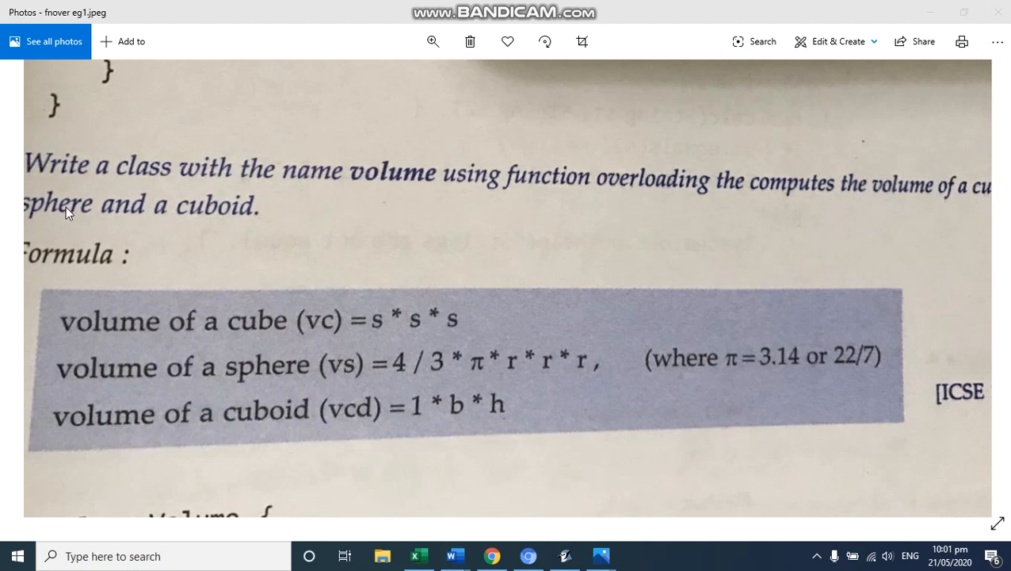
mouse_move(221, 212)
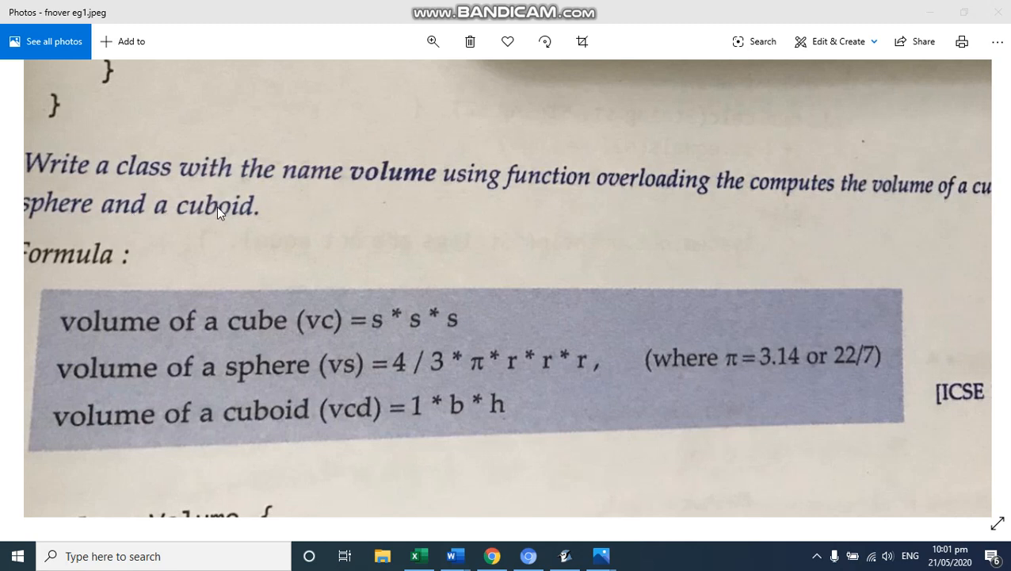
mouse_move(151, 189)
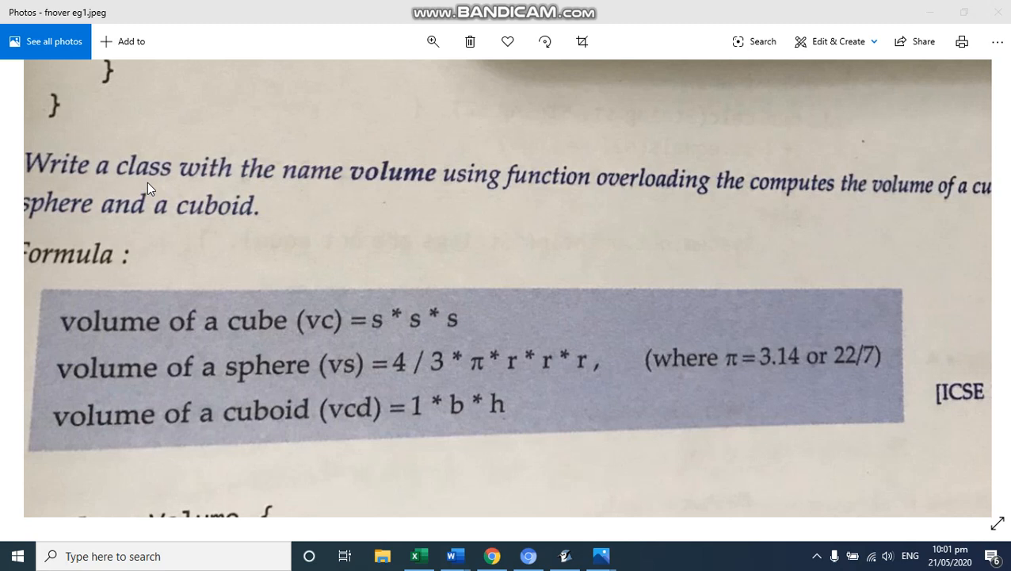
mouse_move(672, 215)
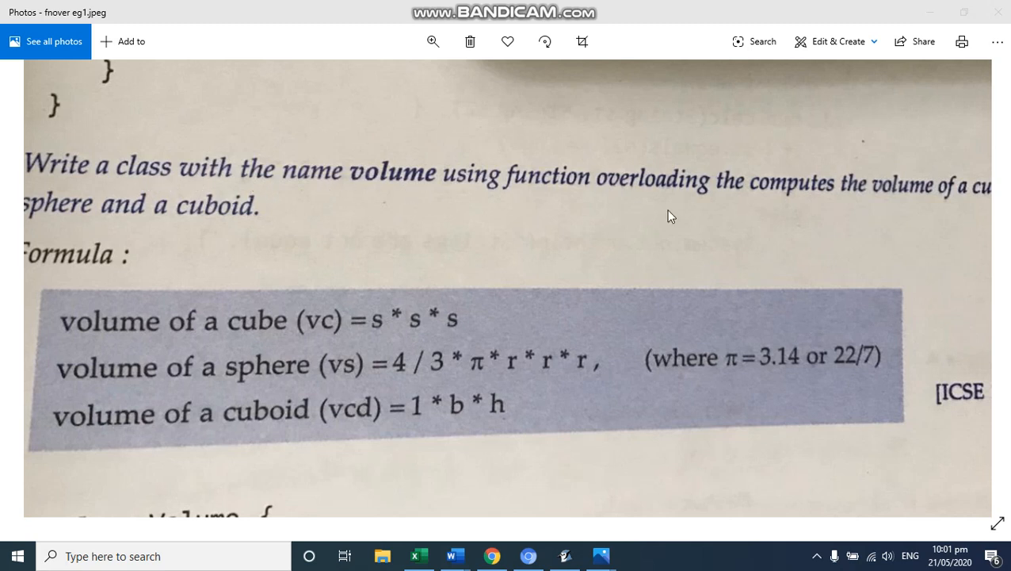
mouse_move(256, 421)
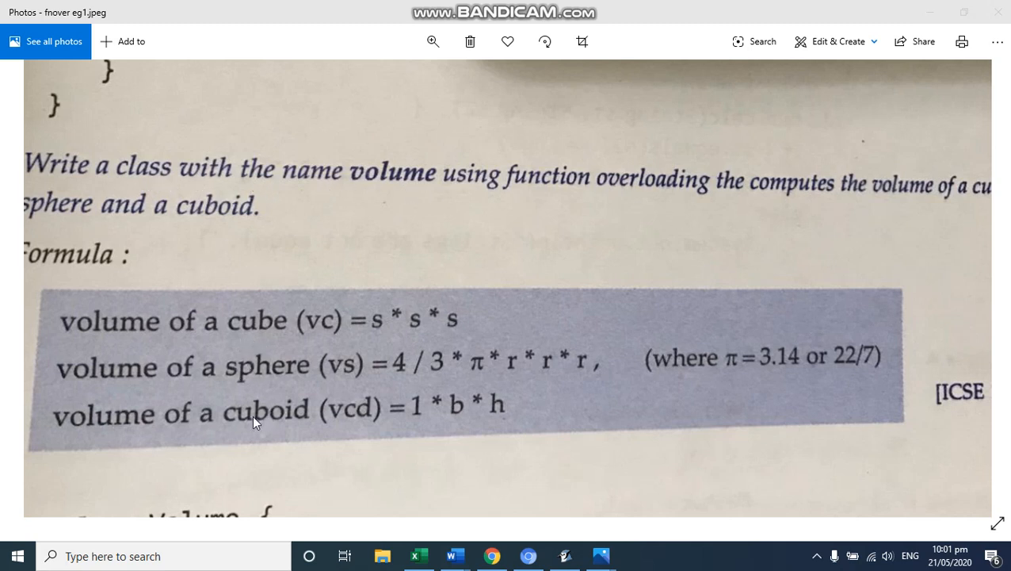
mouse_move(263, 431)
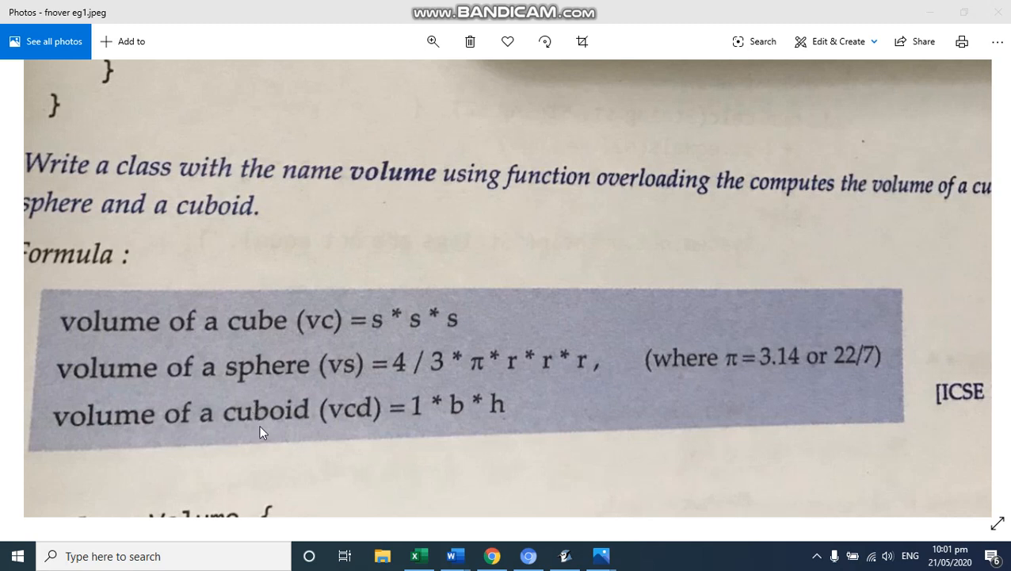
mouse_move(389, 320)
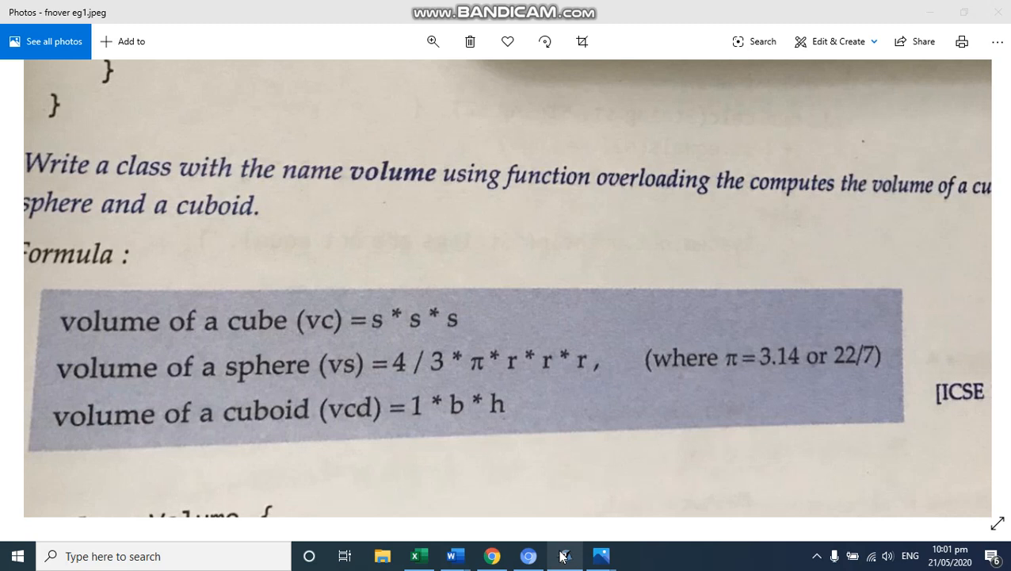
- Create a new class named 'volume' in the BlueJ project
left_click(564, 555)
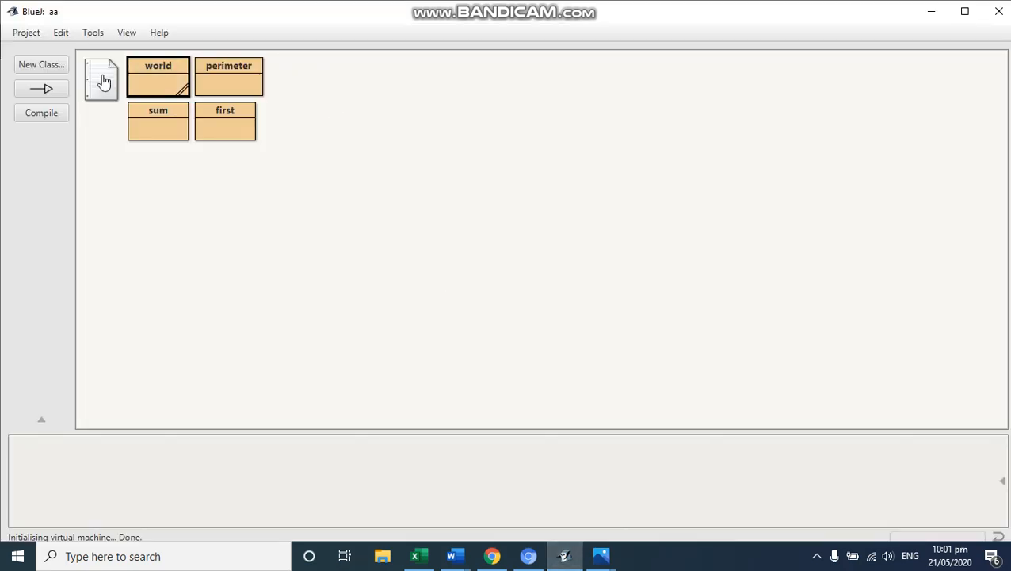
left_click(41, 64)
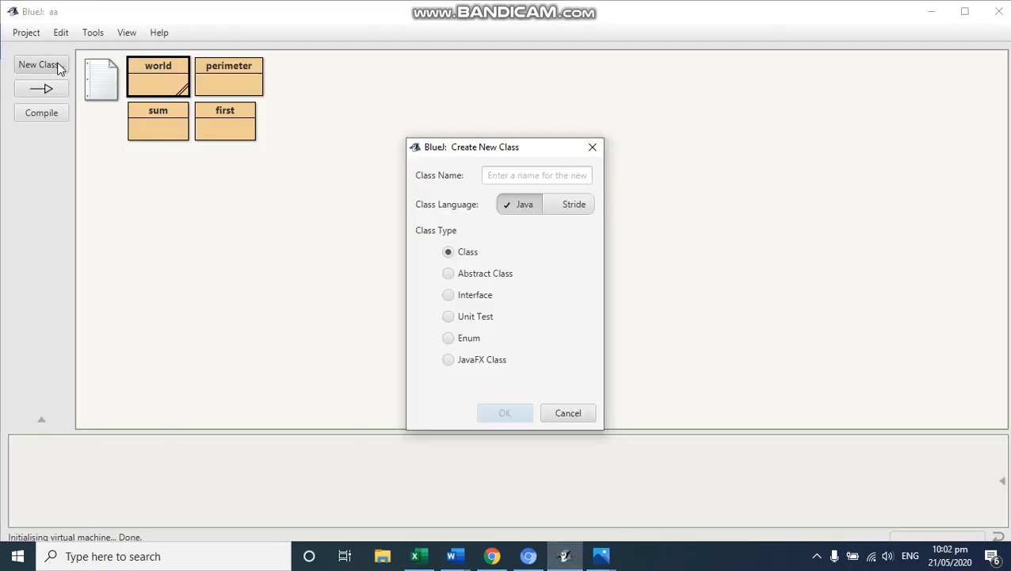
type("vo")
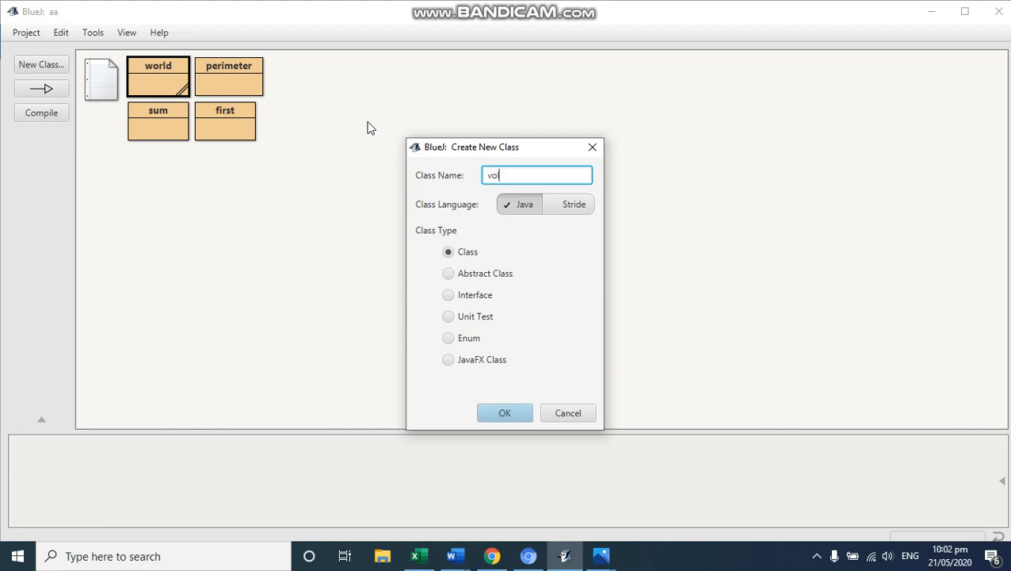
type("lume")
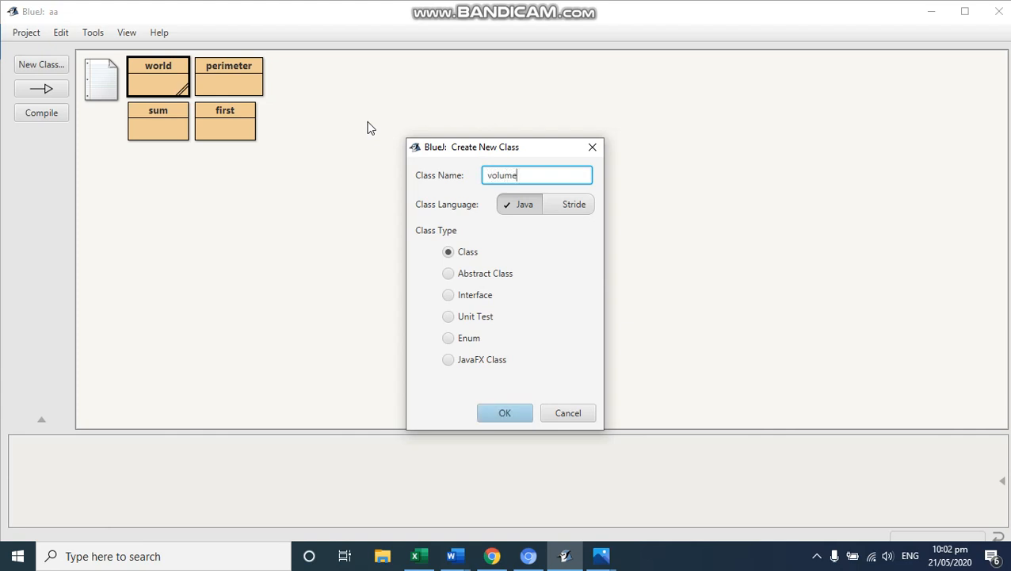
left_click(504, 412)
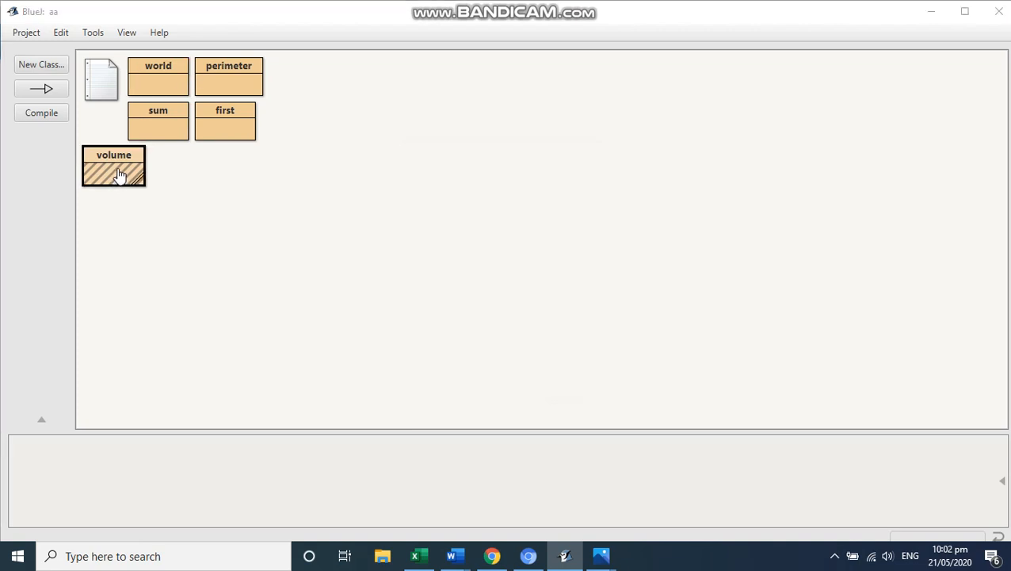
- Write the 'class volume{' declaration at the top of the volume class source
double_click(114, 166)
type("c")
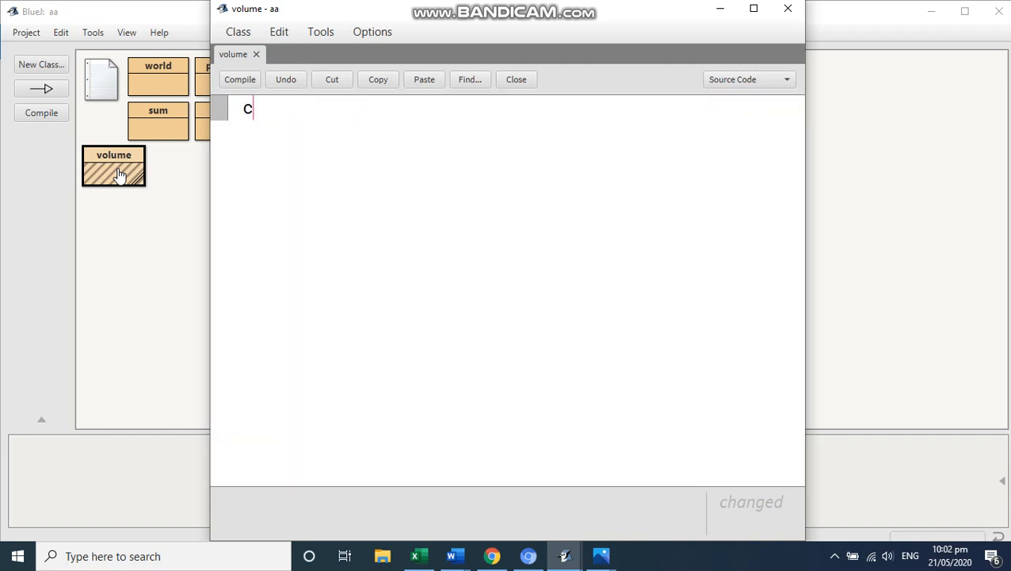
type("lass v")
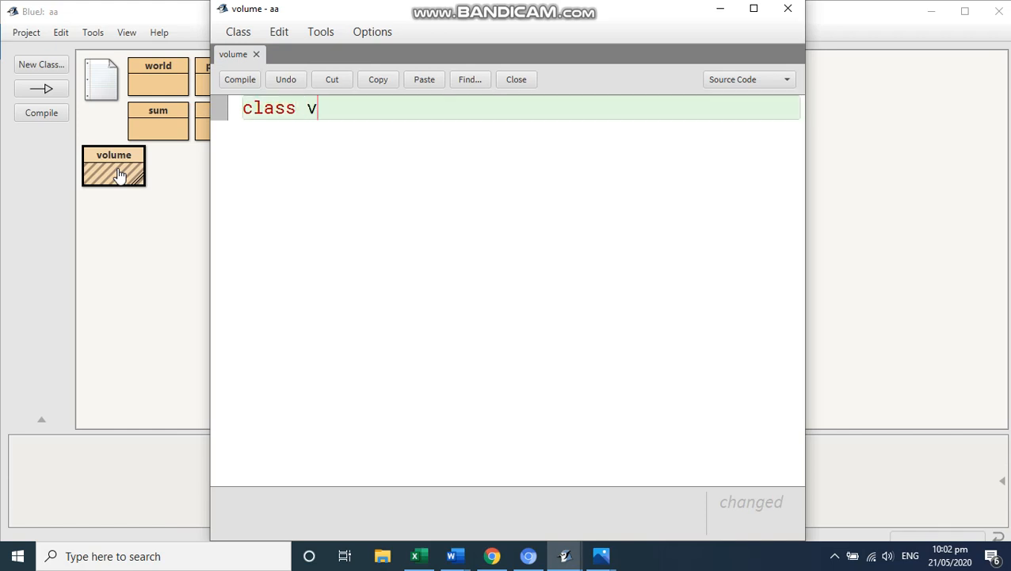
type("olum")
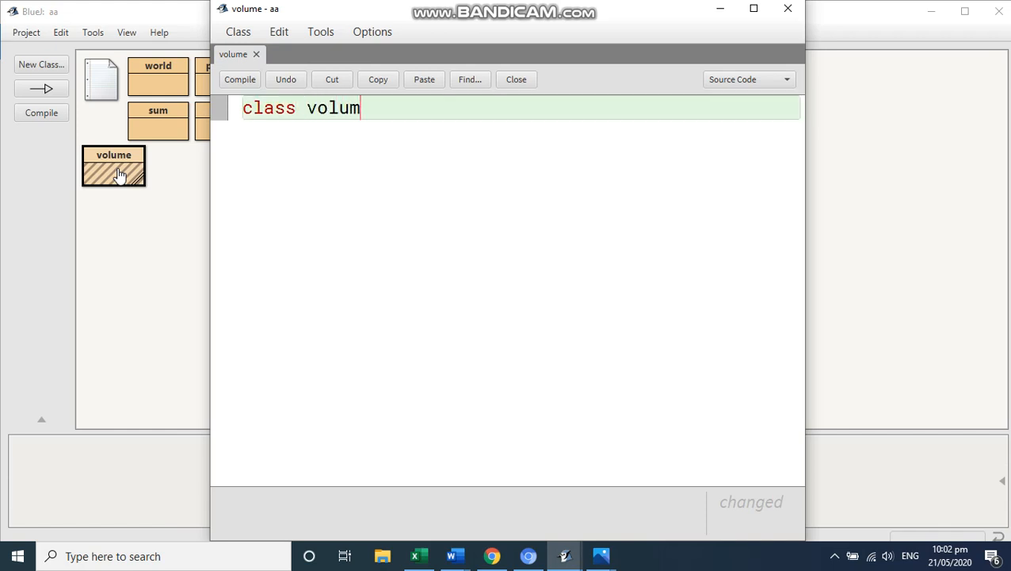
type("e{")
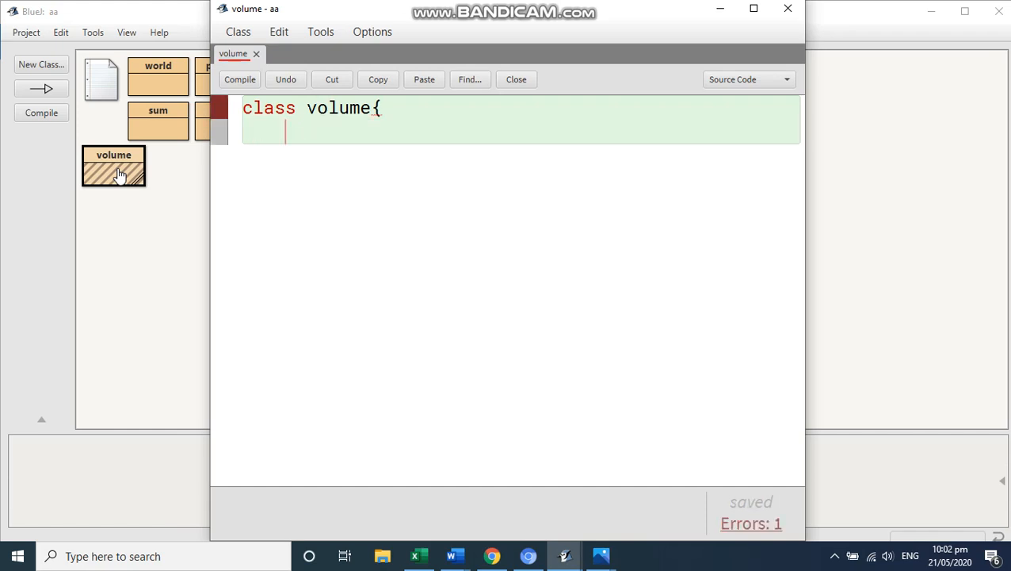
mouse_move(601, 554)
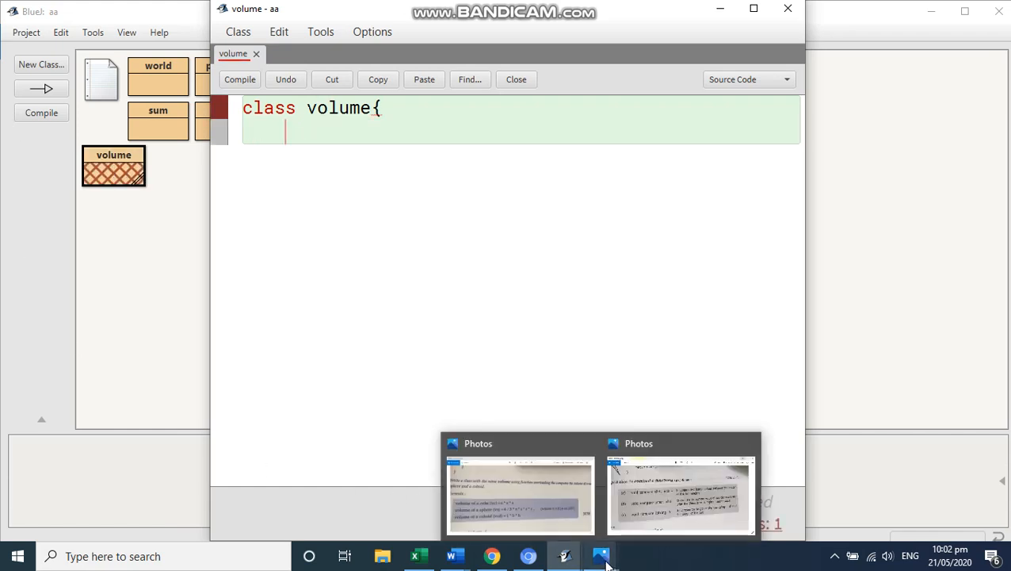
- Bring the exercise photo with the volume formulas back into view in Photos
left_click(520, 494)
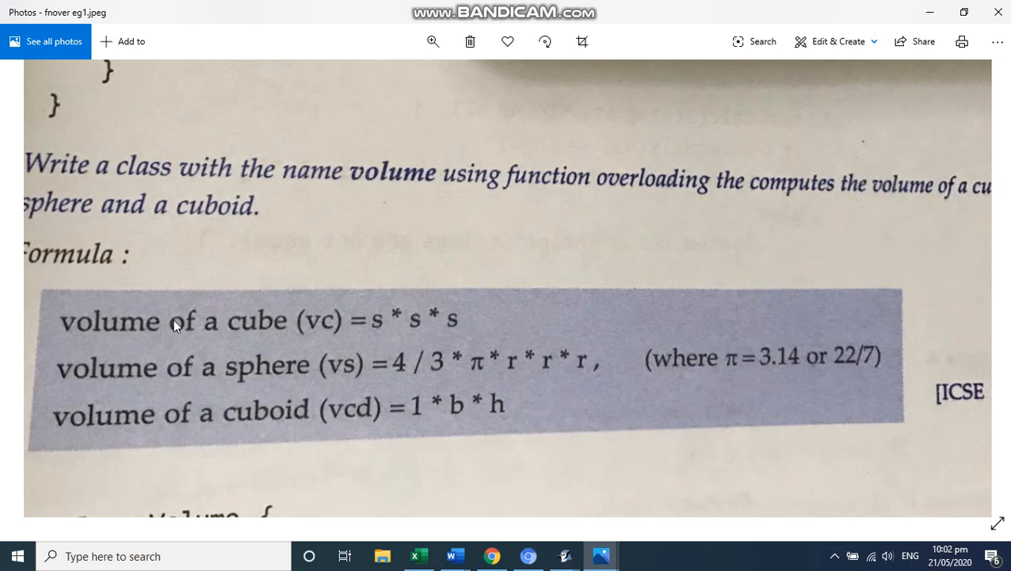
mouse_move(300, 342)
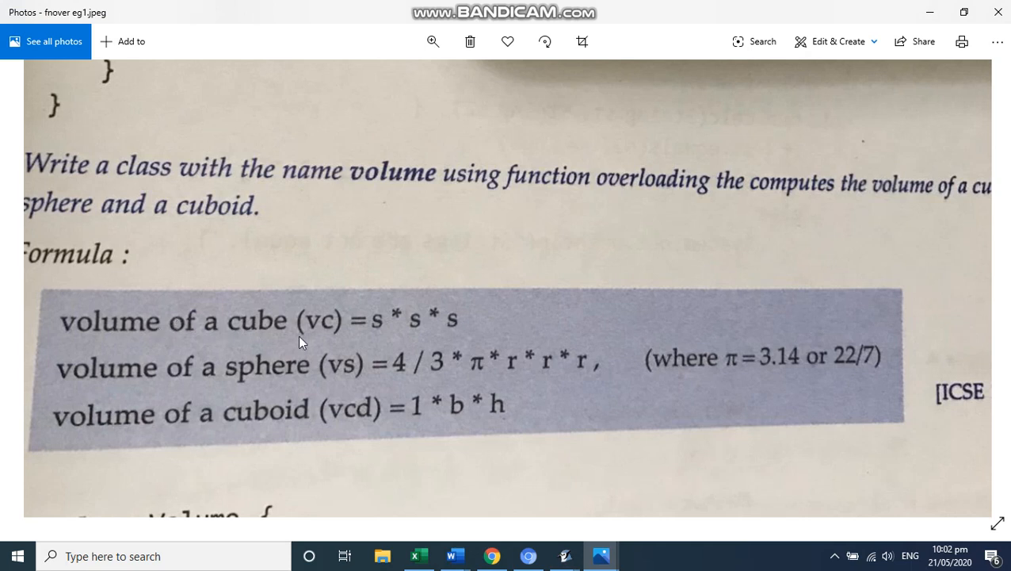
mouse_move(315, 332)
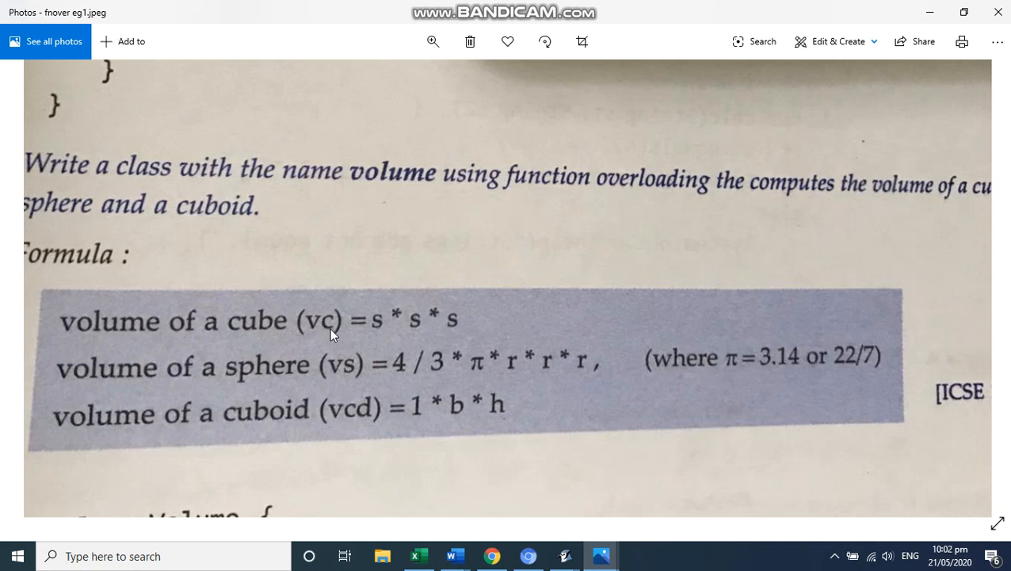
mouse_move(435, 333)
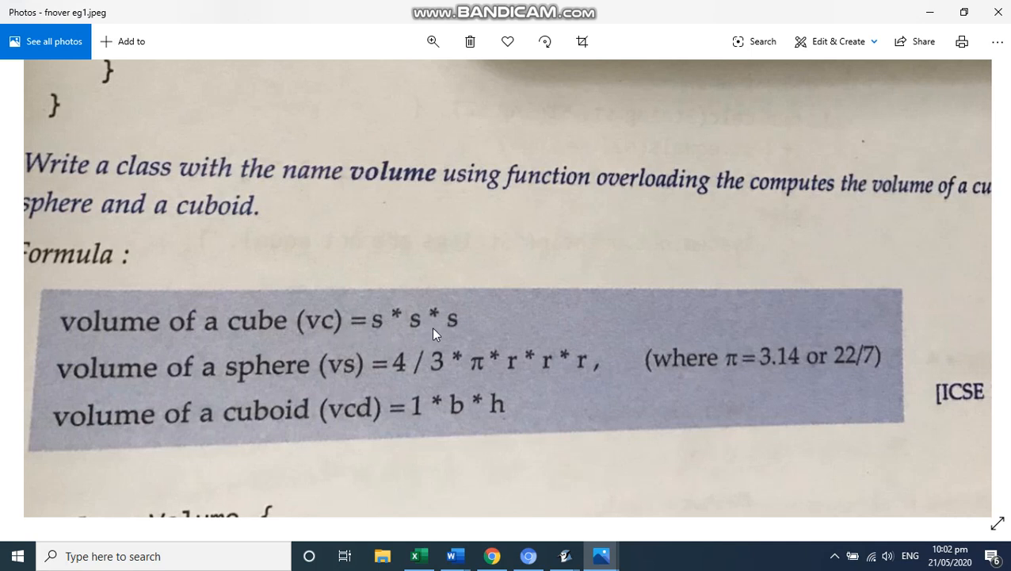
mouse_move(309, 335)
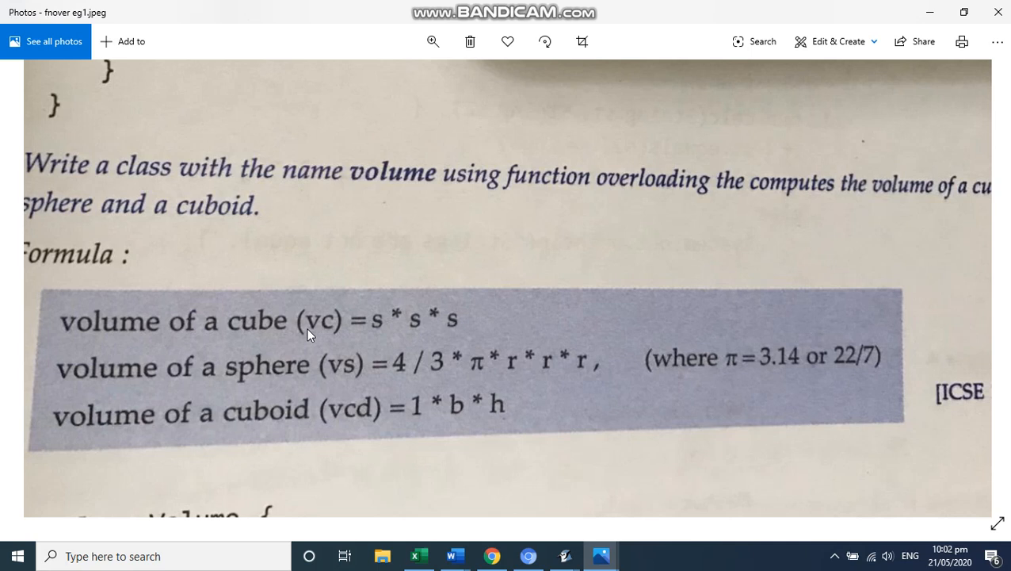
mouse_move(289, 355)
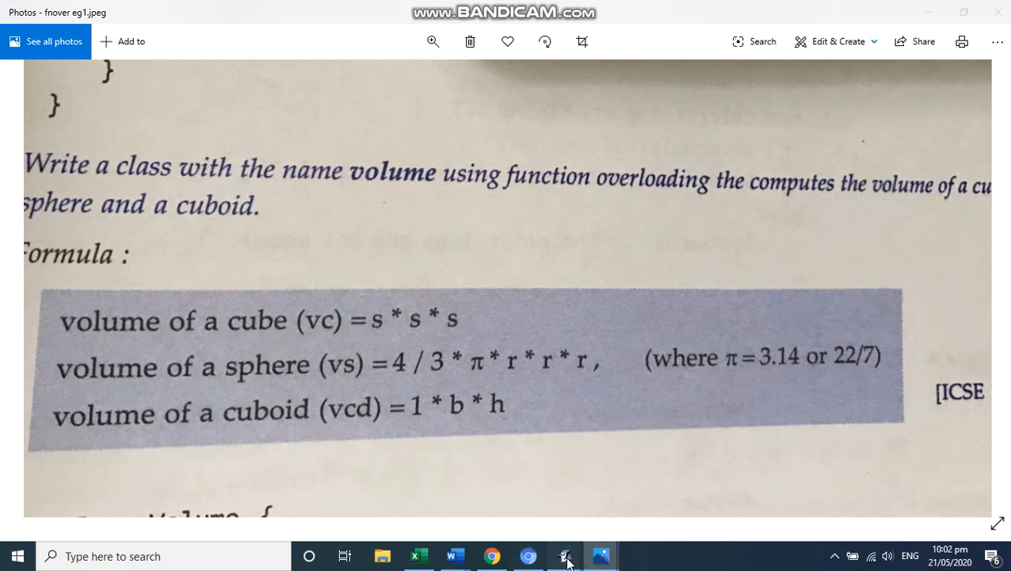
- Start the cube method 'void vol(int s){' in the volume class source
left_click(564, 555)
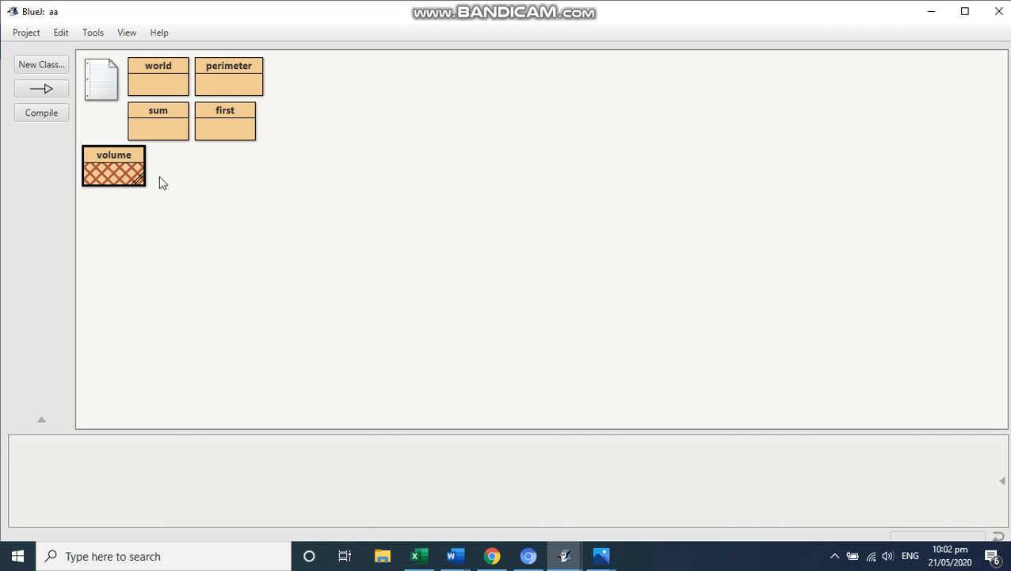
double_click(115, 166)
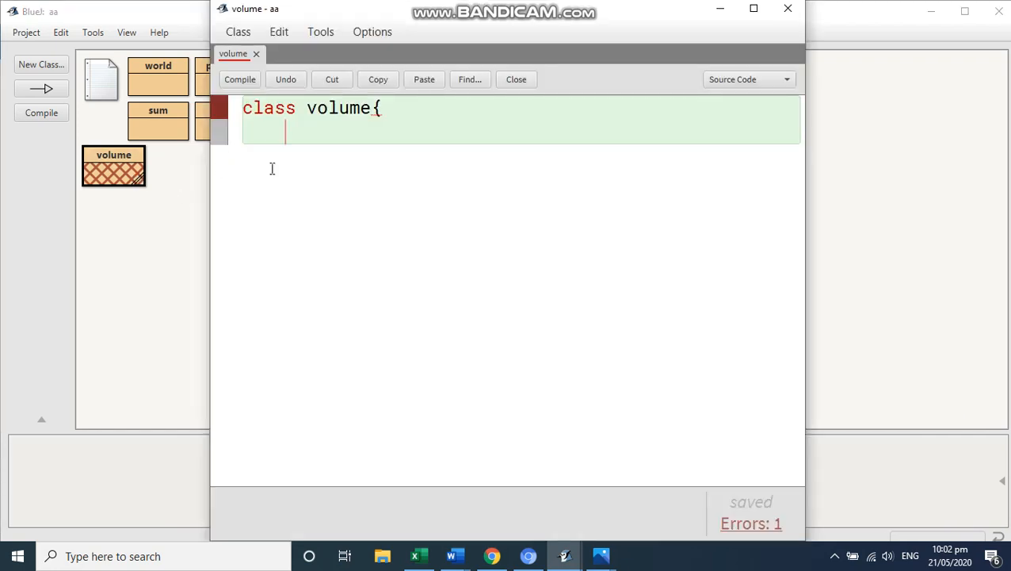
type("voi")
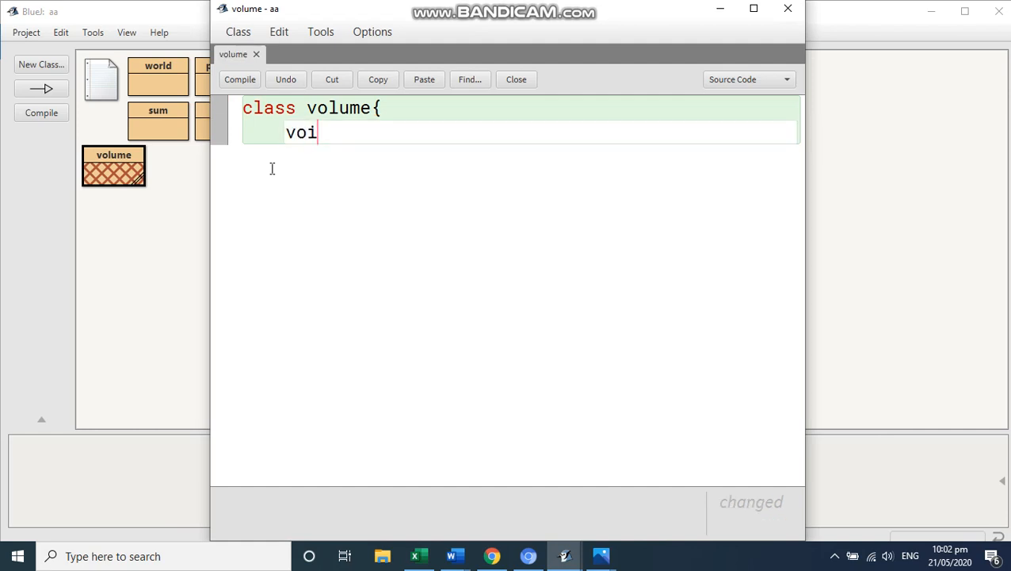
type("d")
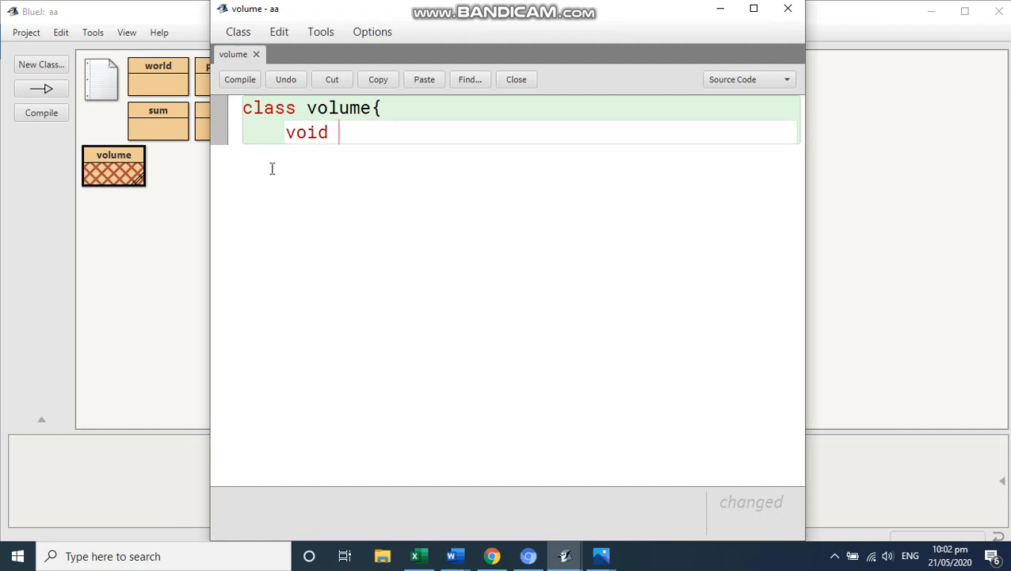
type("vol(")
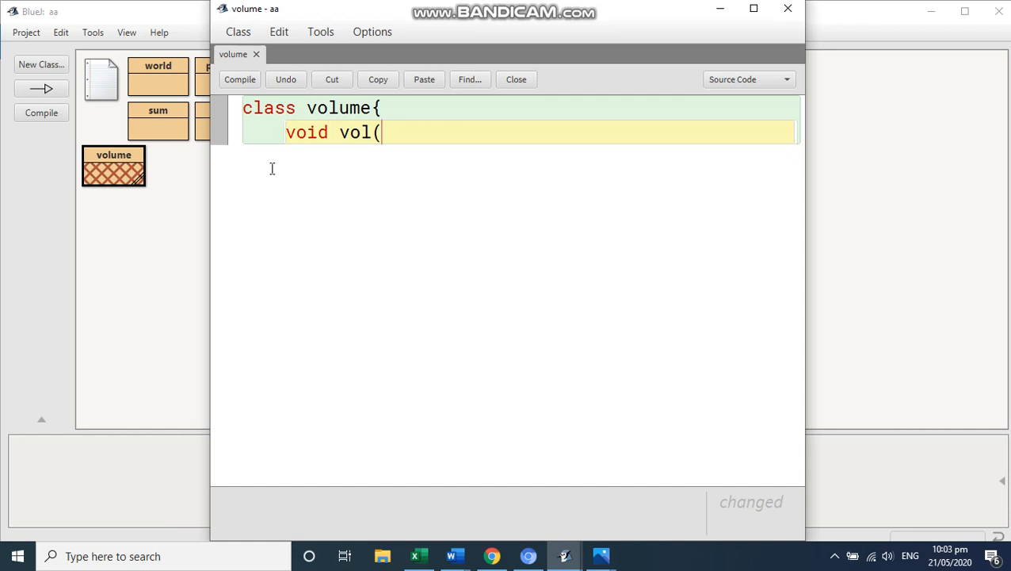
type("int")
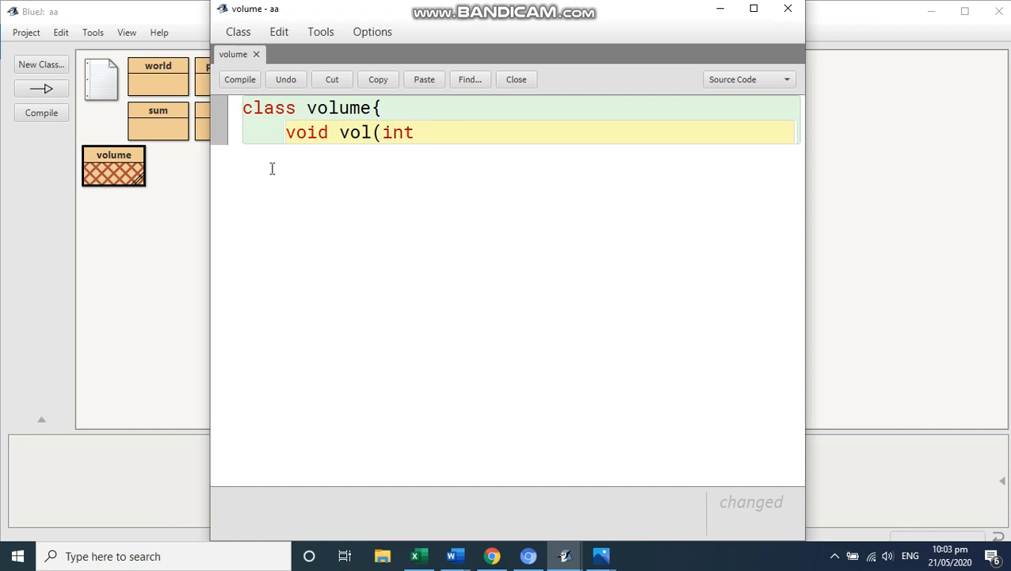
type("s)")
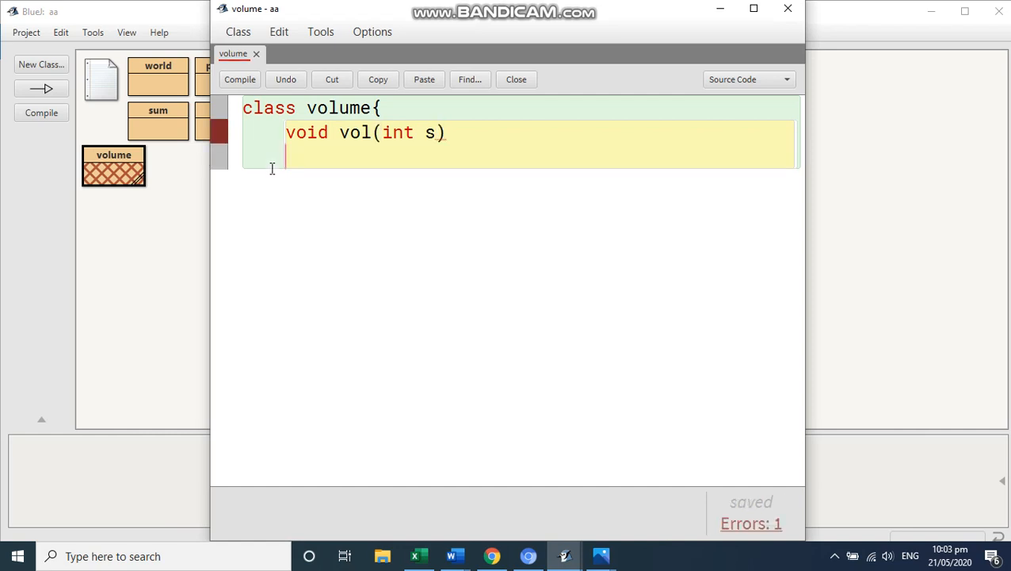
type("{")
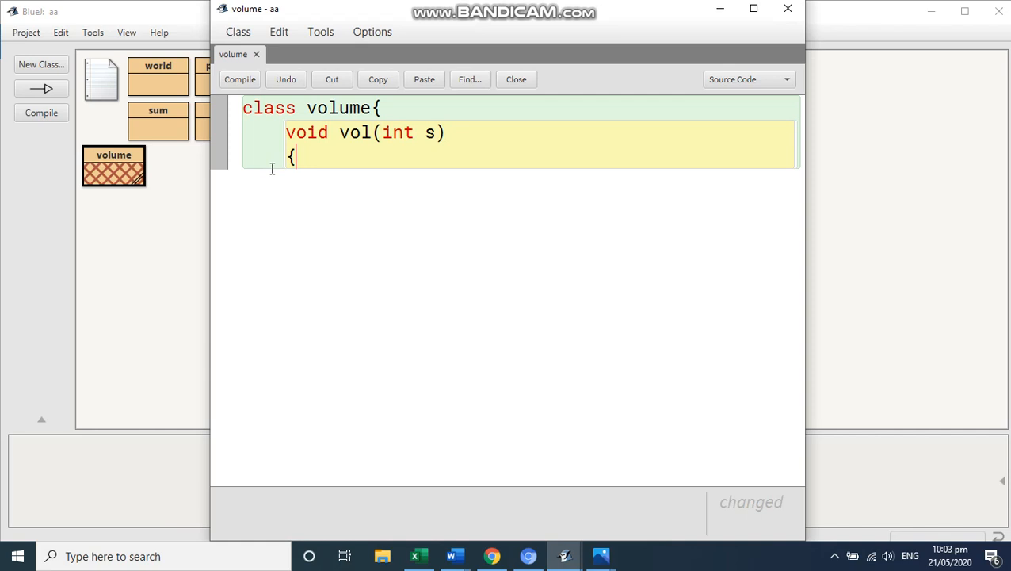
- Compute the cube volume with 'int ans =s*s*s;'
type("int")
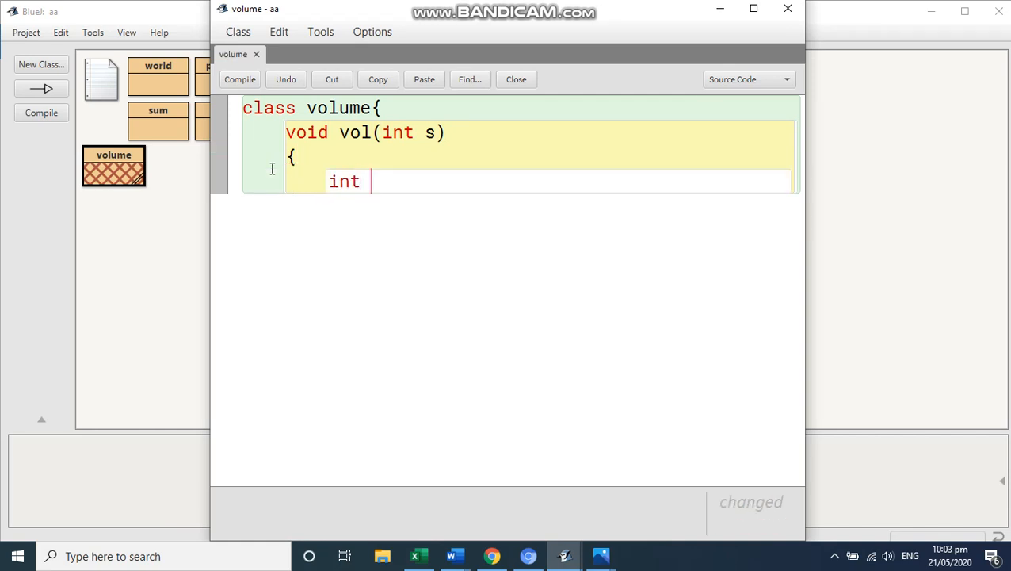
type("ans")
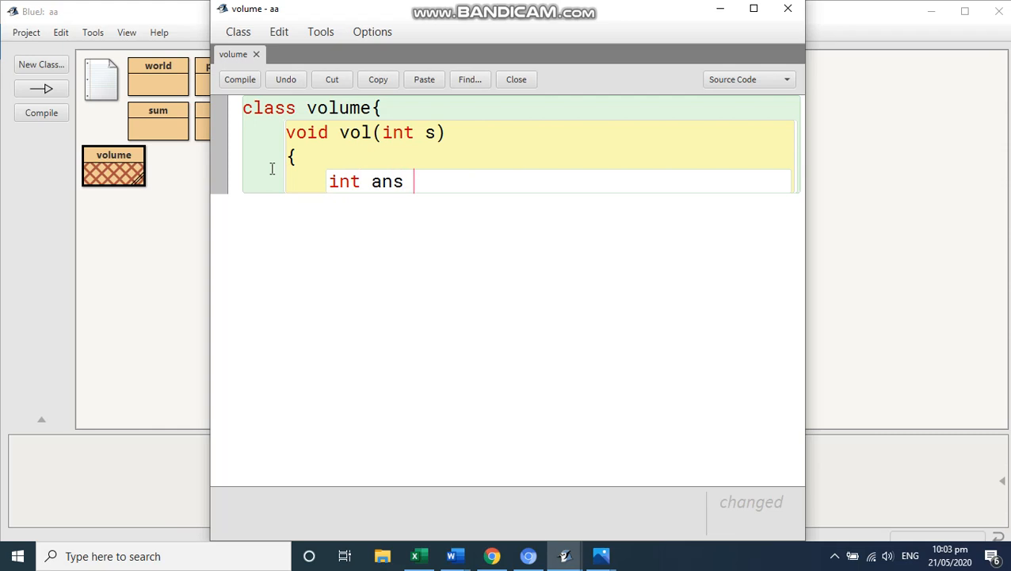
type("=s")
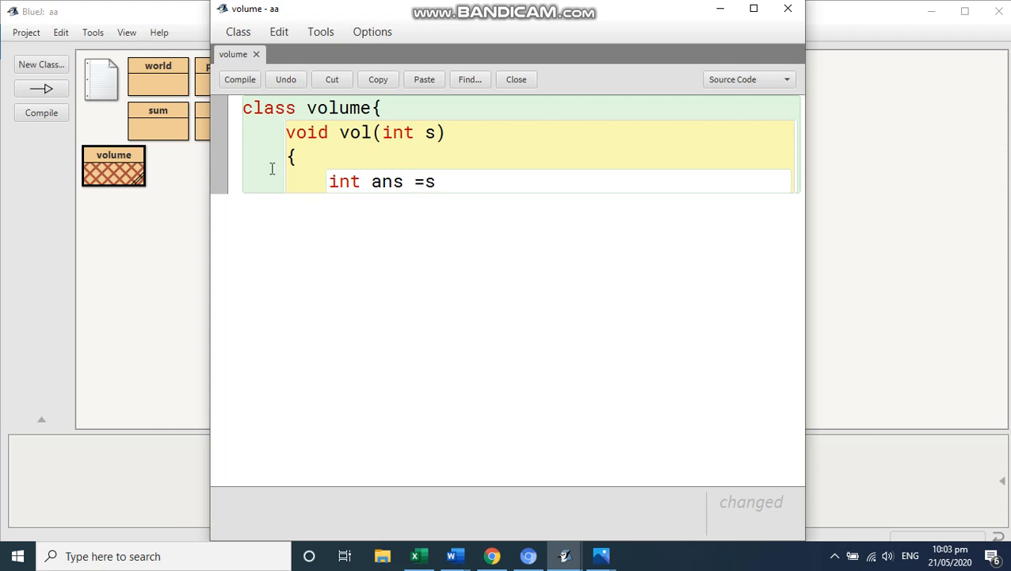
type("*s")
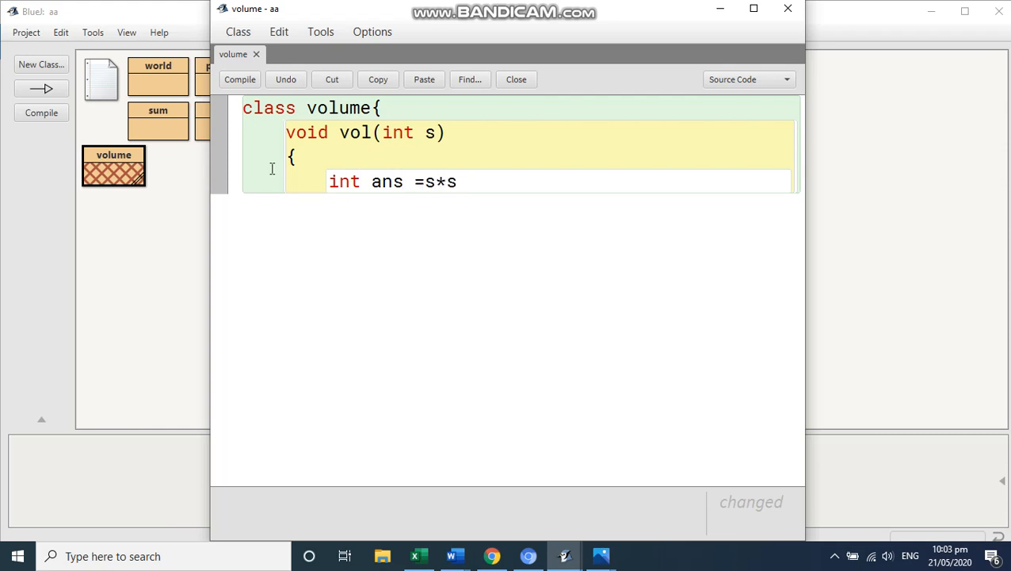
type("*s;")
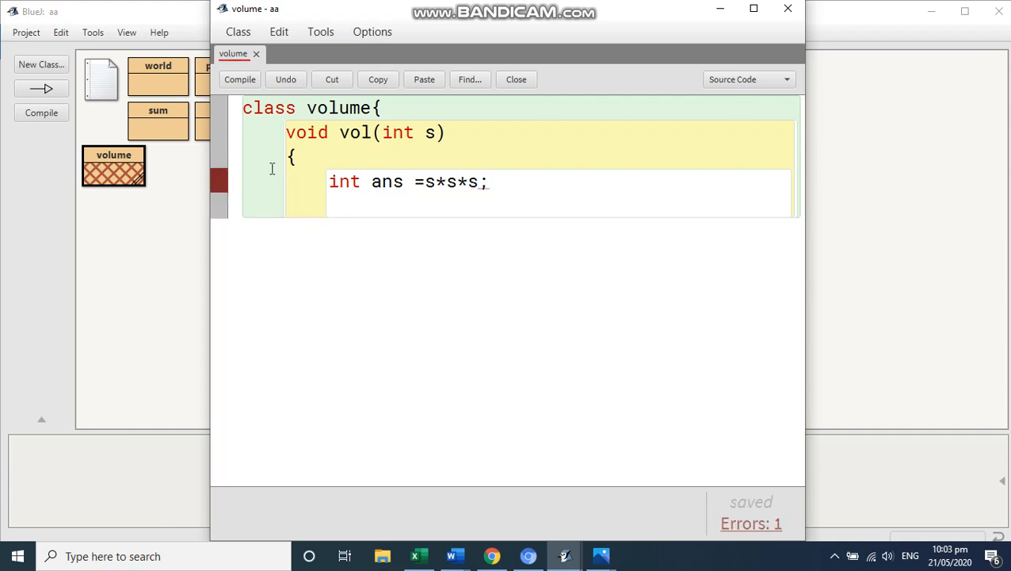
- Write the println of "volume of the cube= " + ans, fixing the println typo
type("Syste")
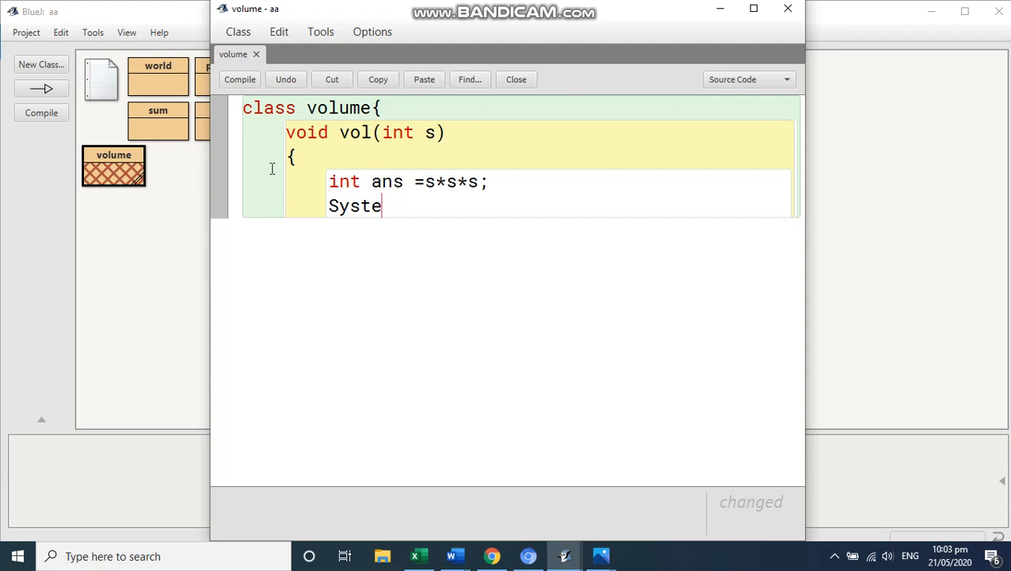
type("m.out.")
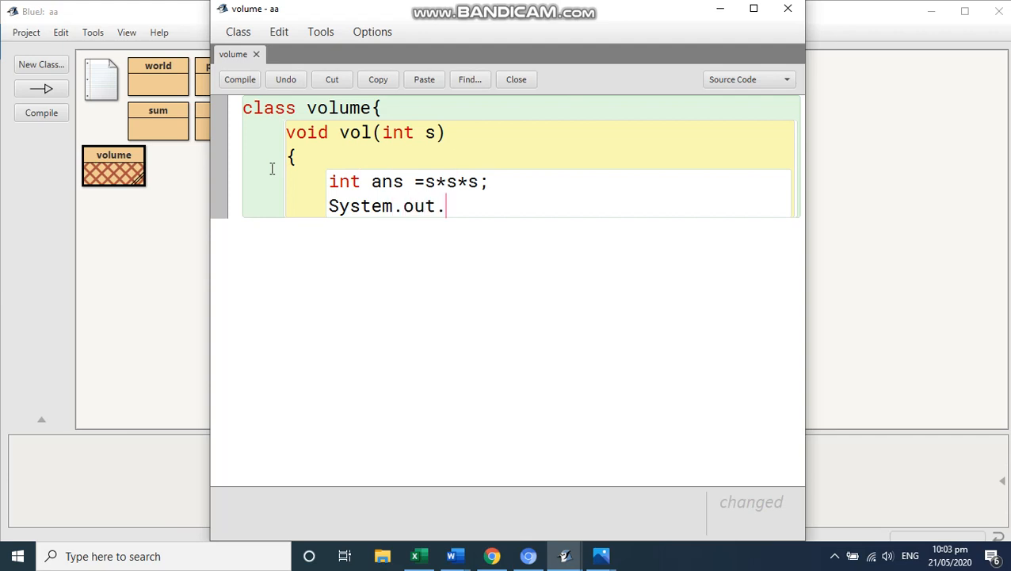
type("printl")
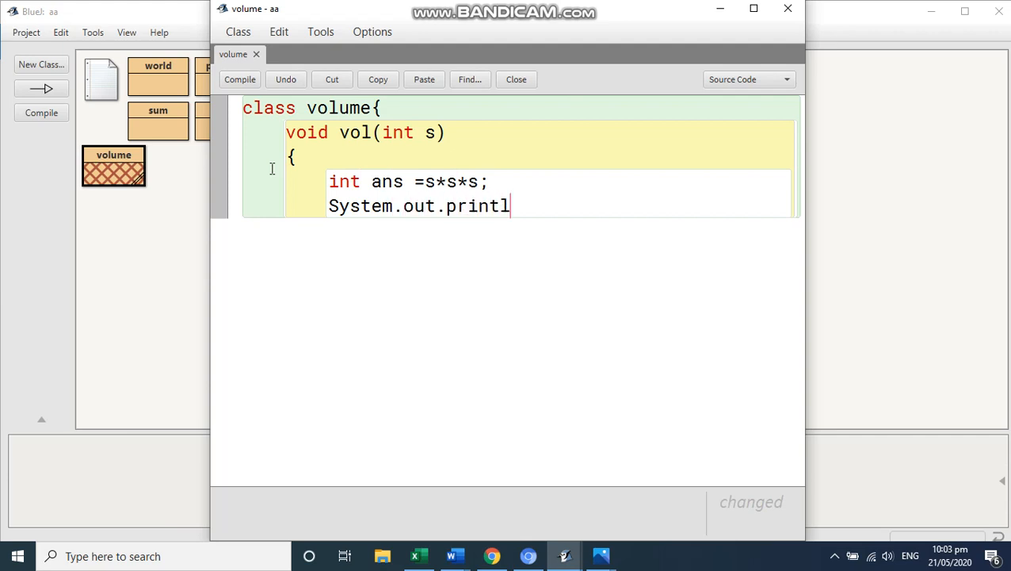
type("i")
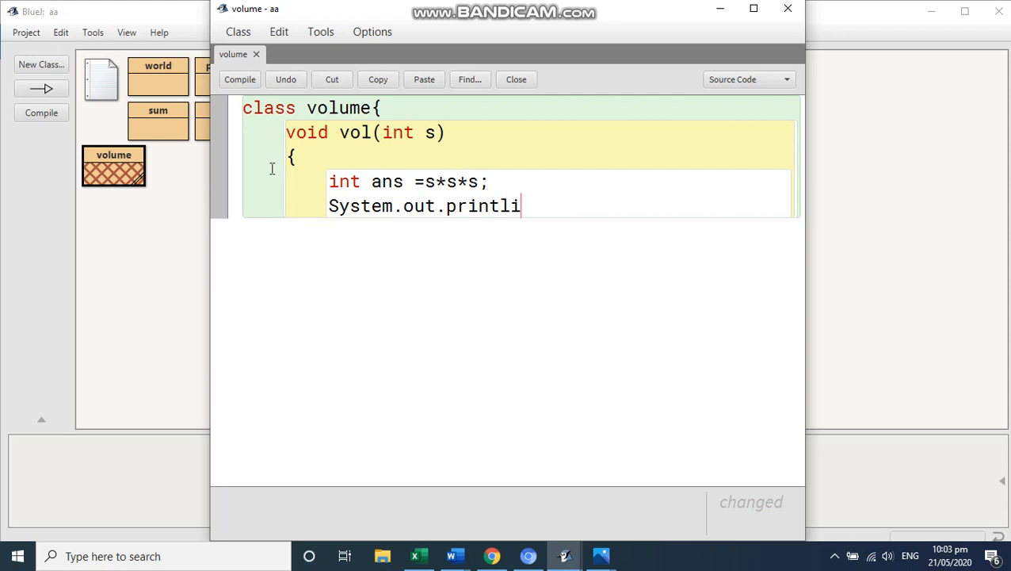
type("n")
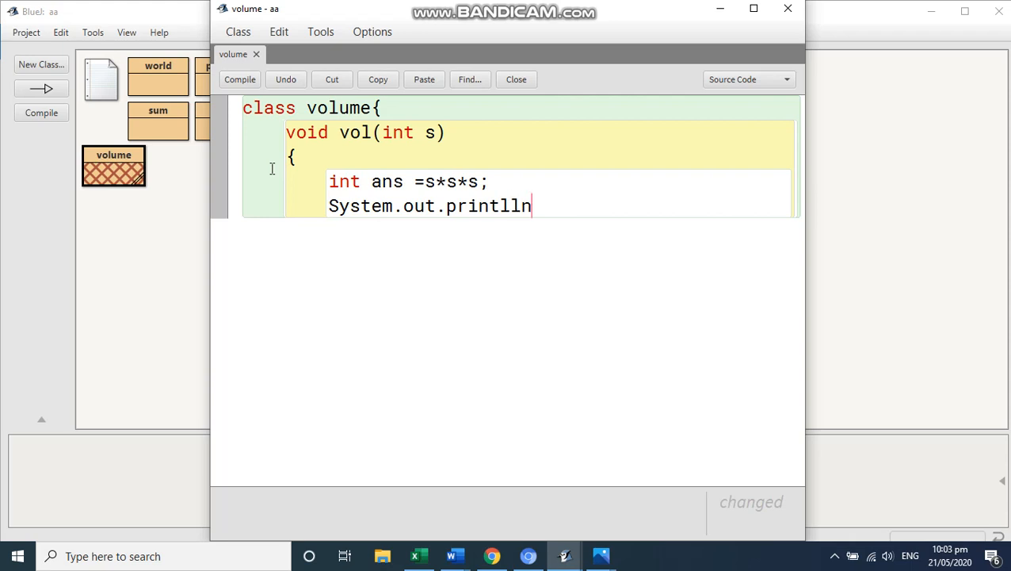
type("(")
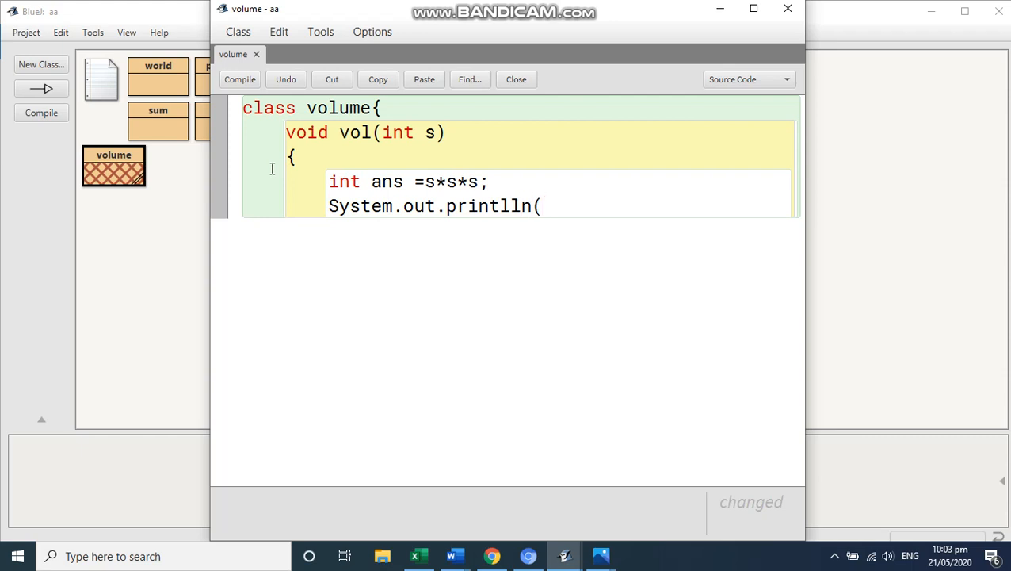
key("Backspace")
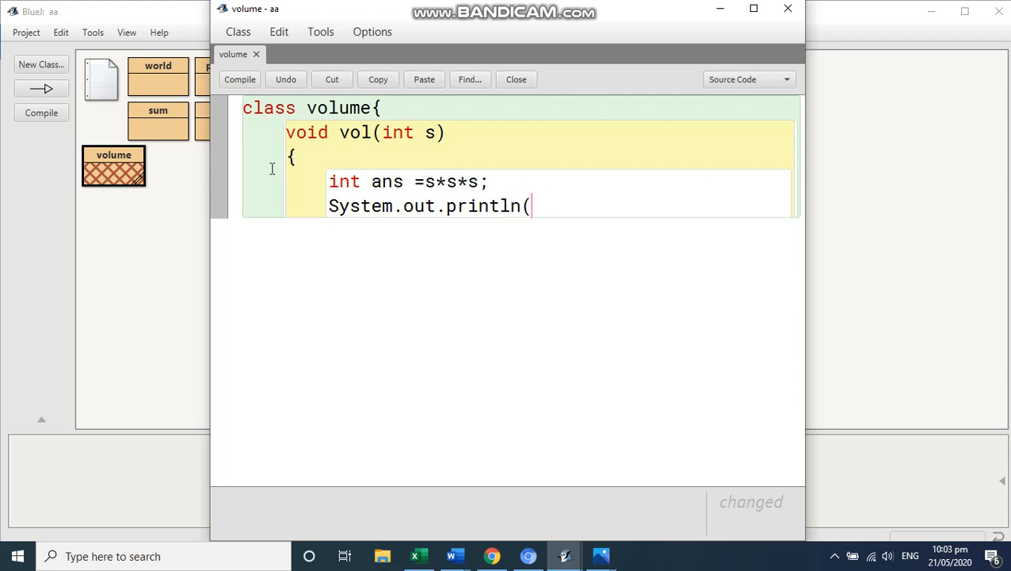
type("\"")
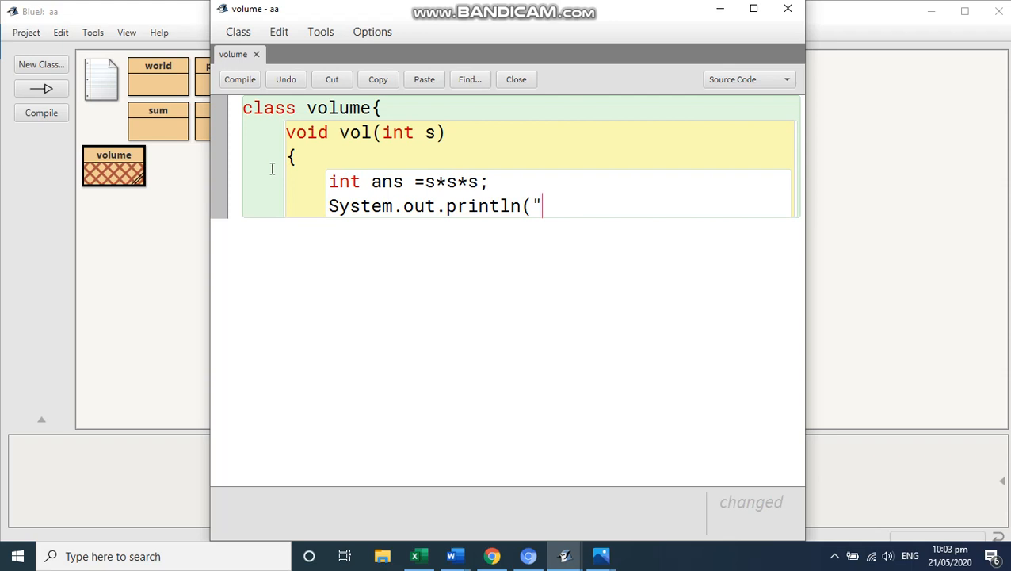
type("volume")
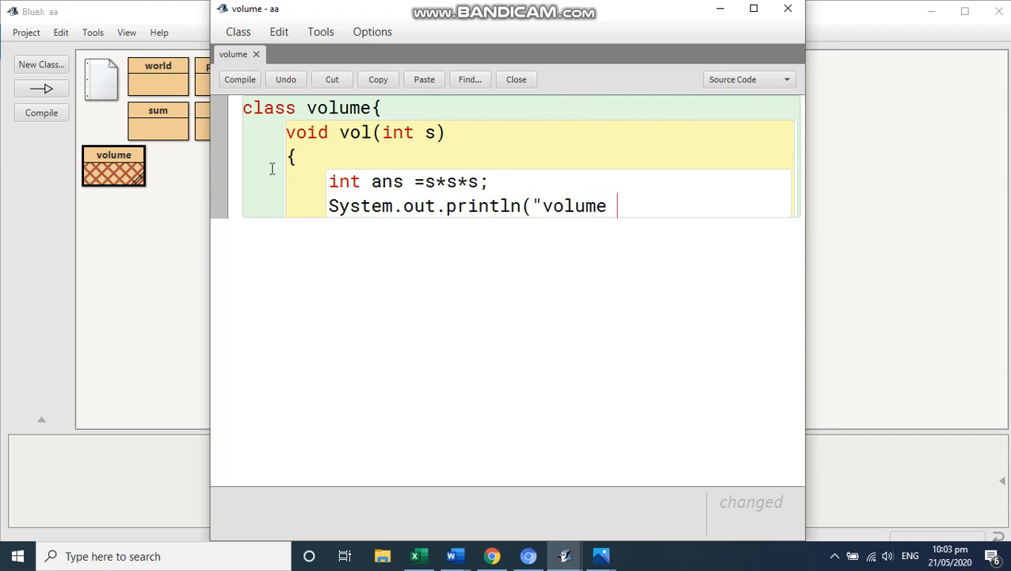
type("of the c")
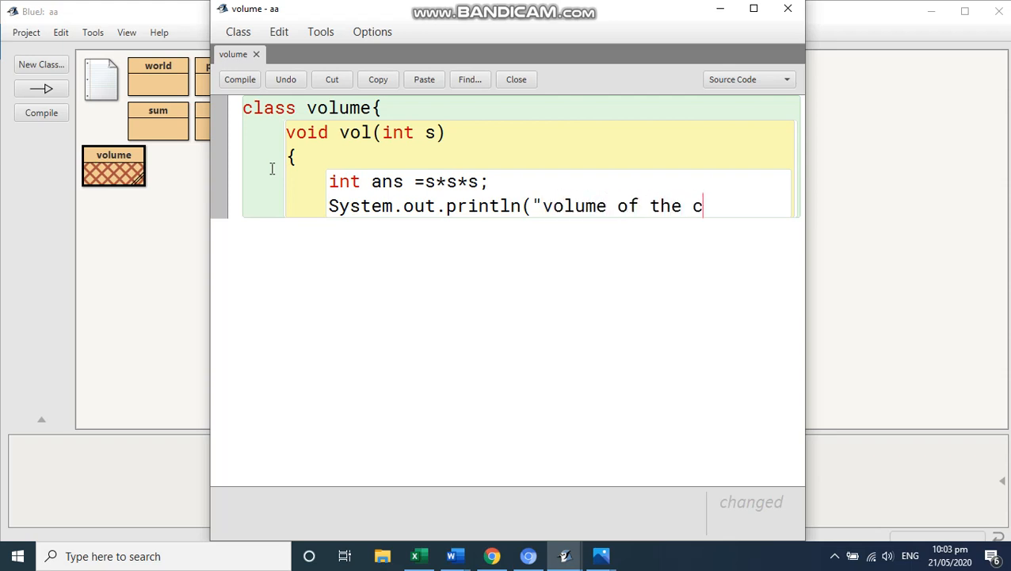
type("ube")
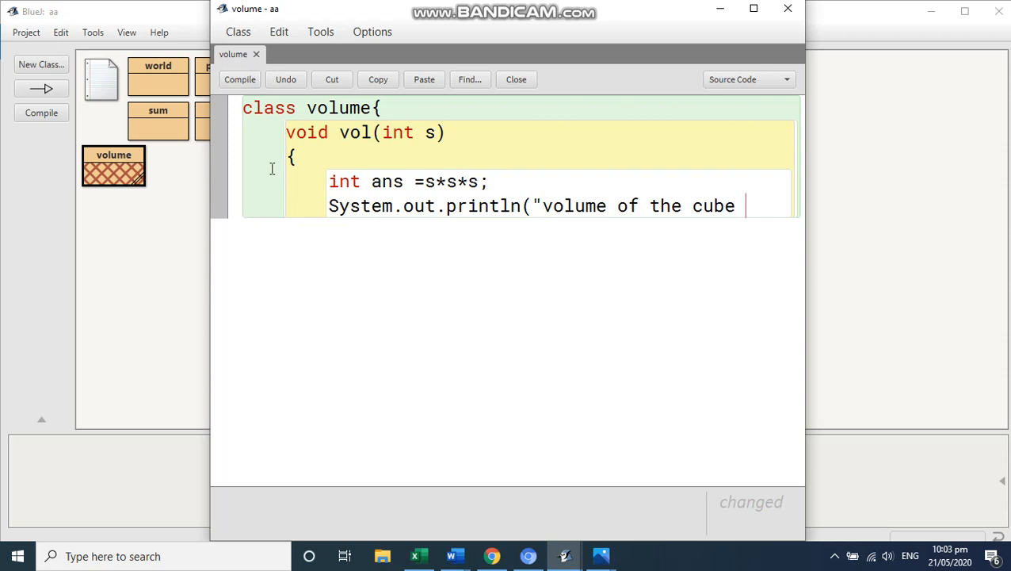
type("= \"")
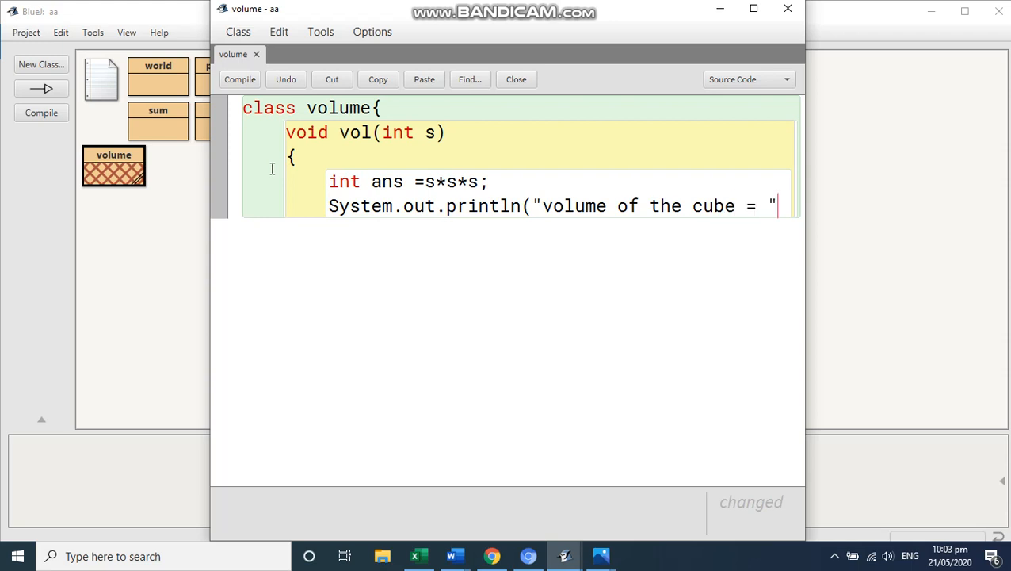
type("+ans);")
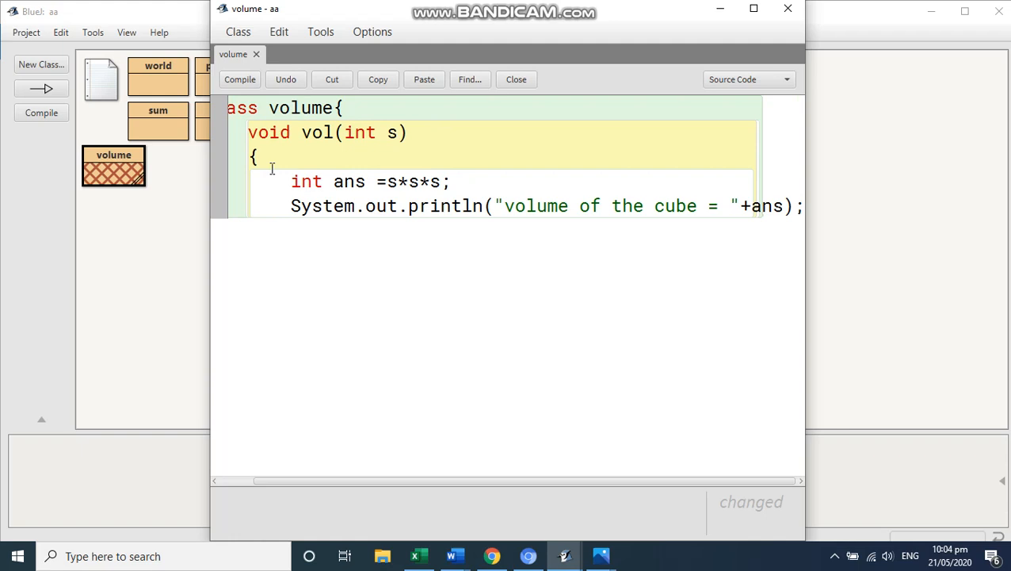
- Close the cube method with a brace and maximize the code editor
left_click(239, 80)
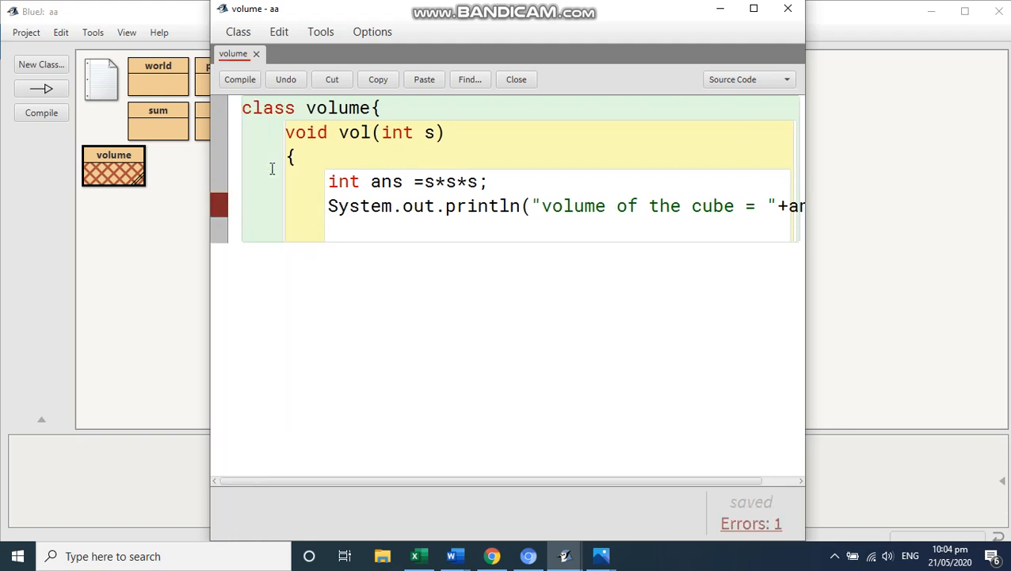
type("}")
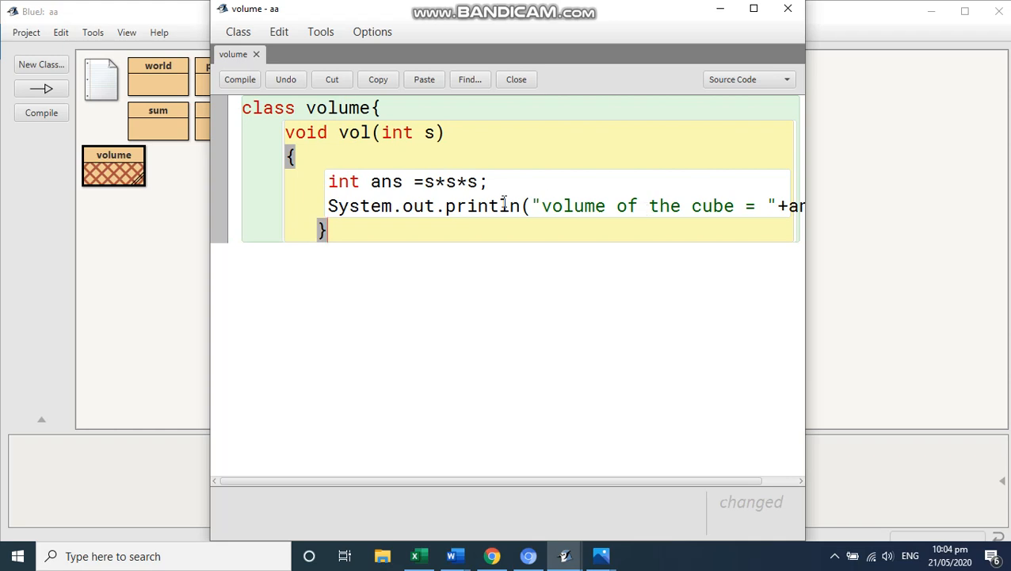
left_click(755, 9)
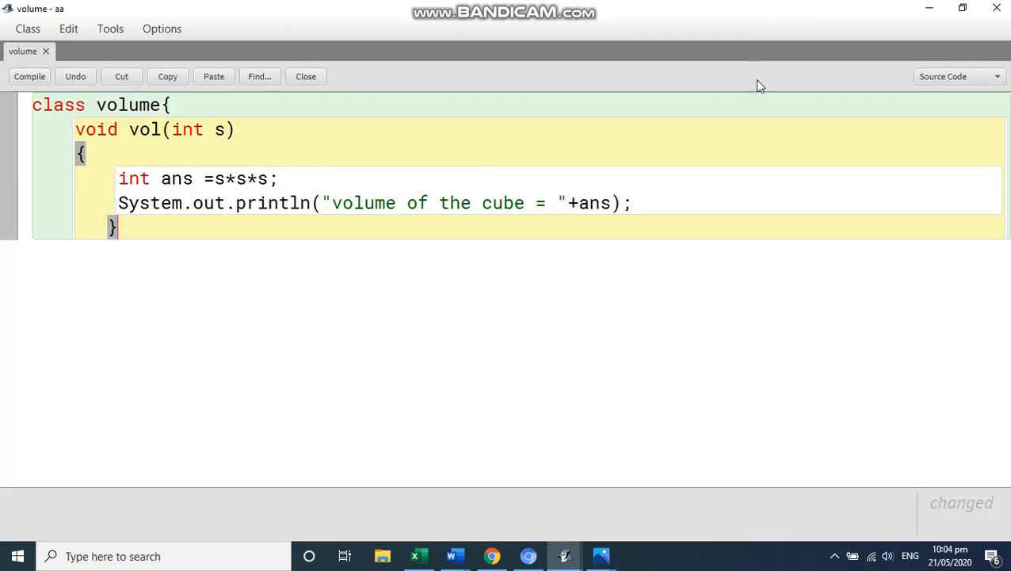
mouse_move(601, 555)
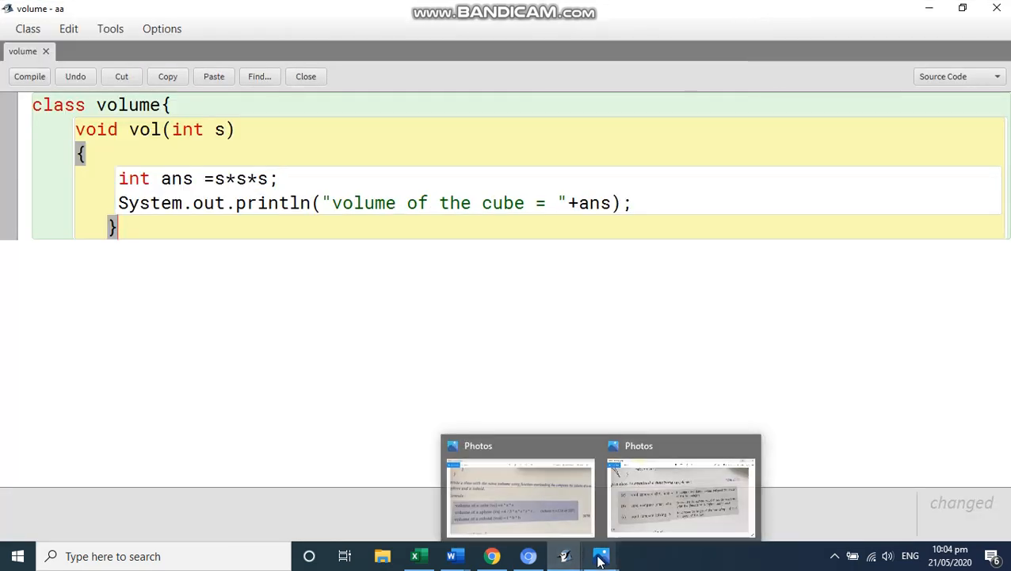
- Review the formulas photo in Photos and return to the BlueJ project window
left_click(520, 497)
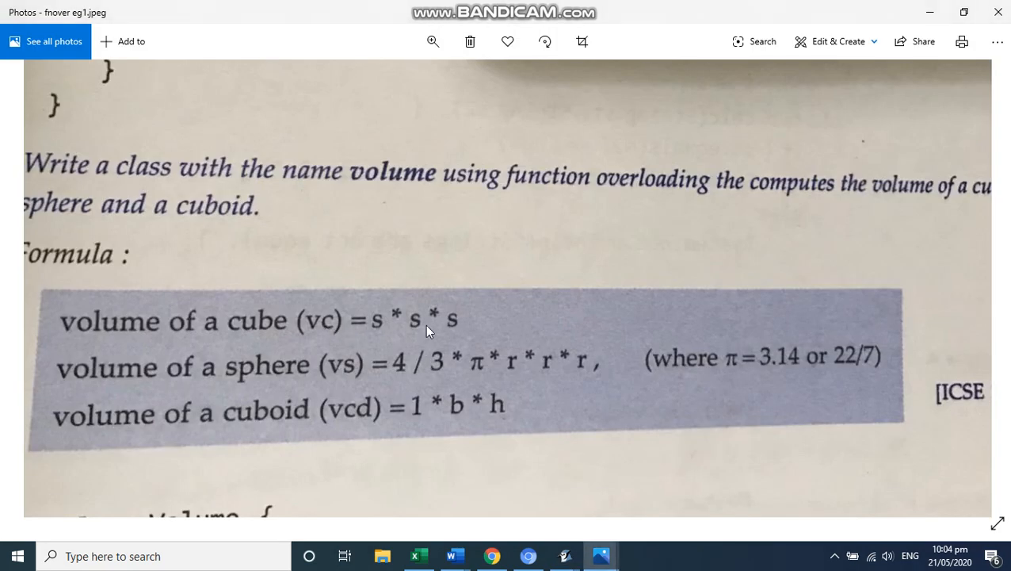
mouse_move(263, 395)
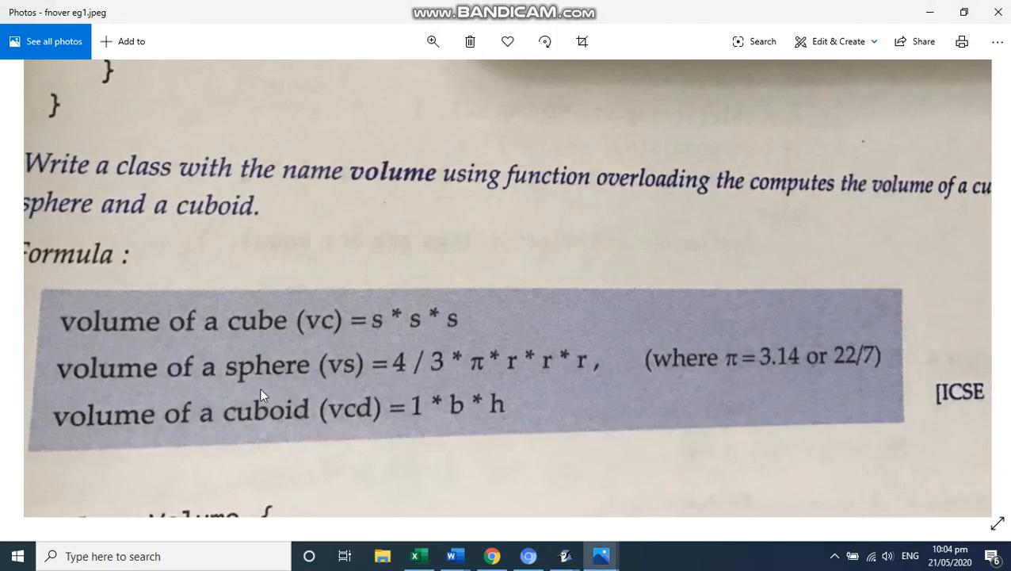
mouse_move(444, 368)
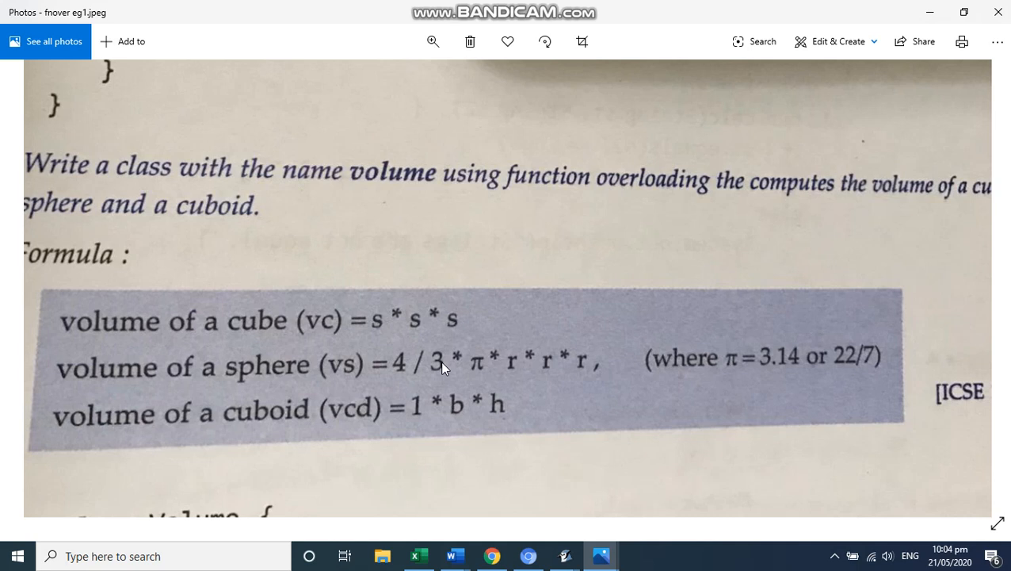
mouse_move(561, 362)
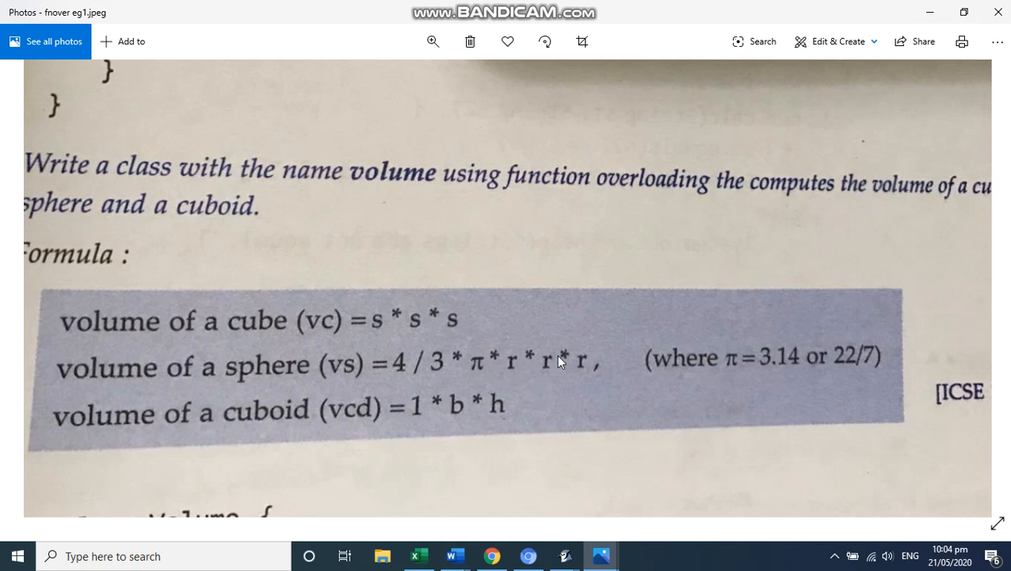
mouse_move(555, 498)
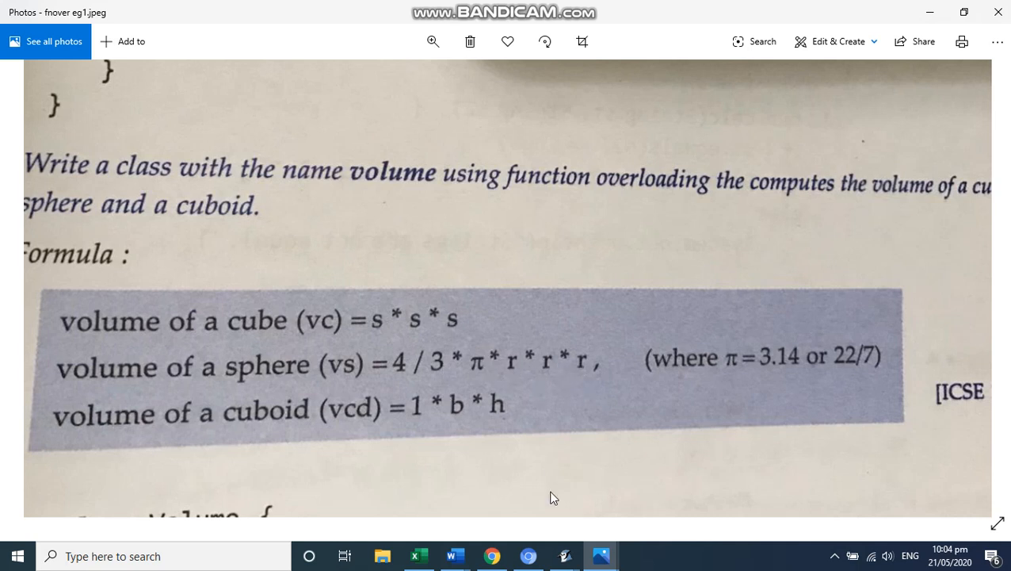
mouse_move(564, 555)
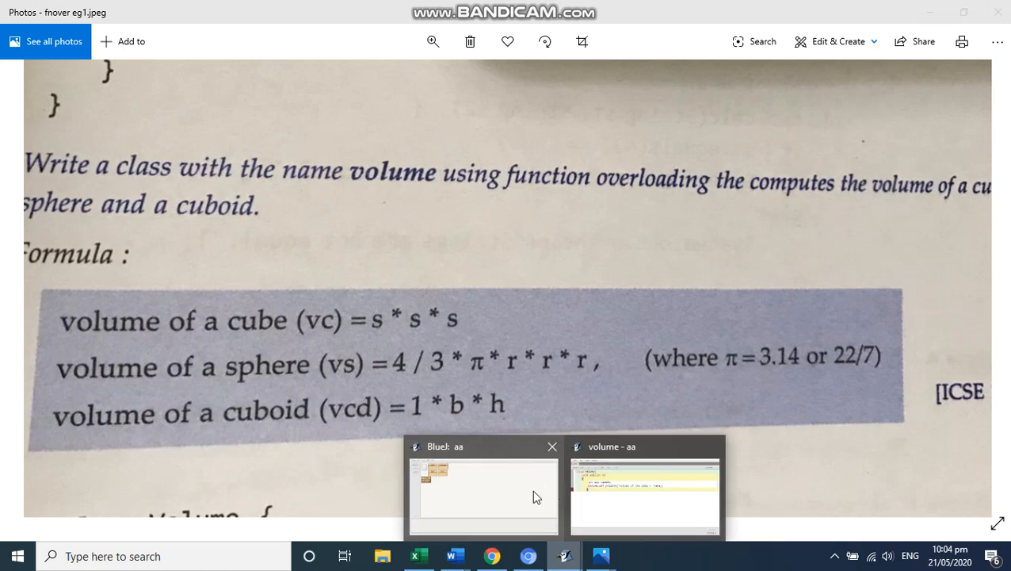
left_click(483, 488)
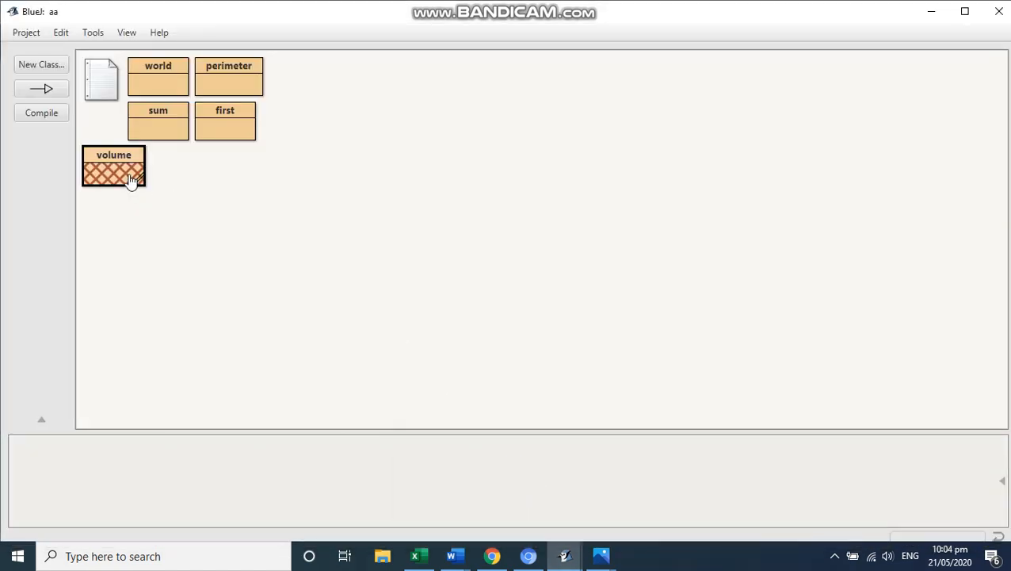
- Start a second 'void vol(' header under the cube method, then view the exercise photo
double_click(114, 166)
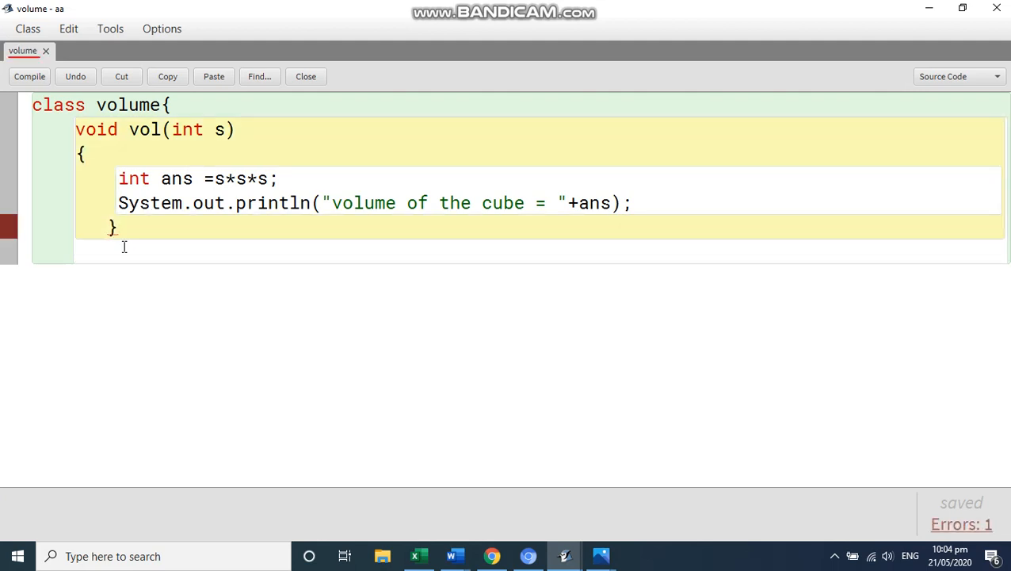
type("void")
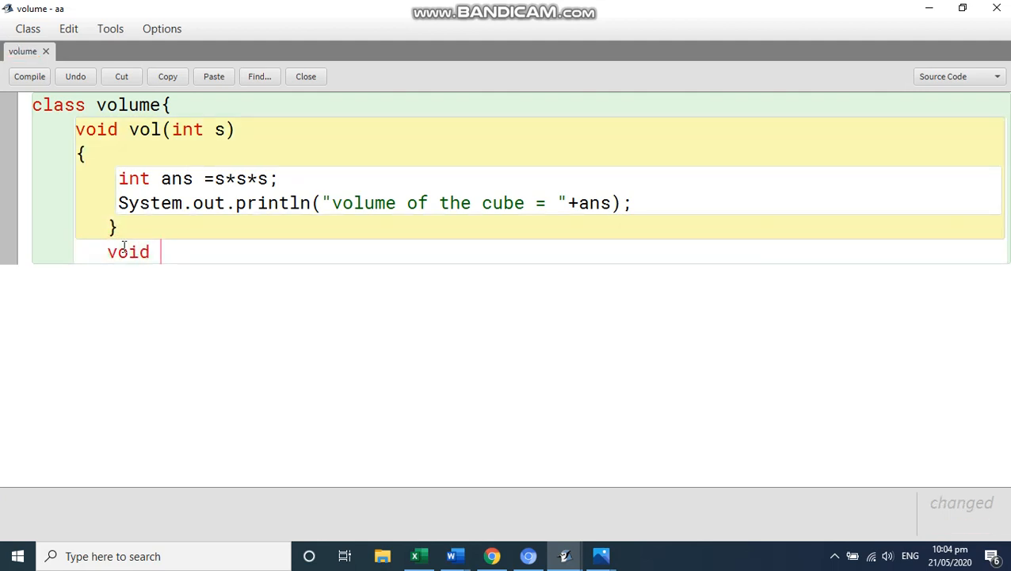
type("vol")
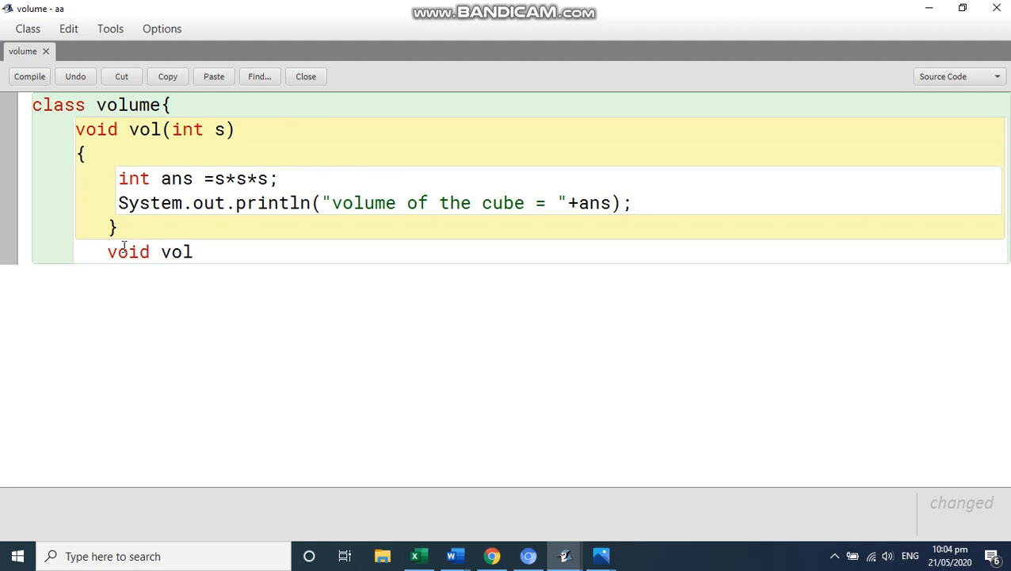
type("(")
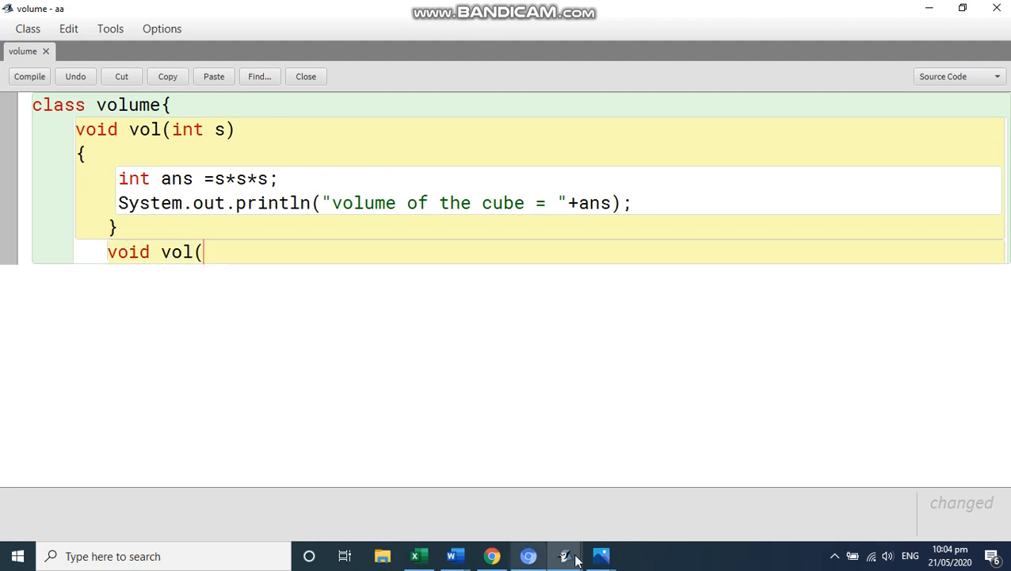
left_click(600, 555)
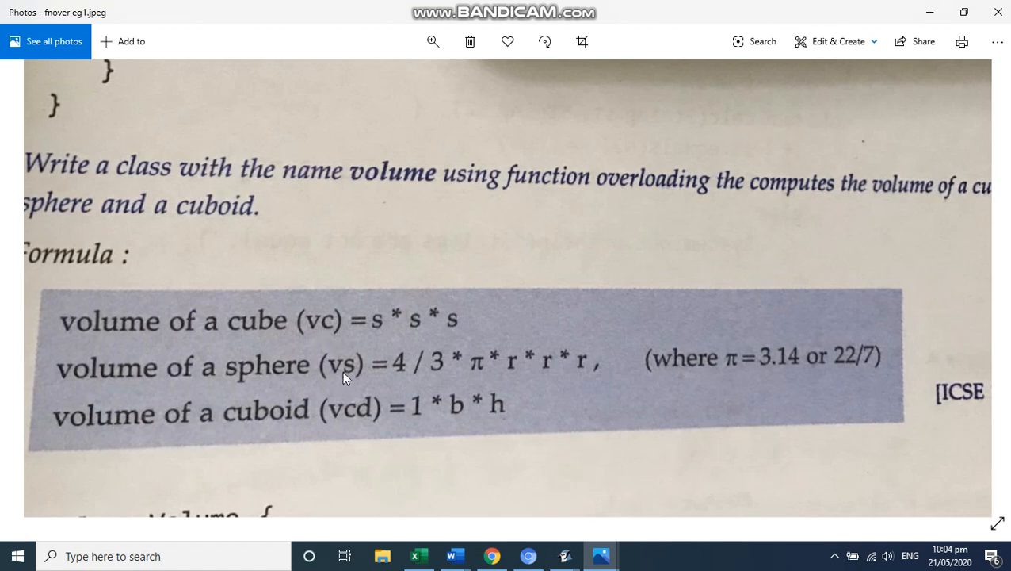
mouse_move(521, 388)
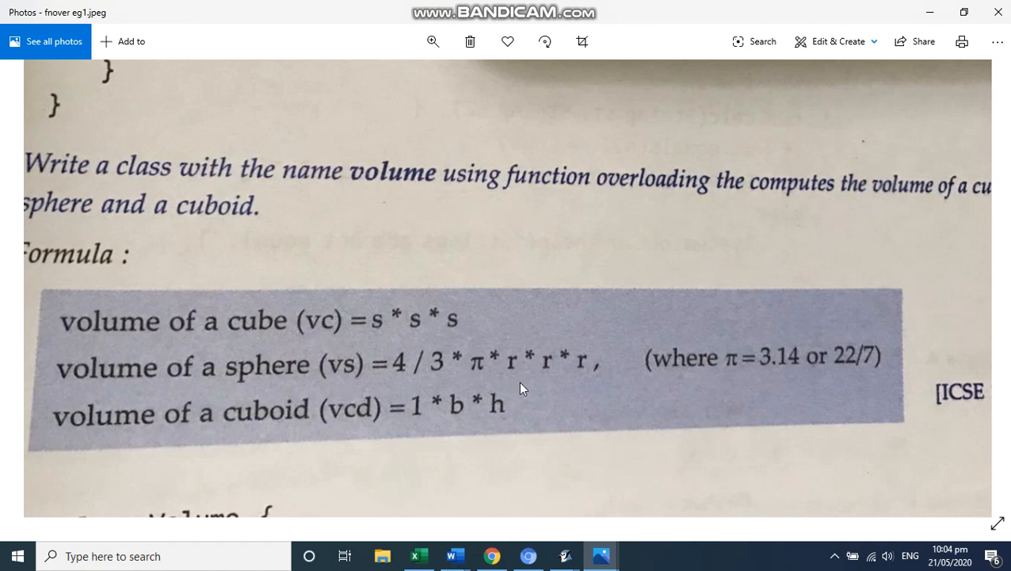
mouse_move(512, 434)
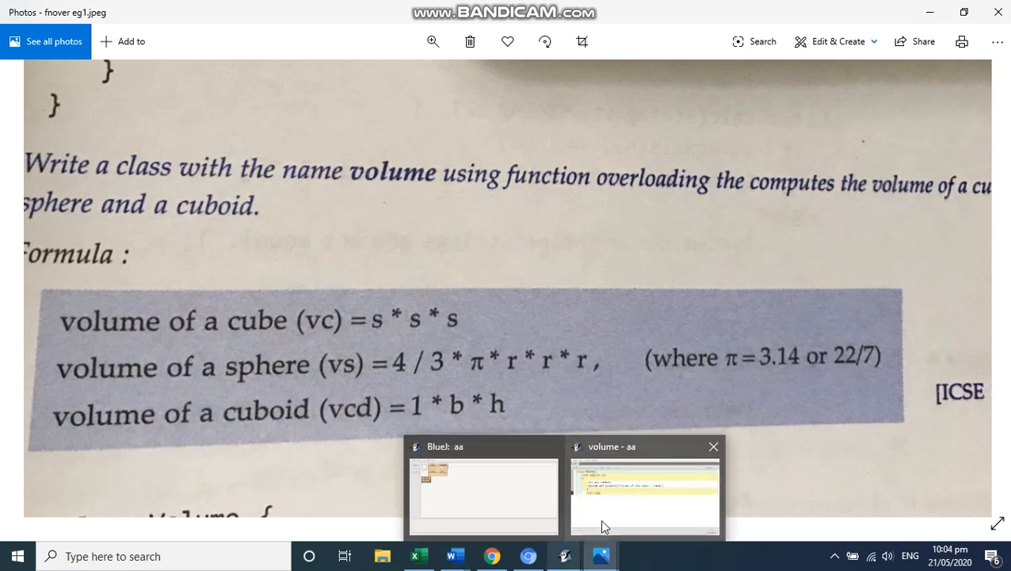
- Return from the sphere formula in Photos to the volume class editor
left_click(643, 491)
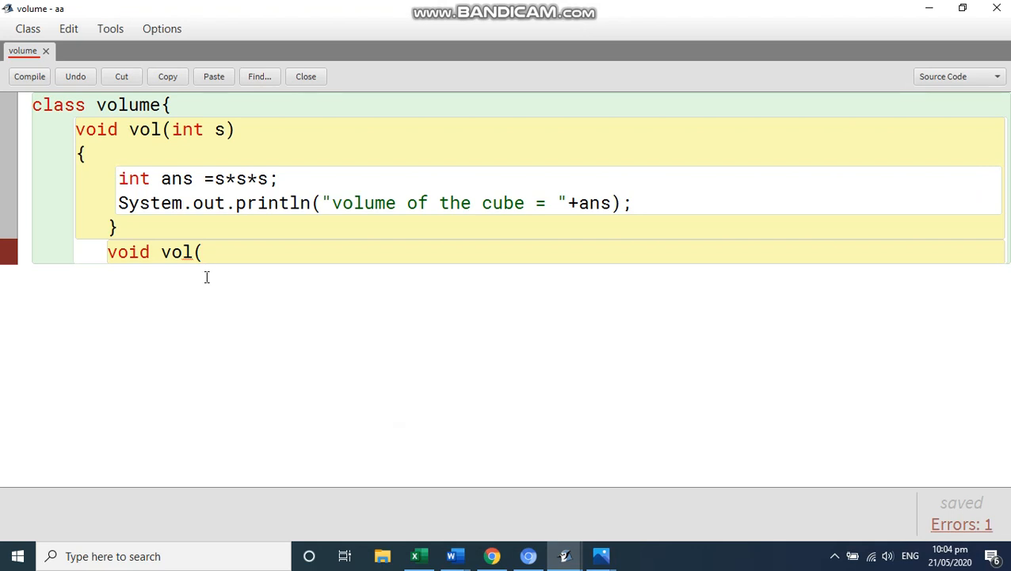
- Complete the sphere method header as 'vol(double r){'
type("double")
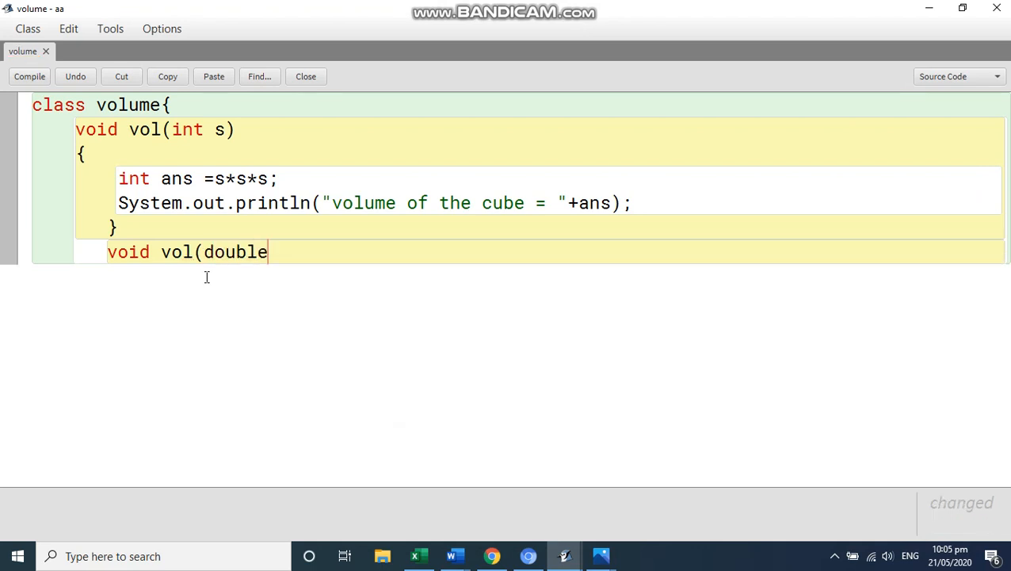
type("r")
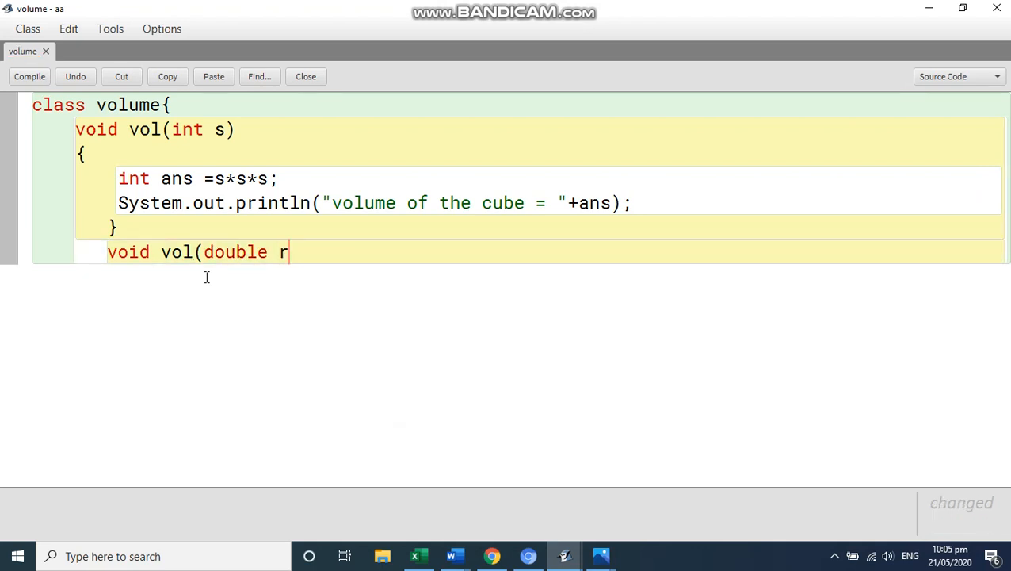
type(")")
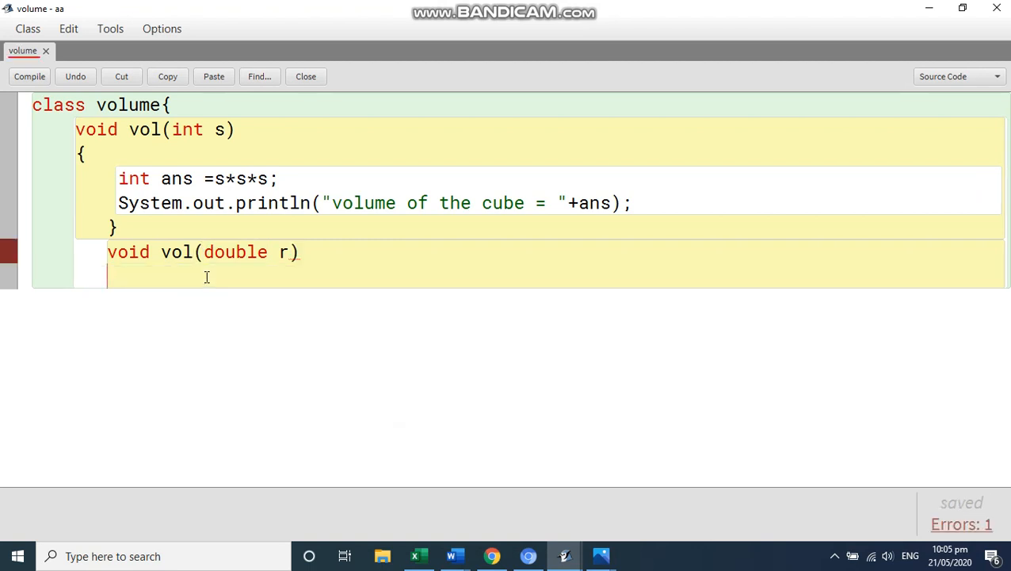
type("{")
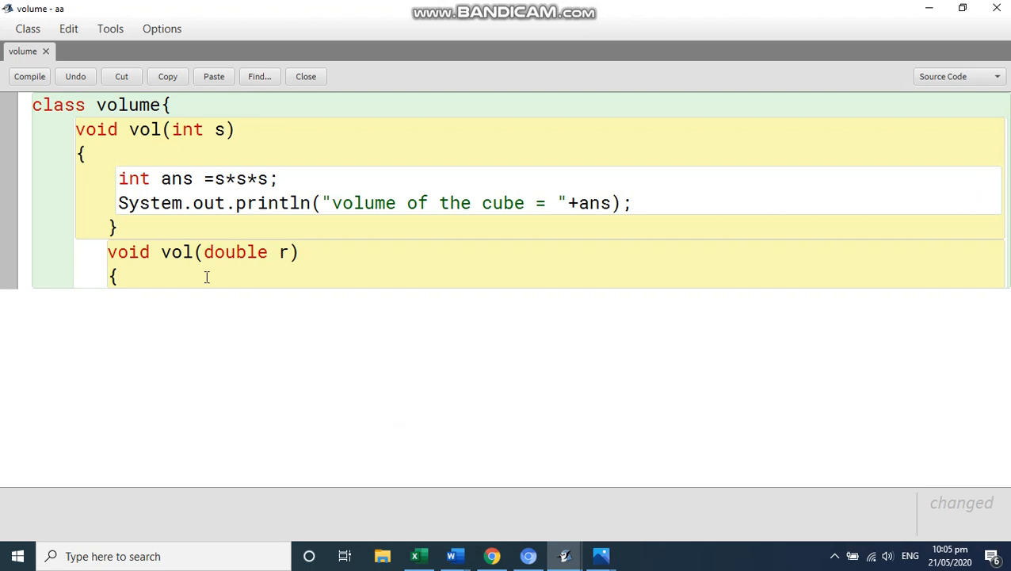
- Compute 'double ans = 4/3 * Math.PI r*r*r' for the sphere volume
type("d")
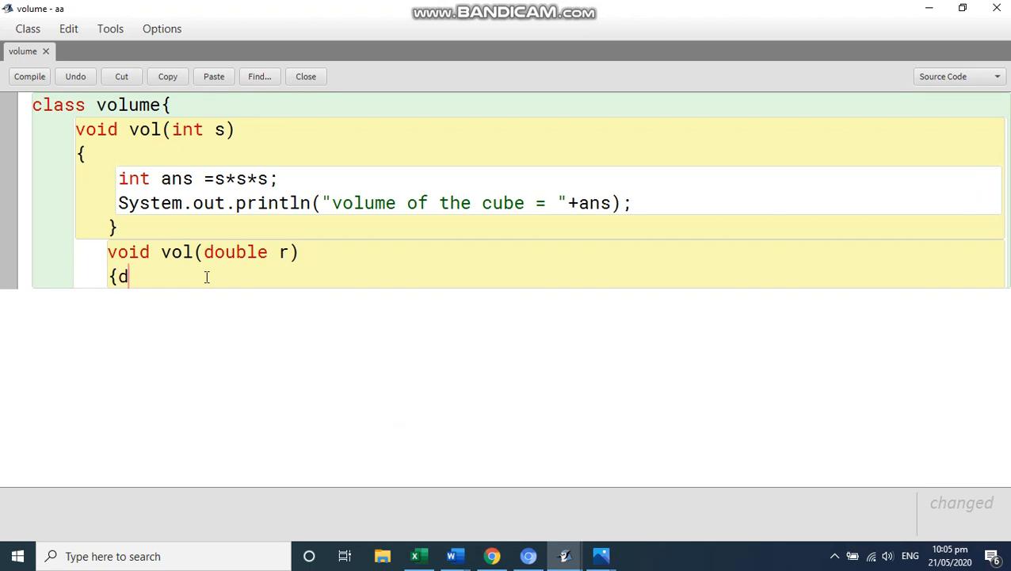
type("ouble")
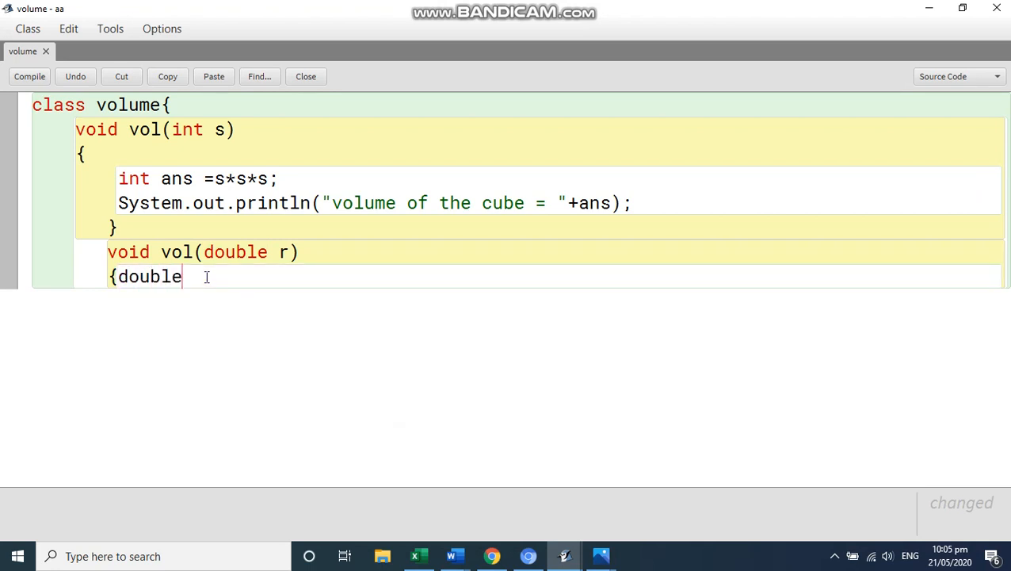
type("ans")
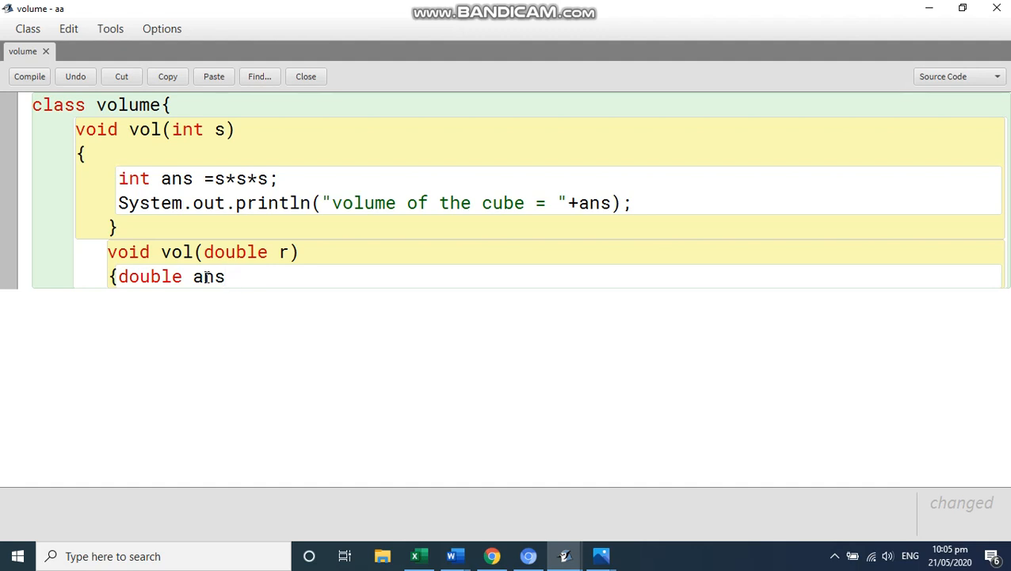
type("=")
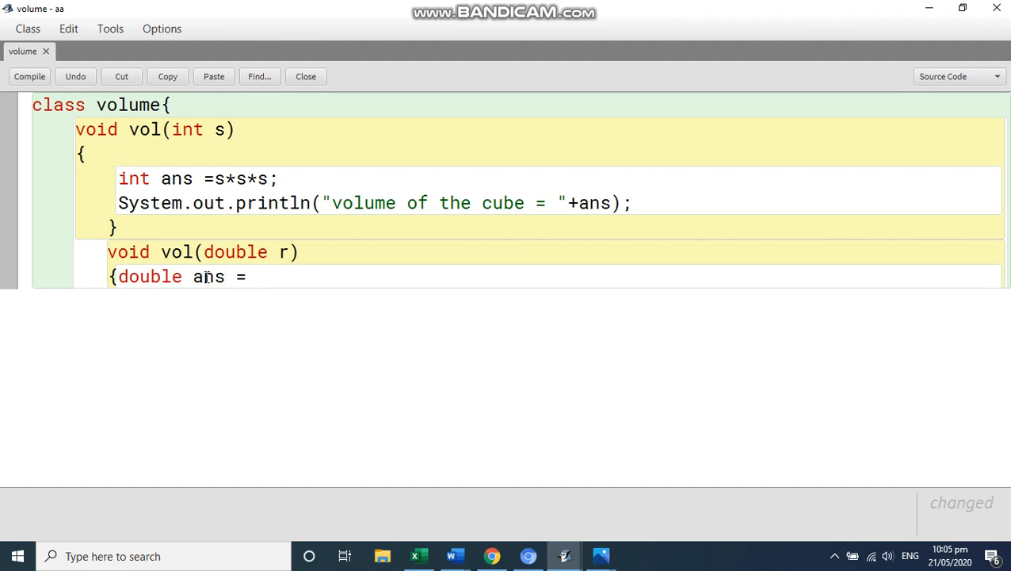
type("4/3")
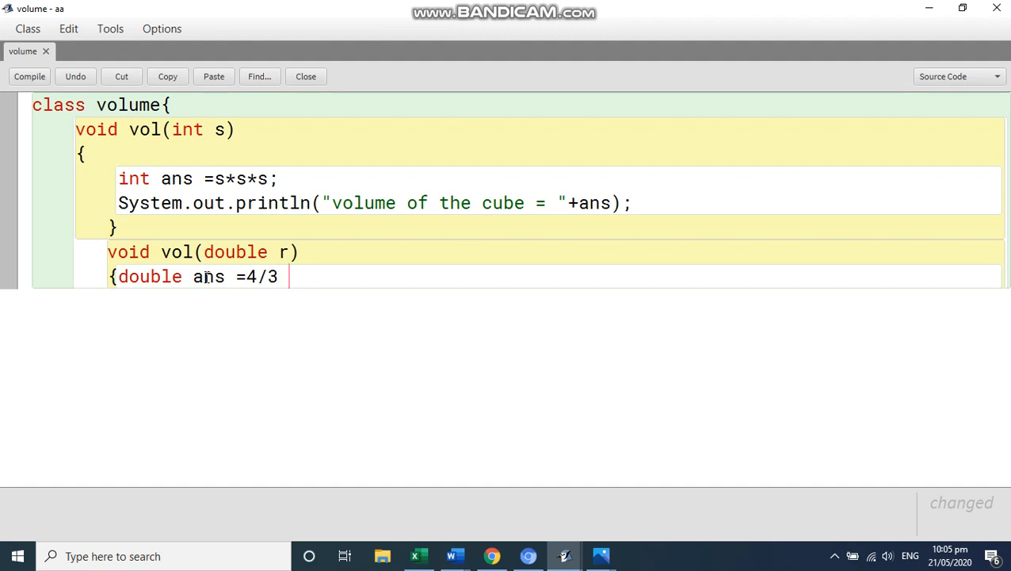
type("* Ma")
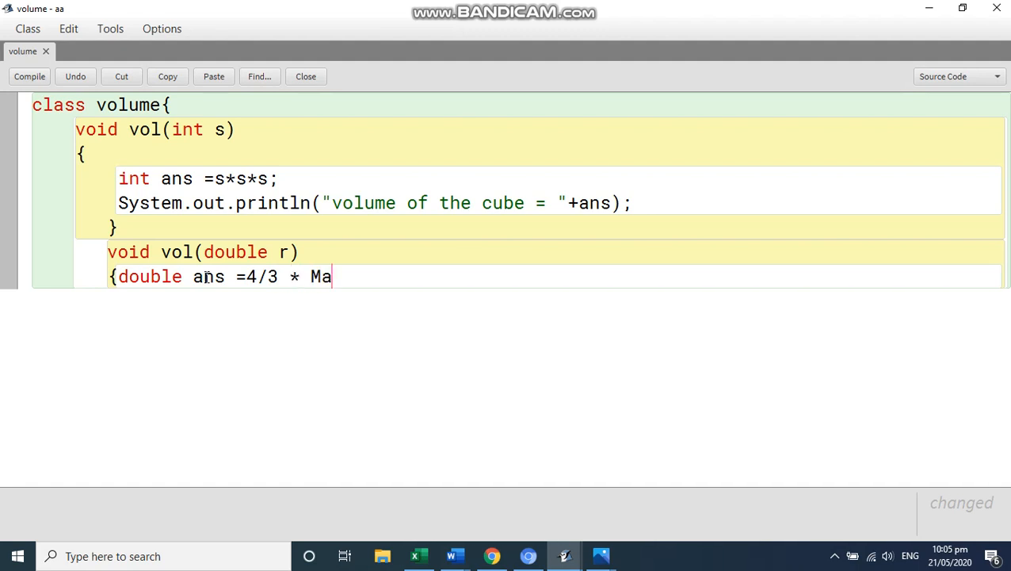
type("th.")
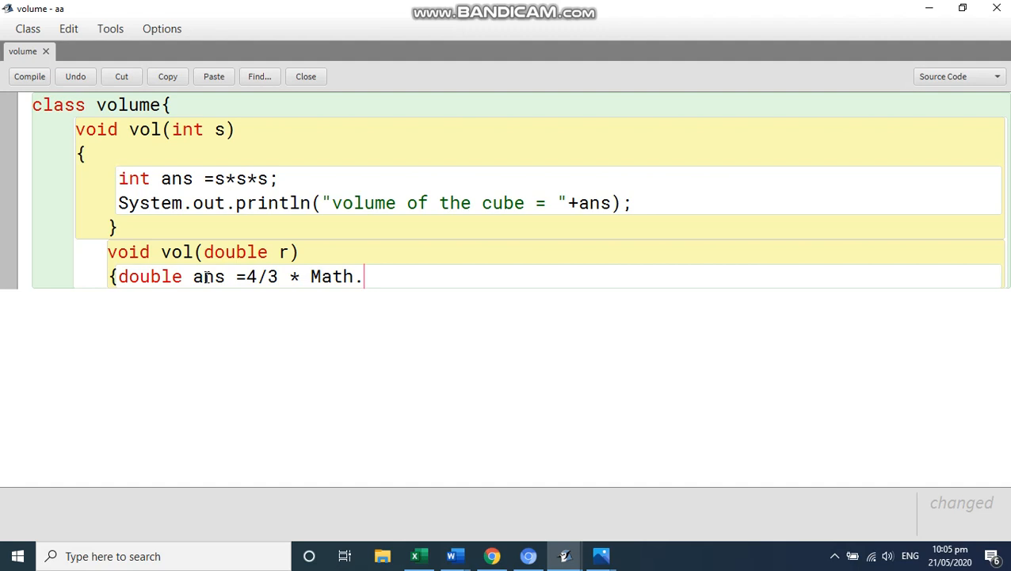
type("PI *")
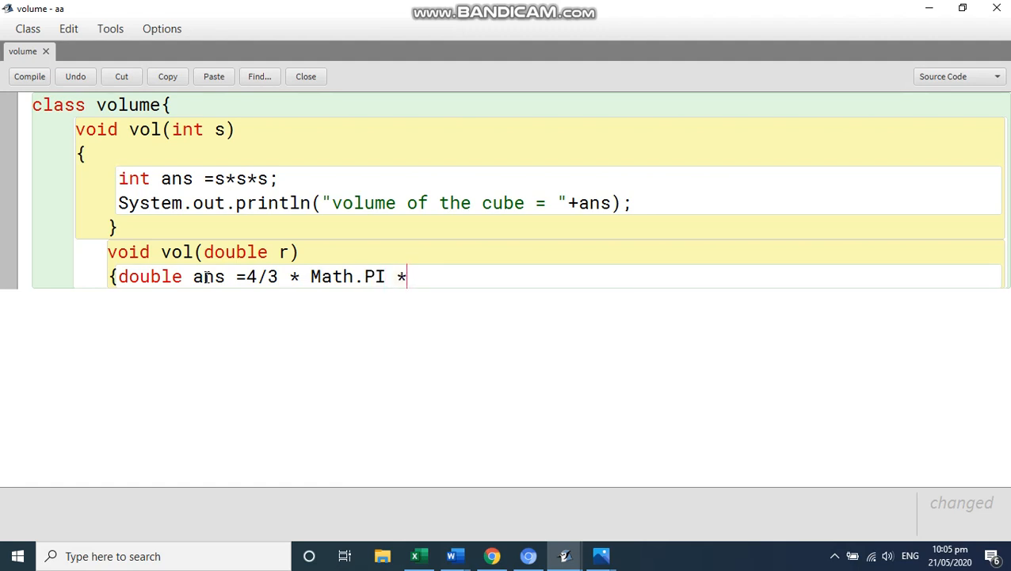
type("r*r")
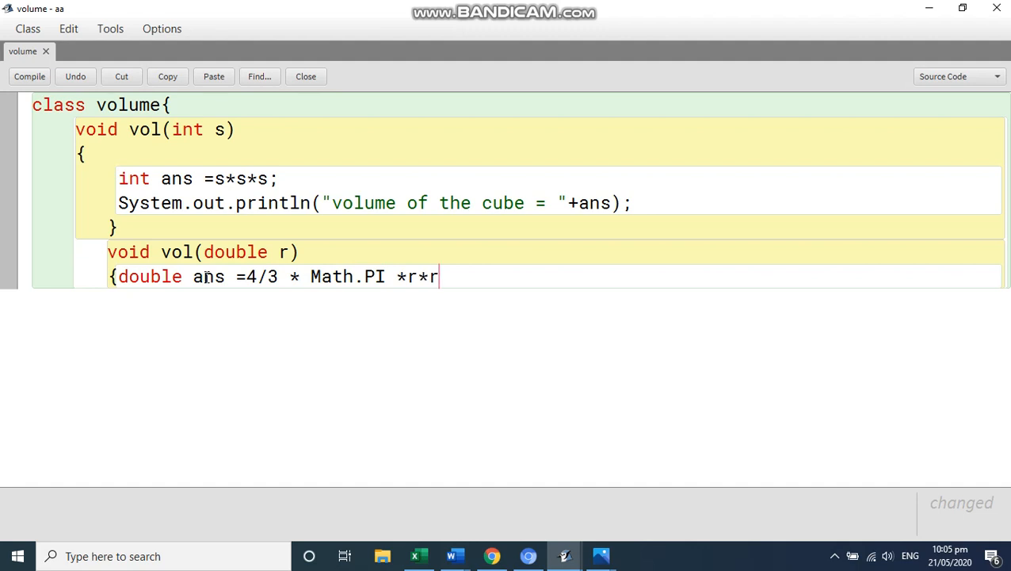
type("*r;")
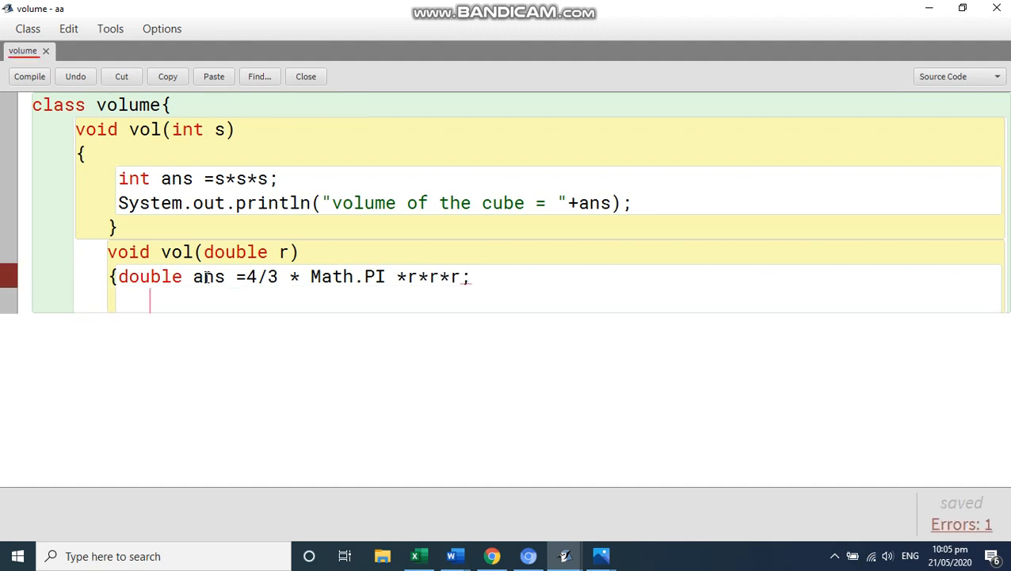
- Write the println of "the volume of the sphere=" + ans
type("Syst")
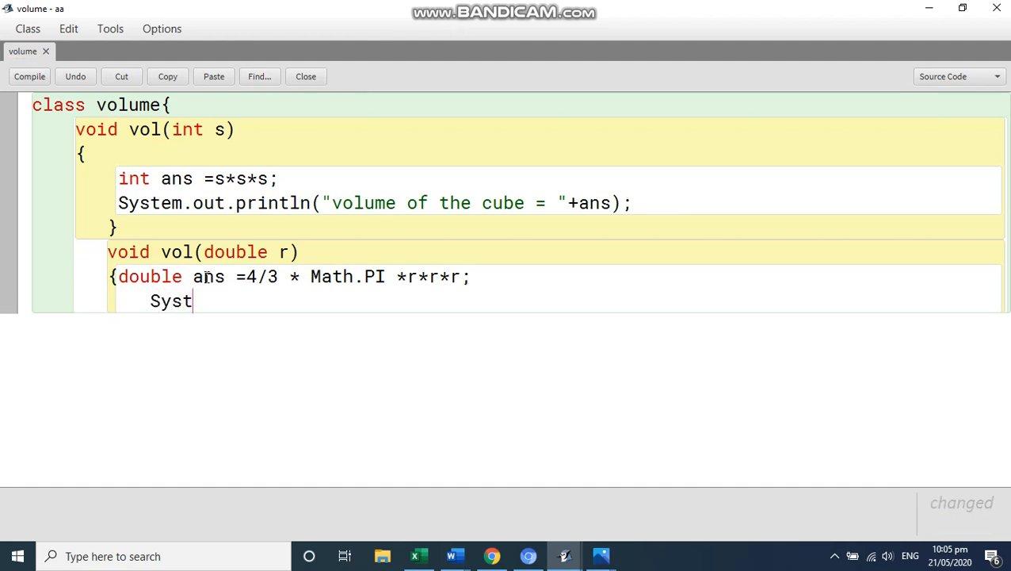
type("em.out")
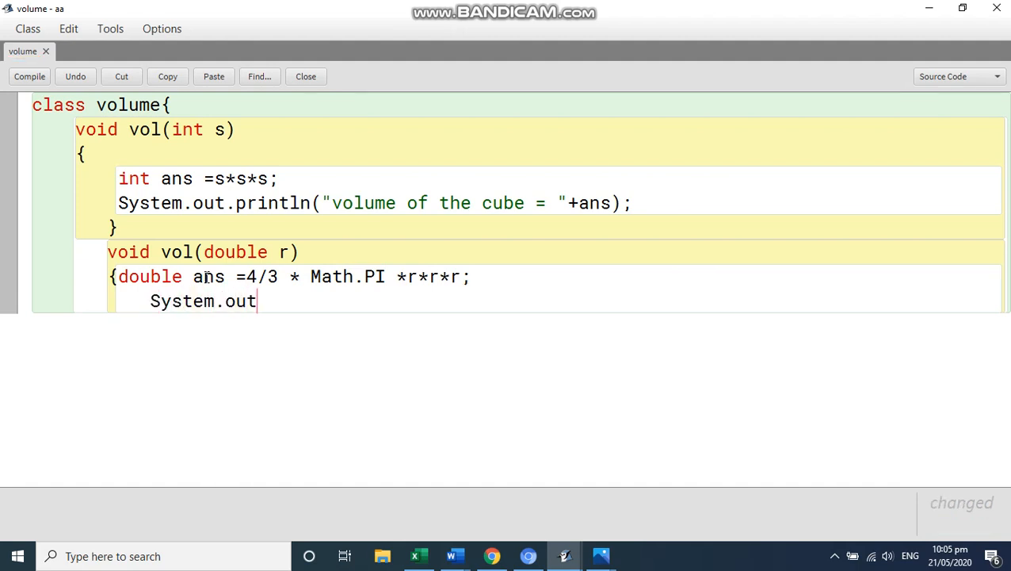
type(".print")
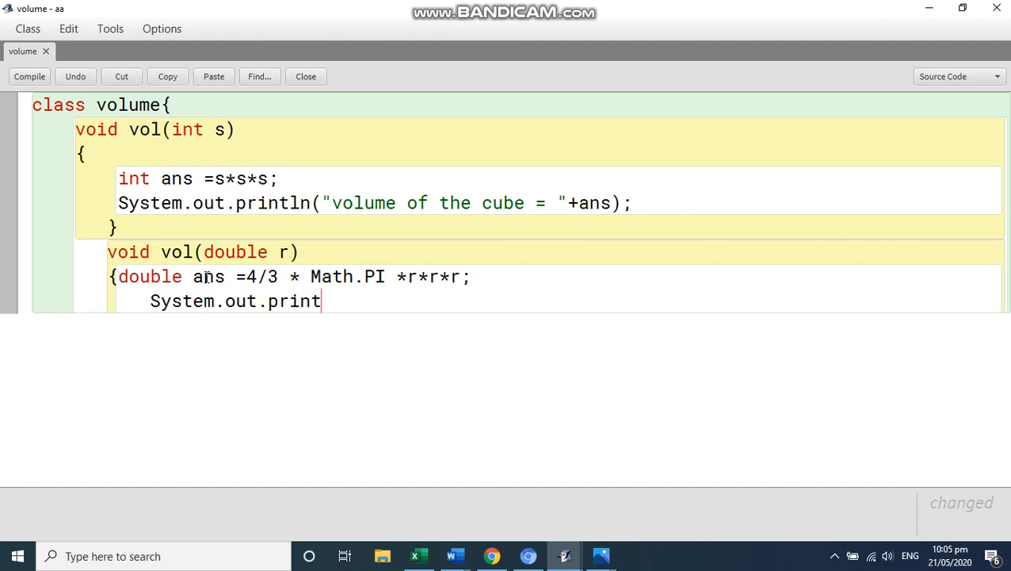
type("ln(")
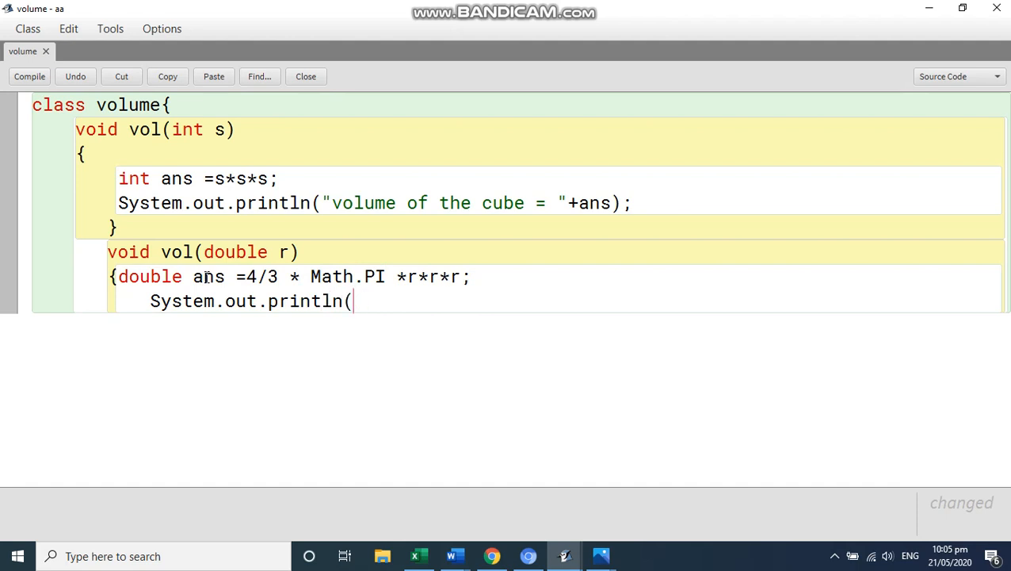
type("\"the v")
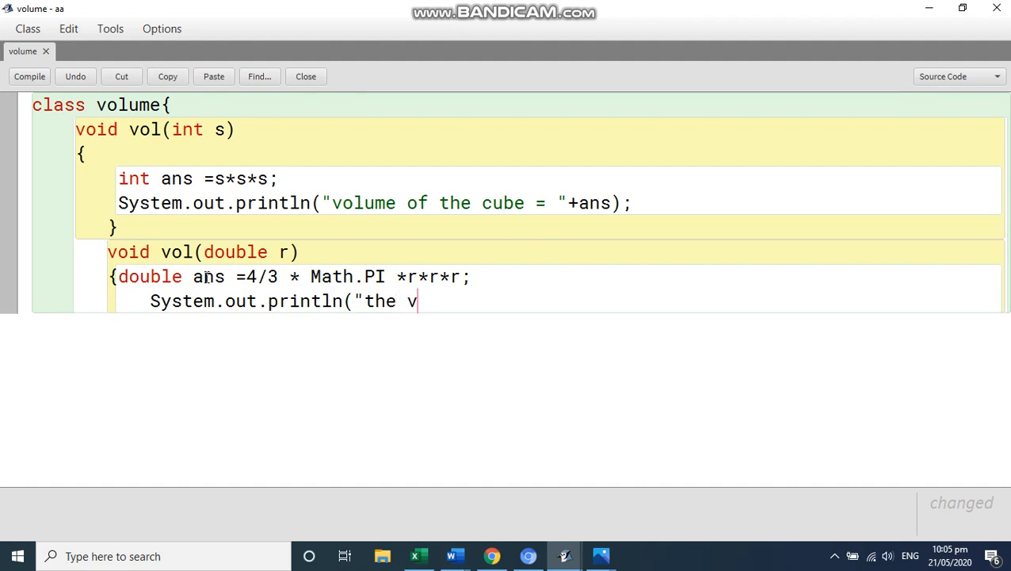
type("olume o")
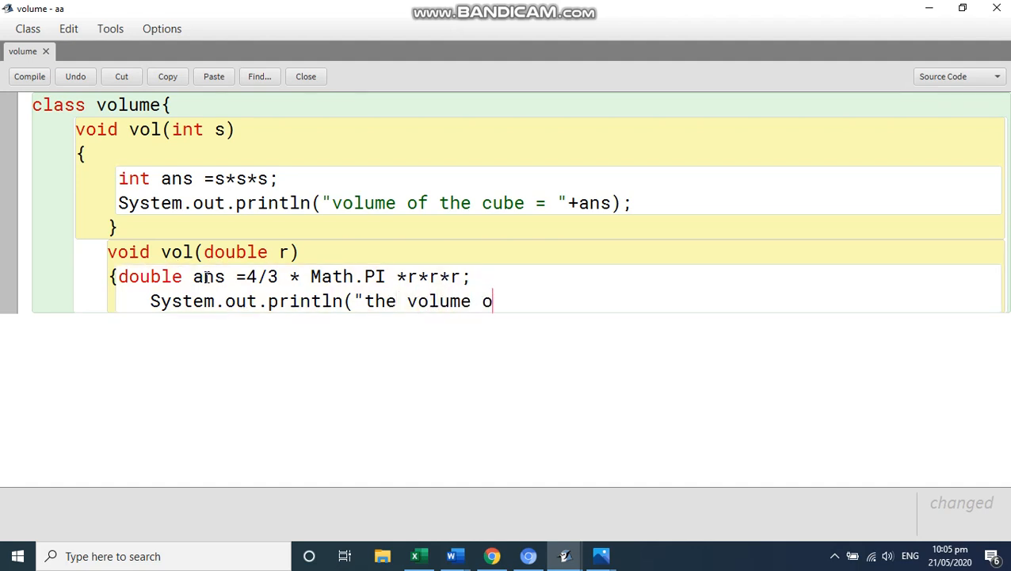
type("f the s")
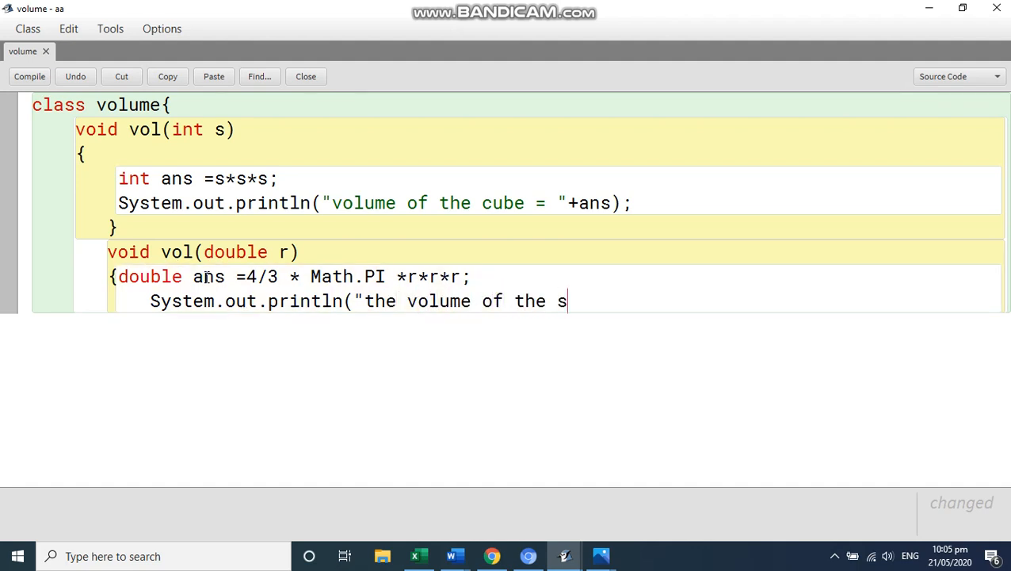
type("phere")
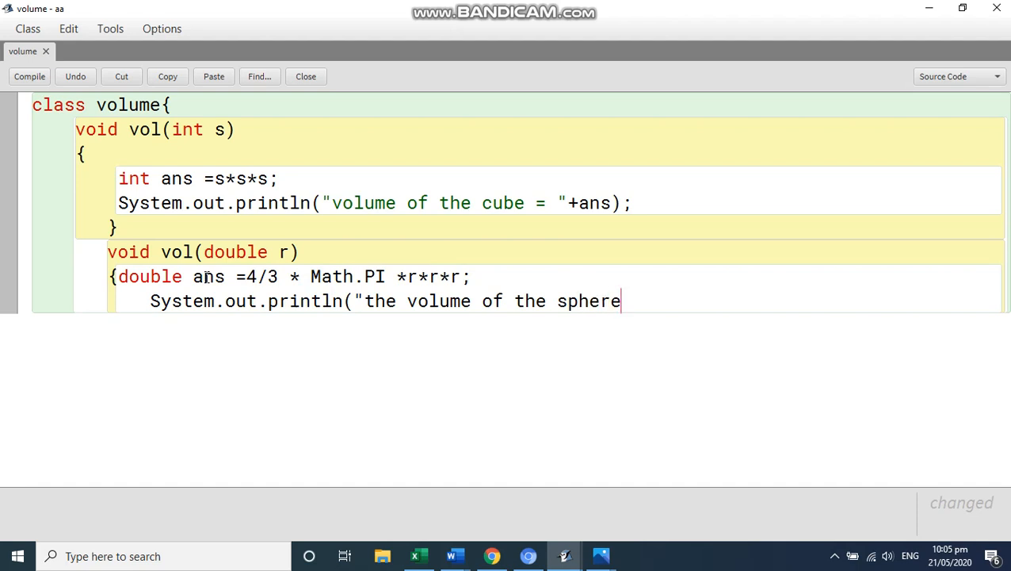
type("=")
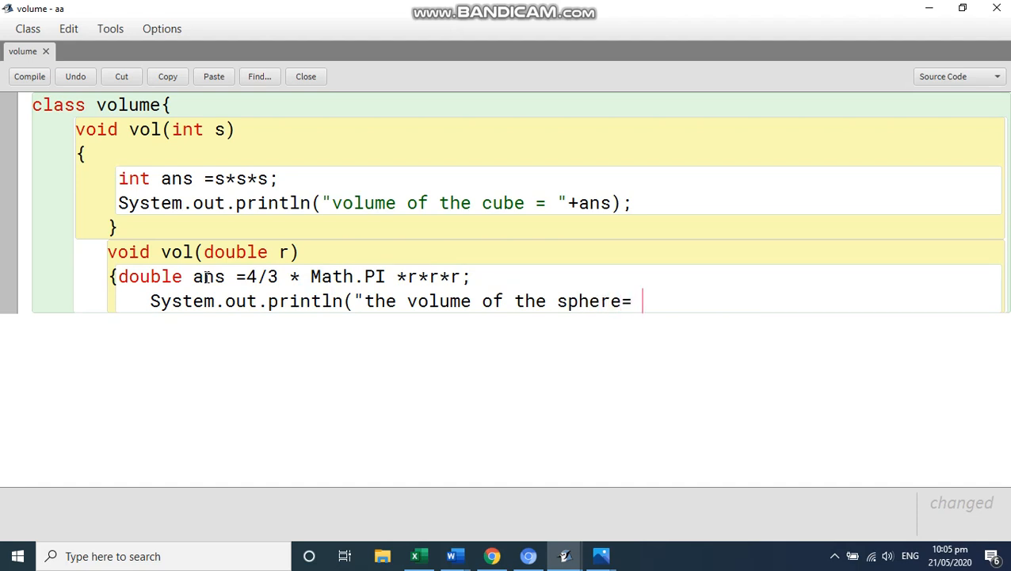
type("\"+an")
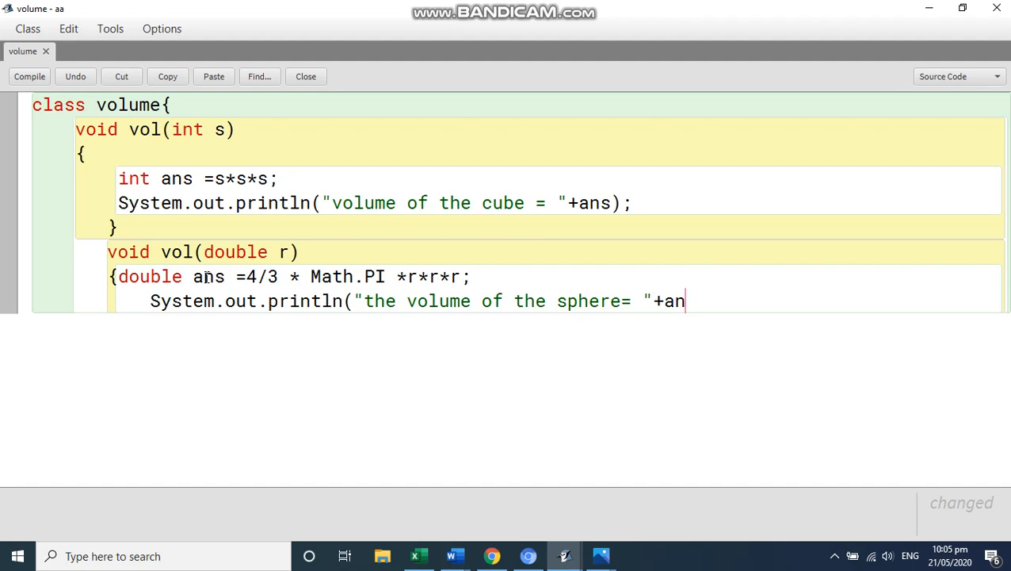
type("s);")
type("}")
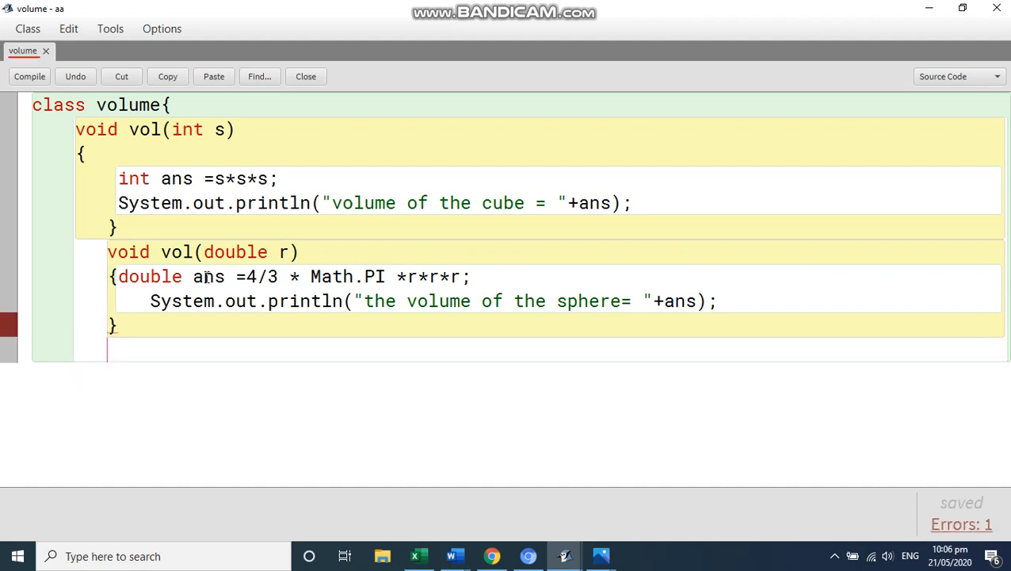
mouse_move(405, 480)
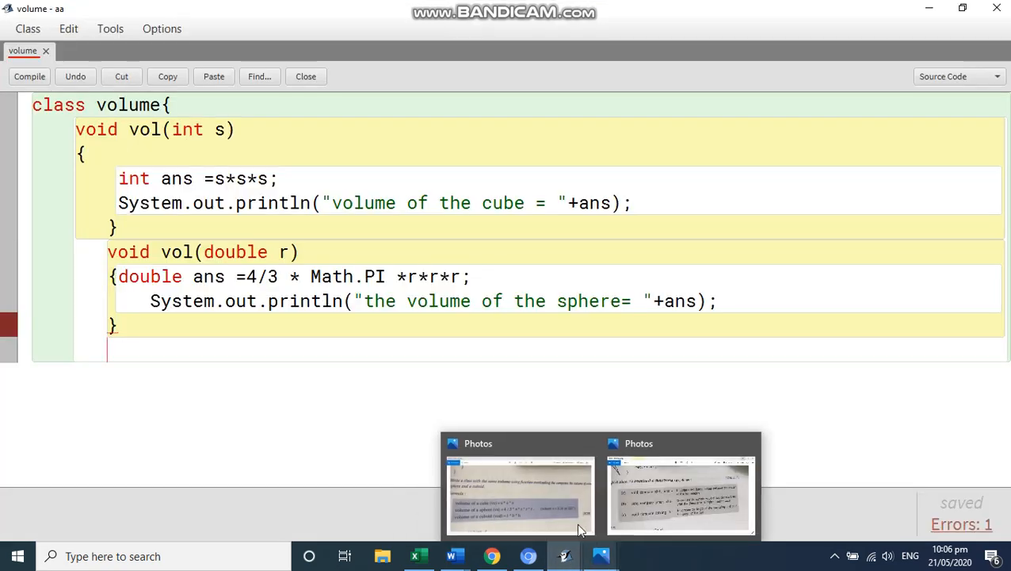
- Bring up the textbook photo showing the cuboid volume formula
left_click(520, 495)
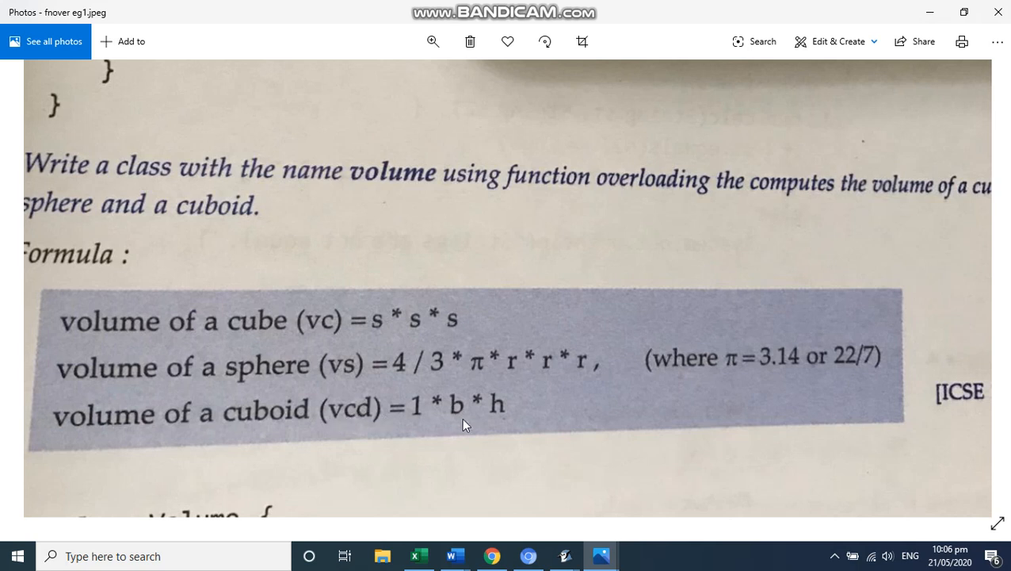
mouse_move(577, 428)
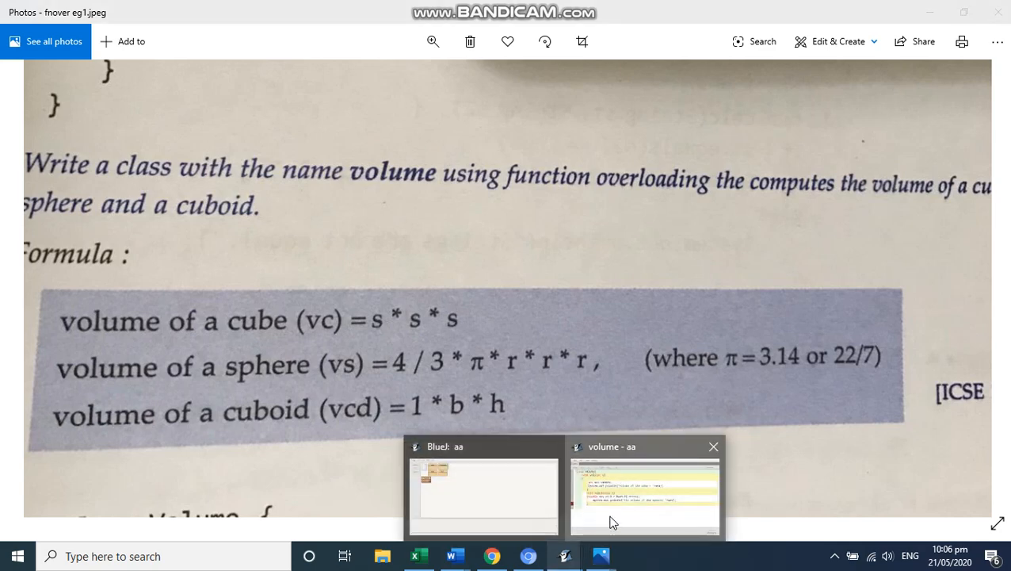
- Start the cuboid method header 'void vol(int l,int b,int h)', removing a repeated 'vol'
left_click(643, 492)
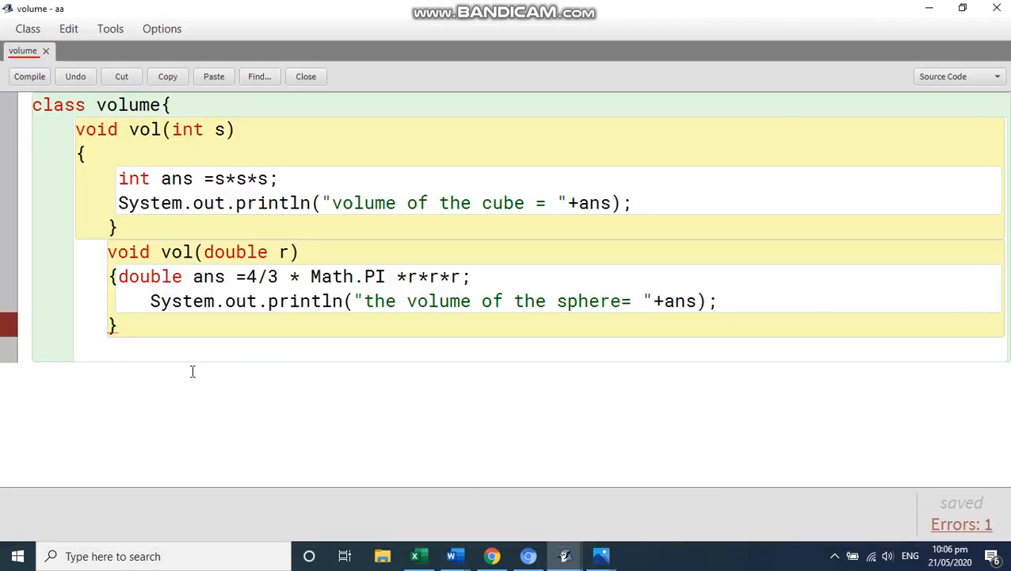
type("void")
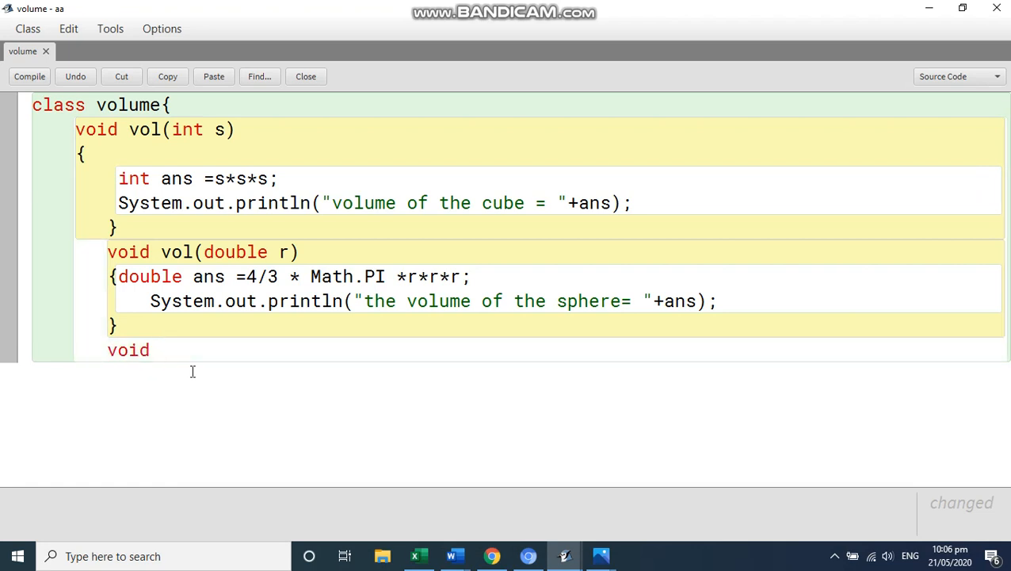
type("vol")
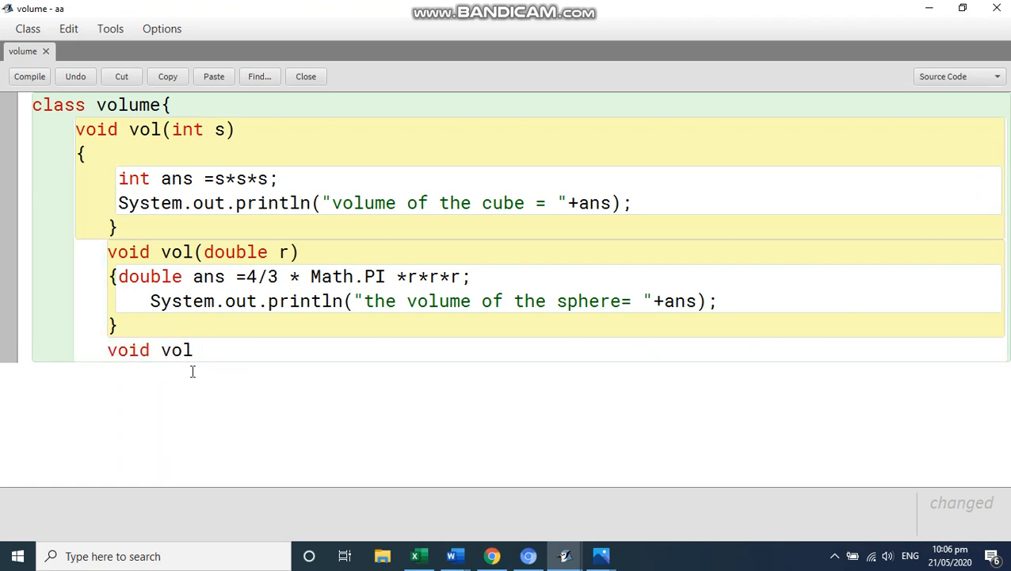
type("vol")
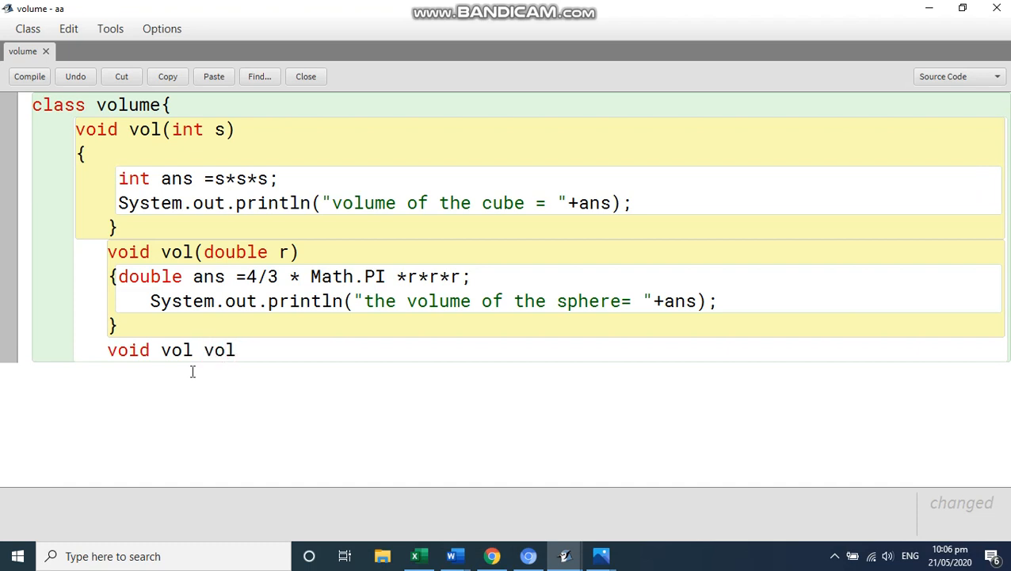
key("backspace")
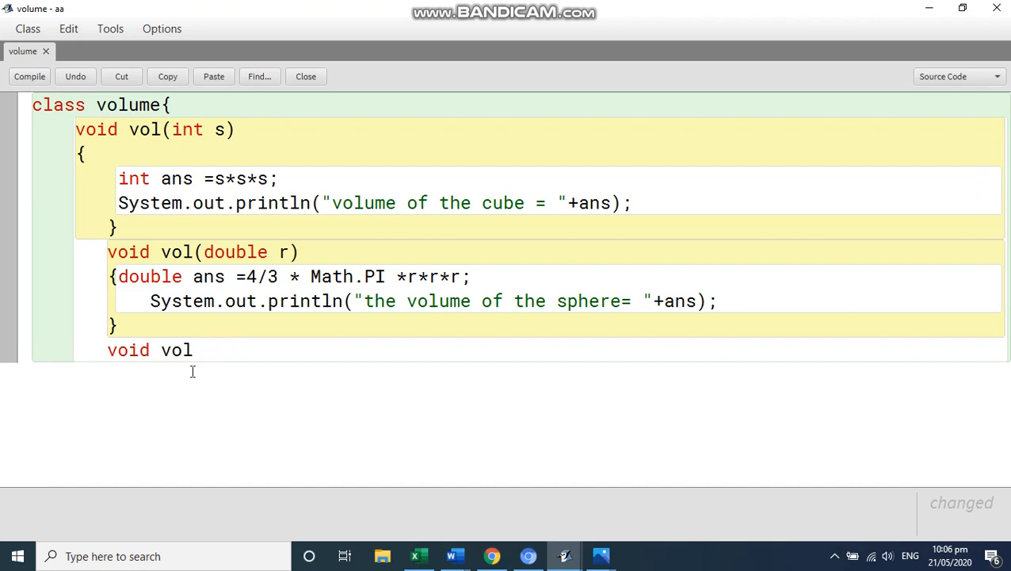
type("(ine l")
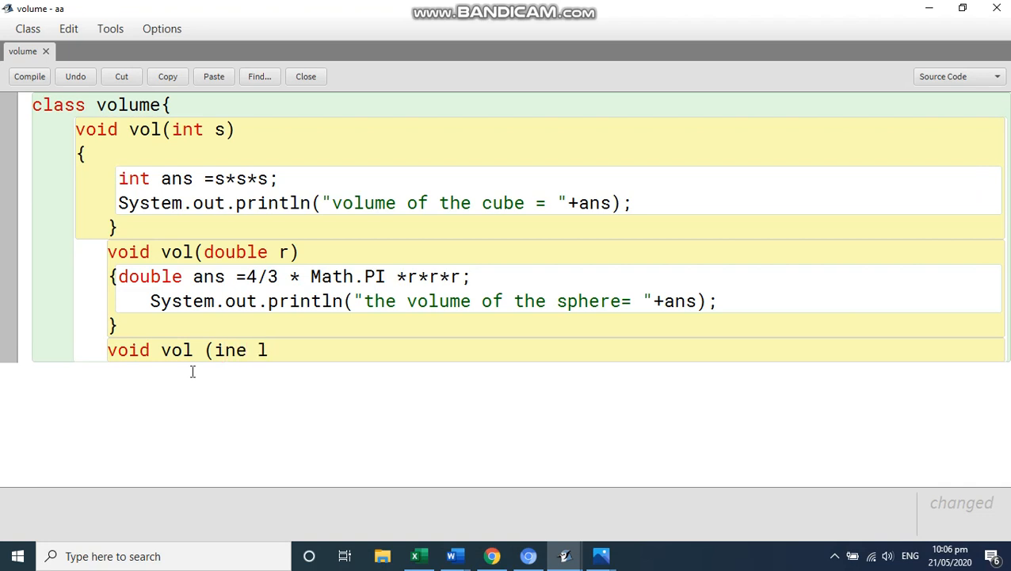
type(",int")
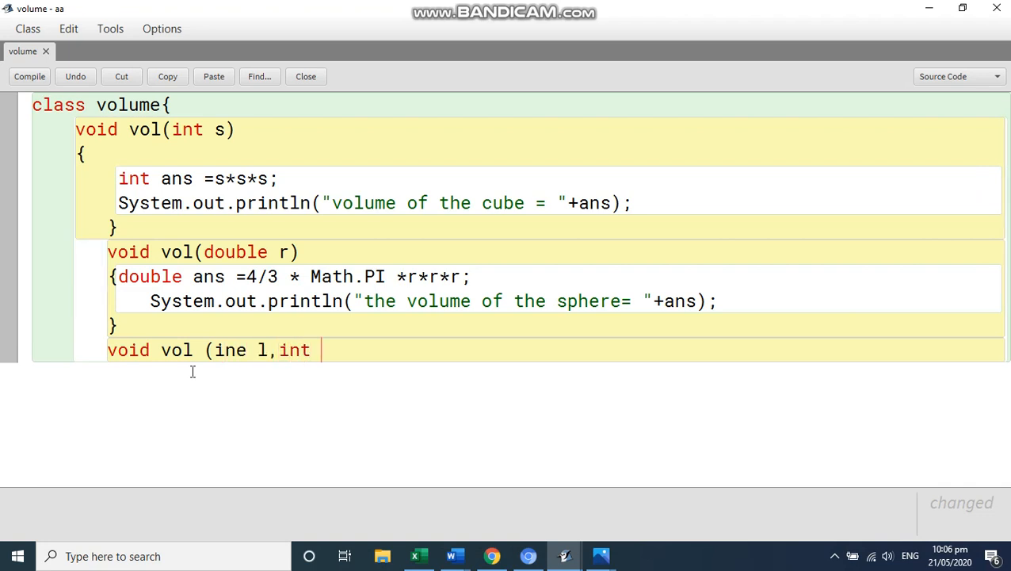
type("b,int h")
type("{")
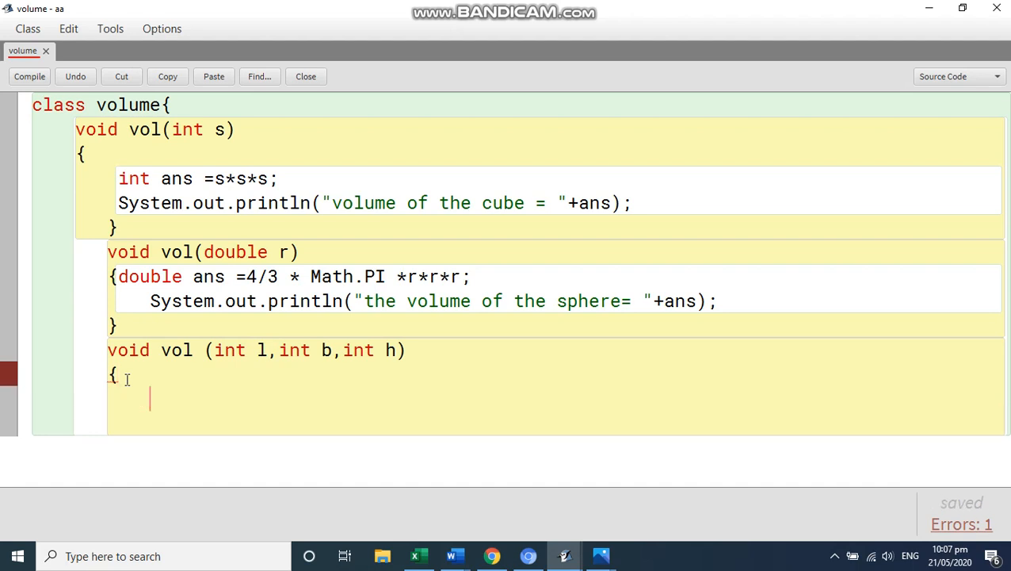
- Compute the cuboid volume as int ans = l*b*h in the third vol method
type("int ans")
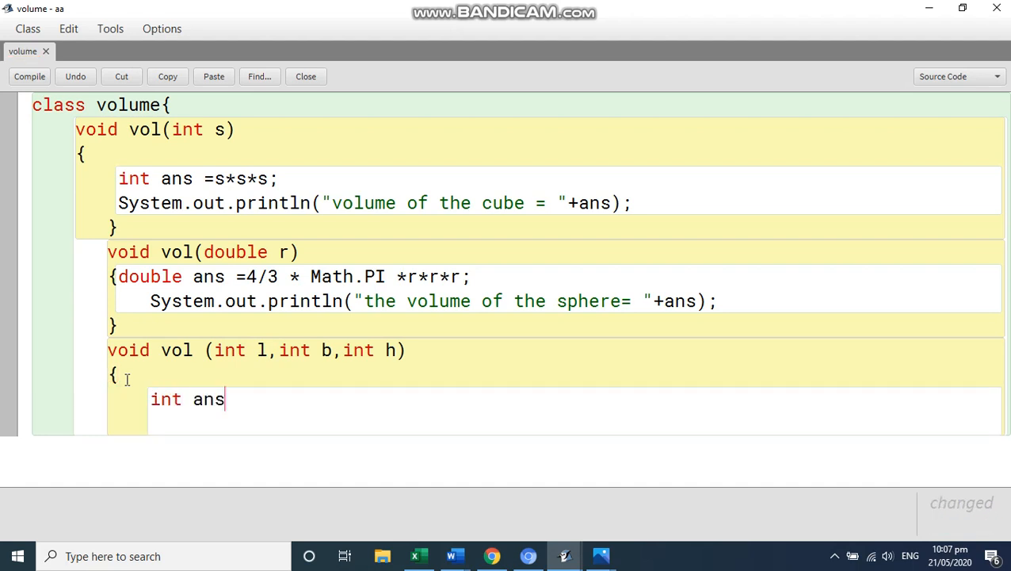
type("=")
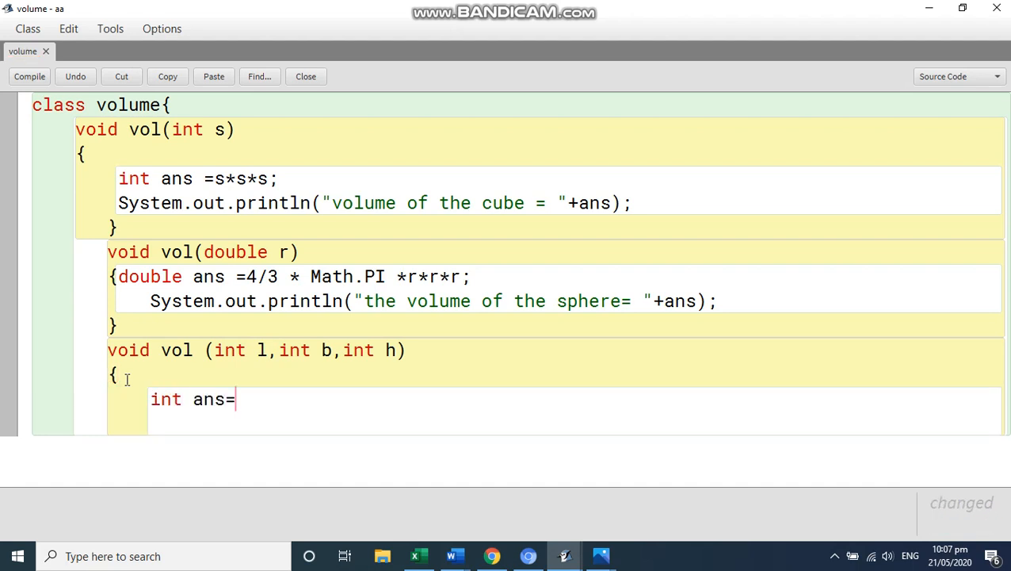
type("l*")
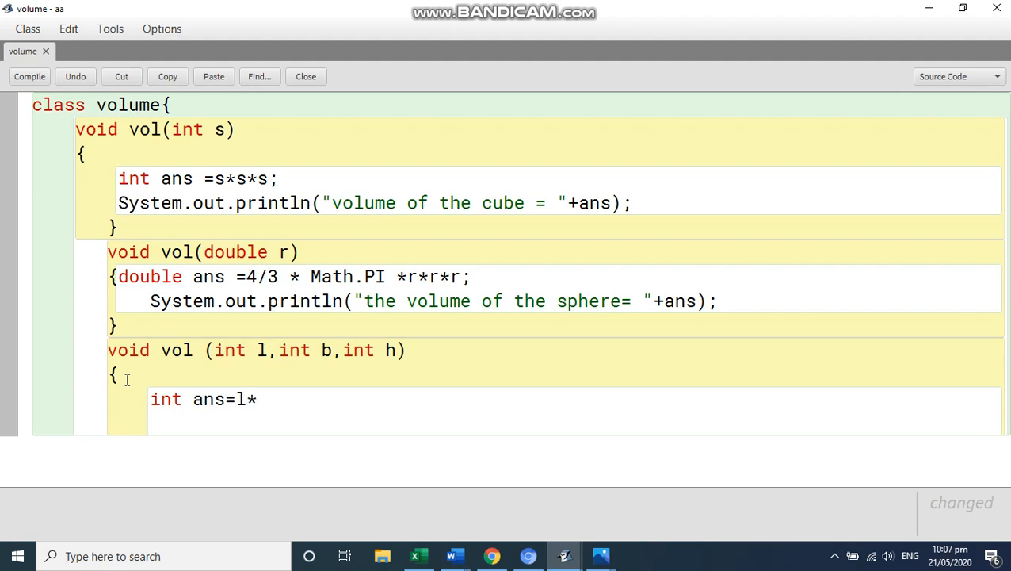
type("b*h")
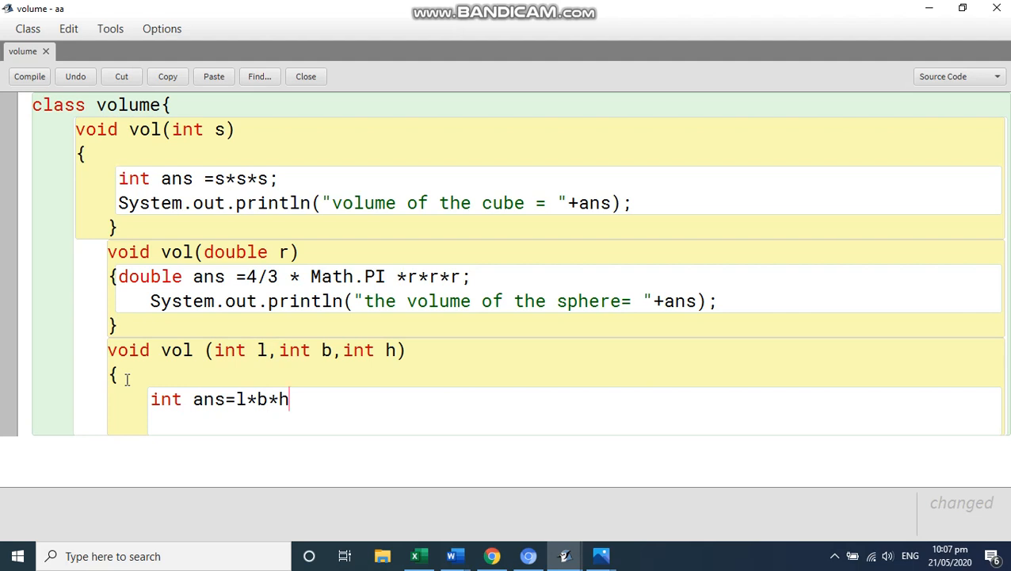
type(";")
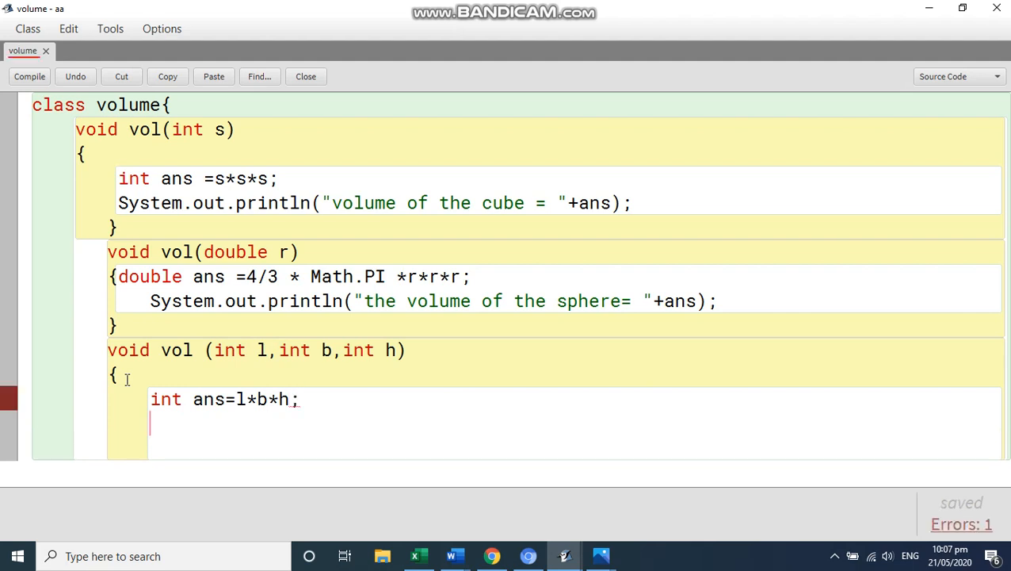
- Print "volume of the sphere=" + ans (typed Syste.out.println) and close the method block
type("Syste")
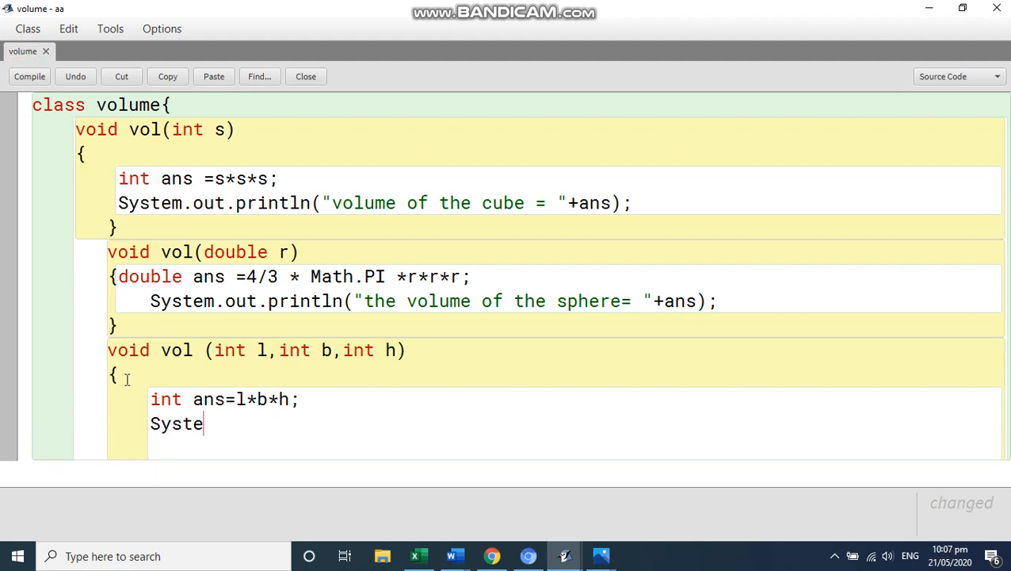
type(".o")
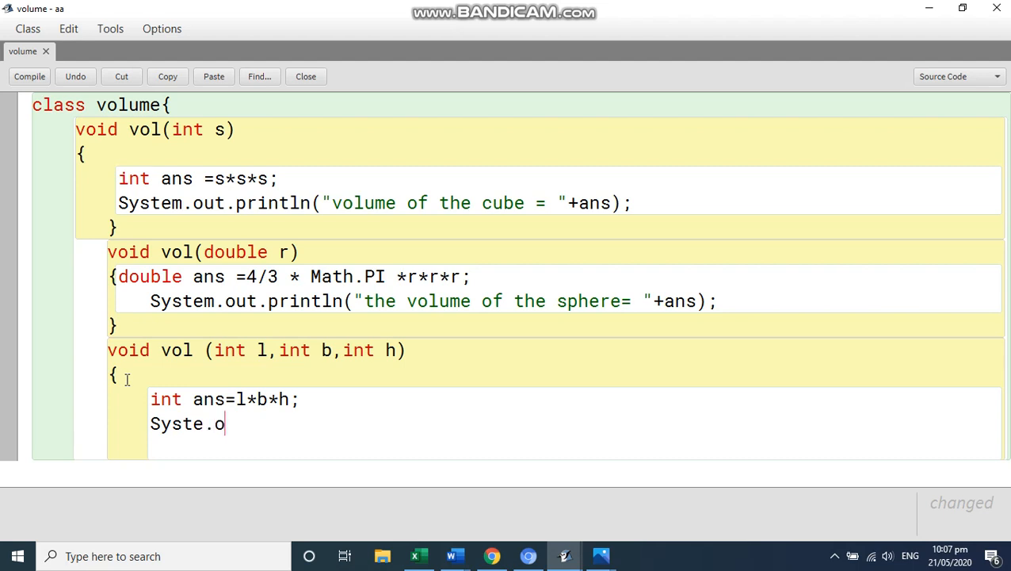
type("ut.pr")
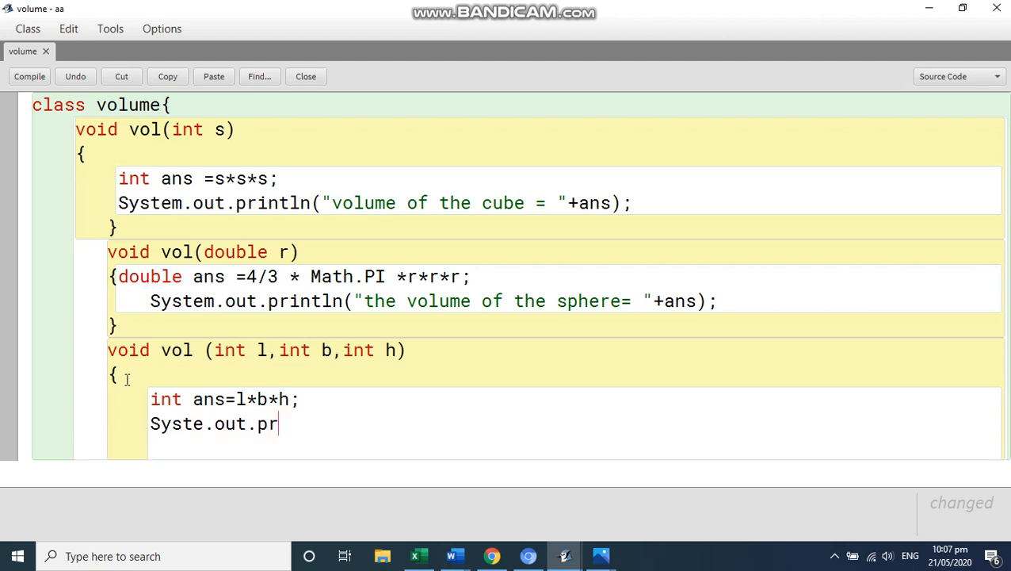
type("intln")
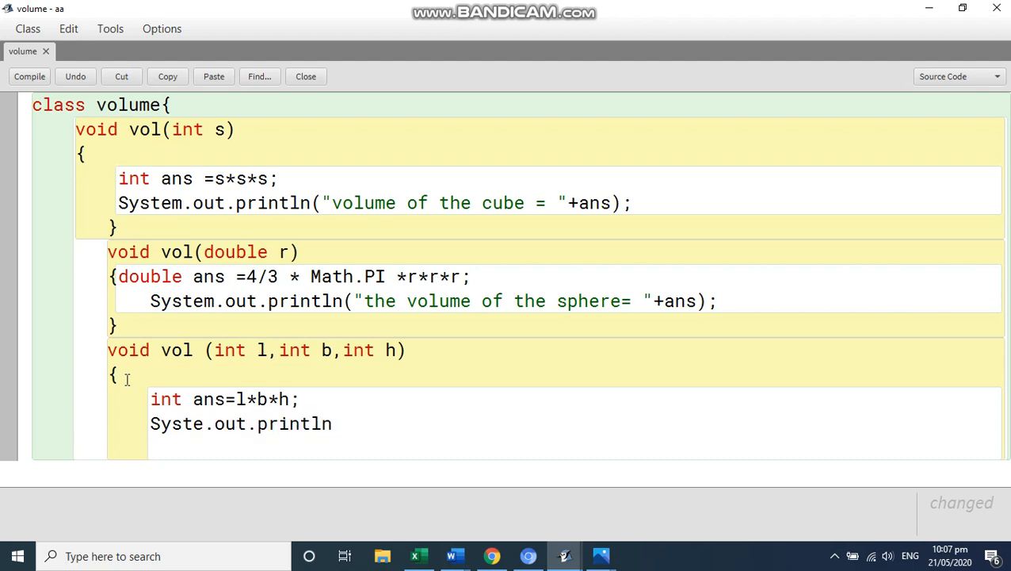
type("(\"")
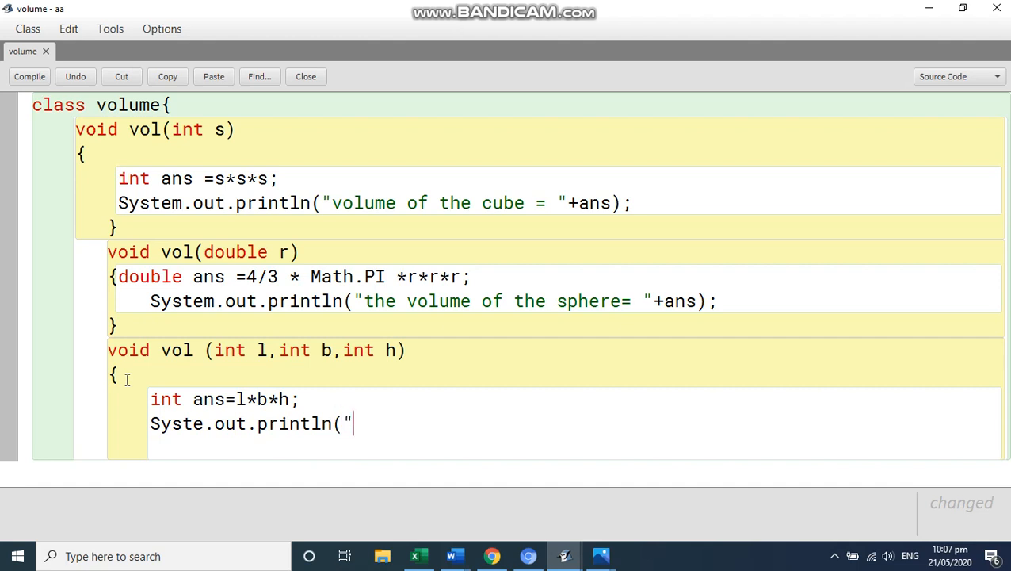
type("vo")
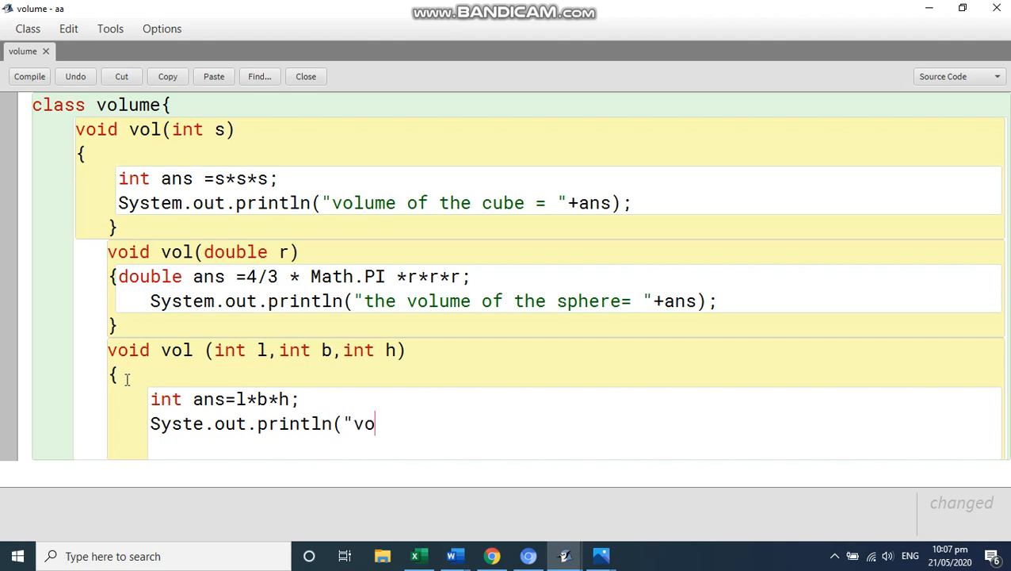
type("lume o")
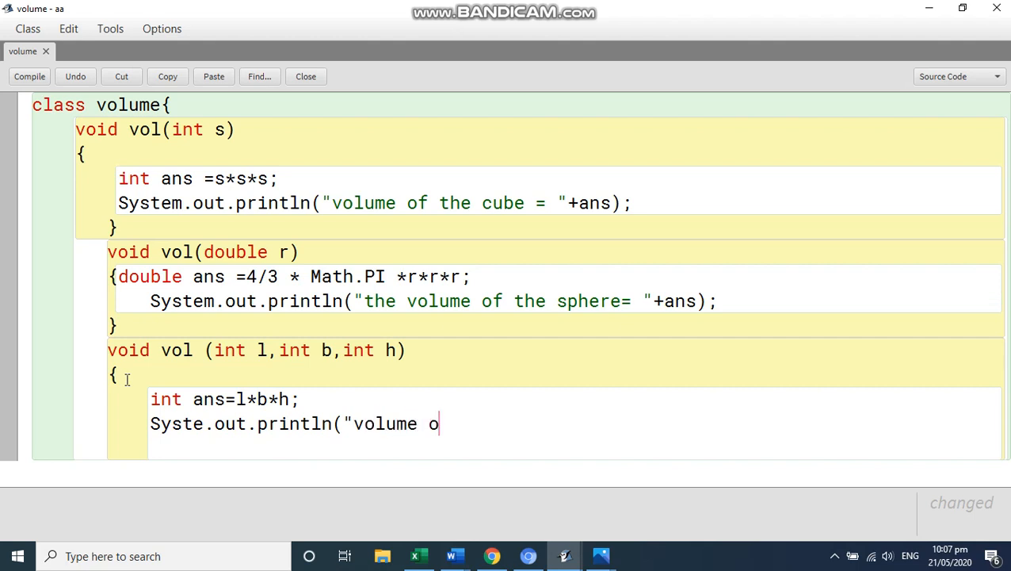
type("f the s")
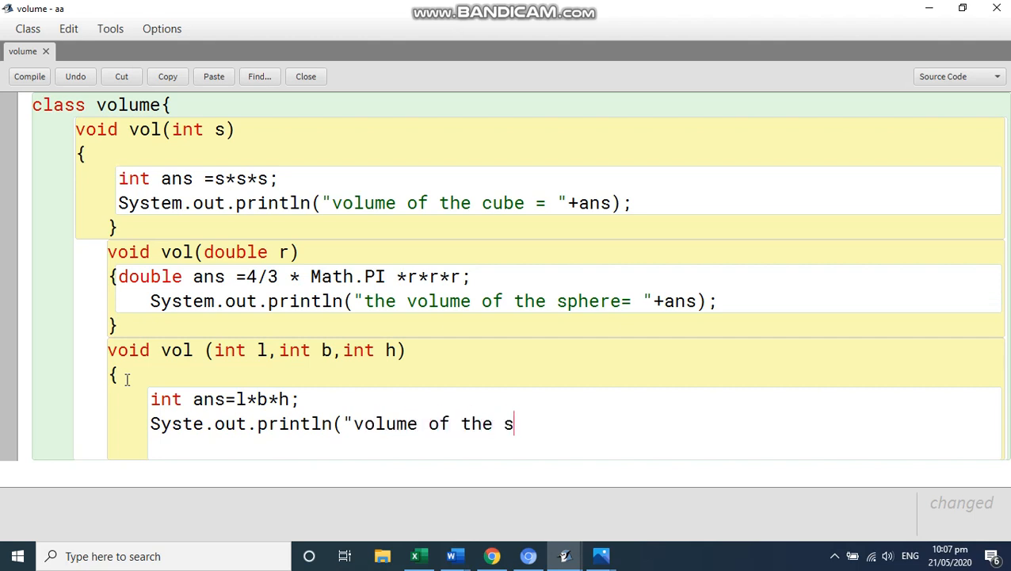
type("p")
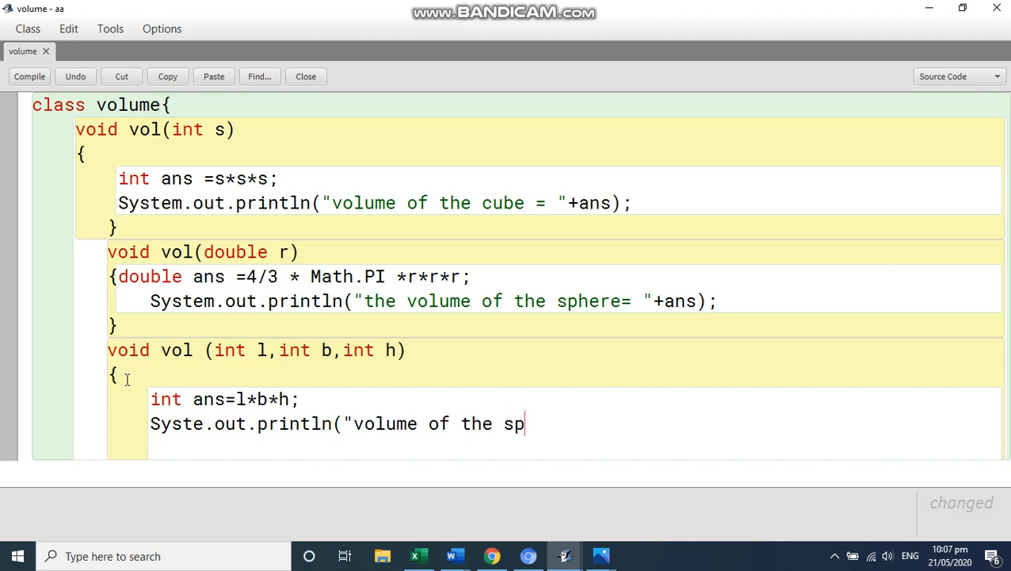
type("here")
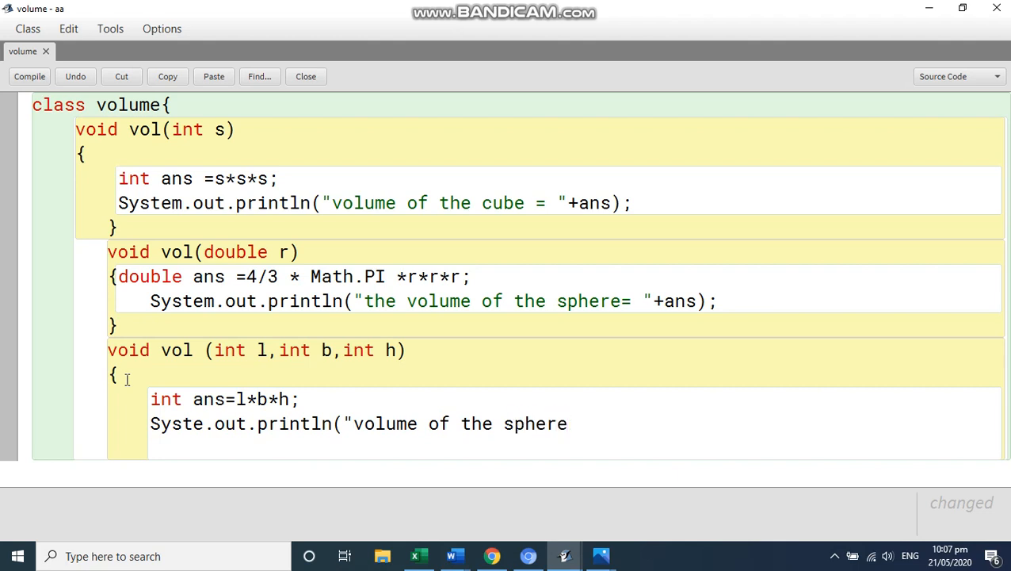
type("=\"")
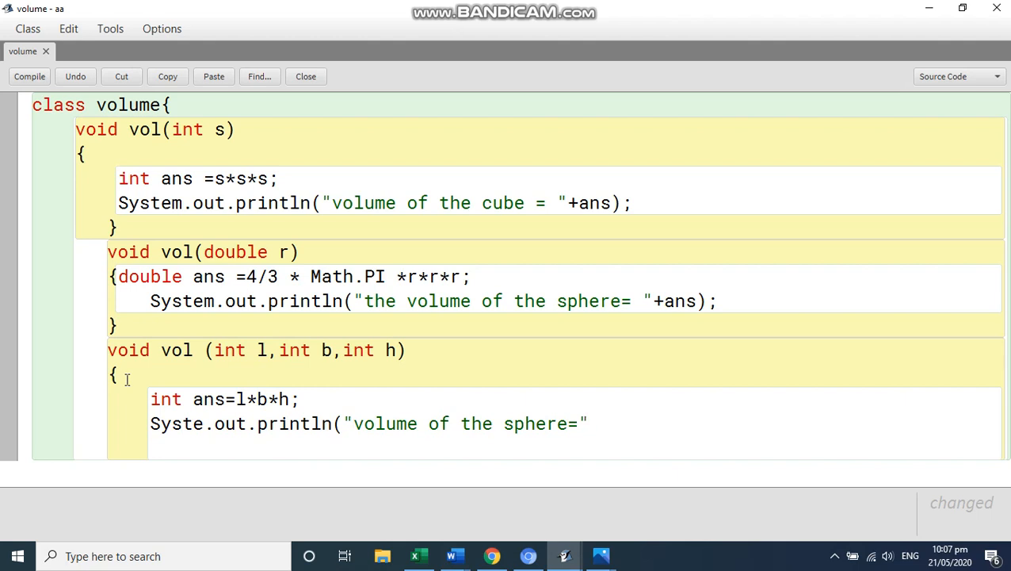
type("+ans")
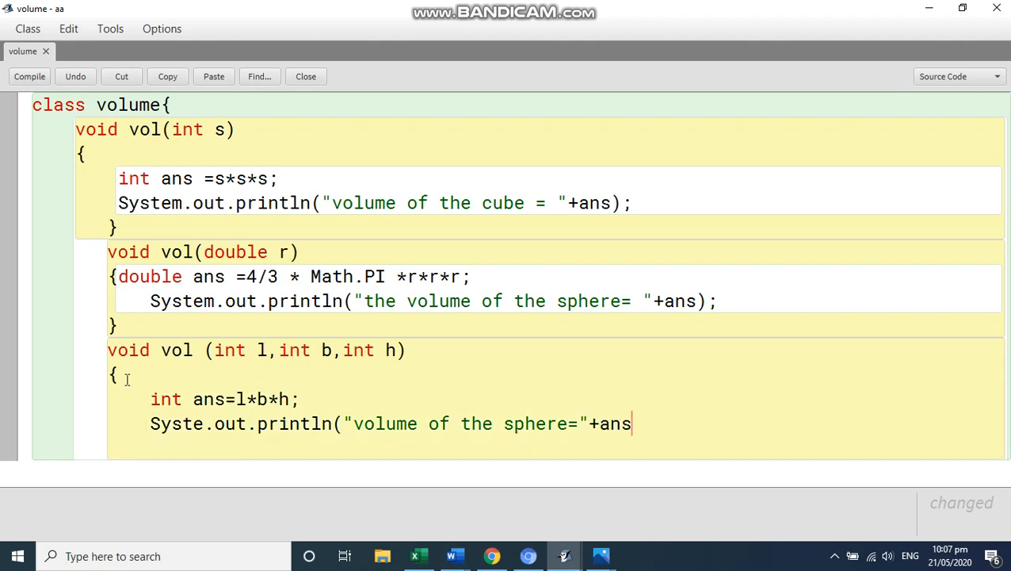
type("0")
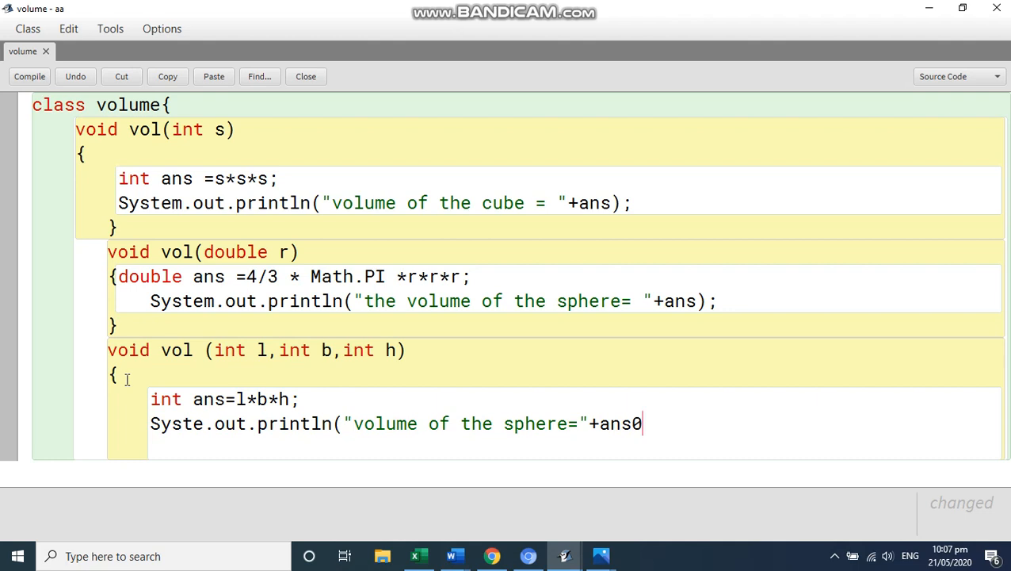
type(");")
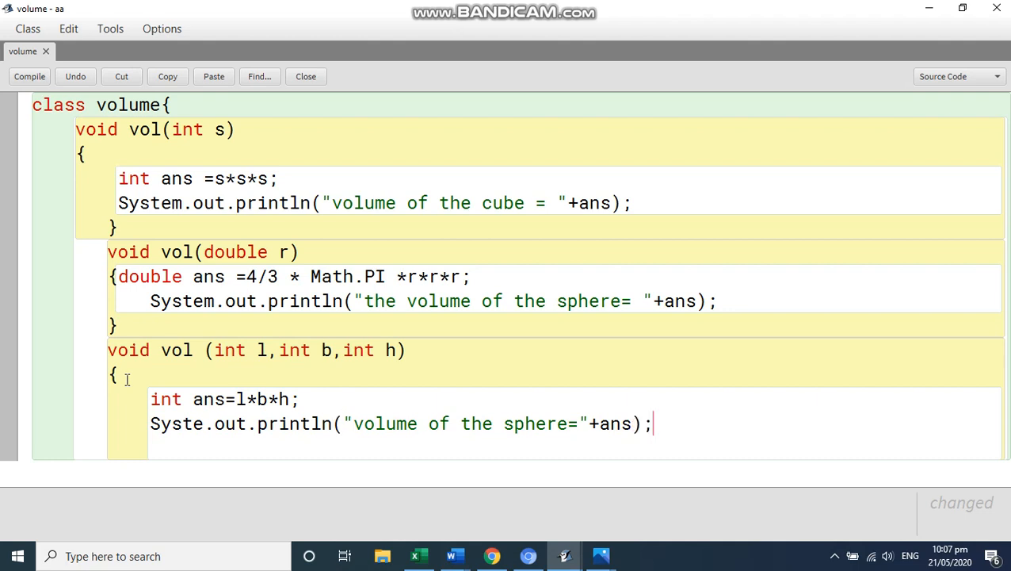
type("}")
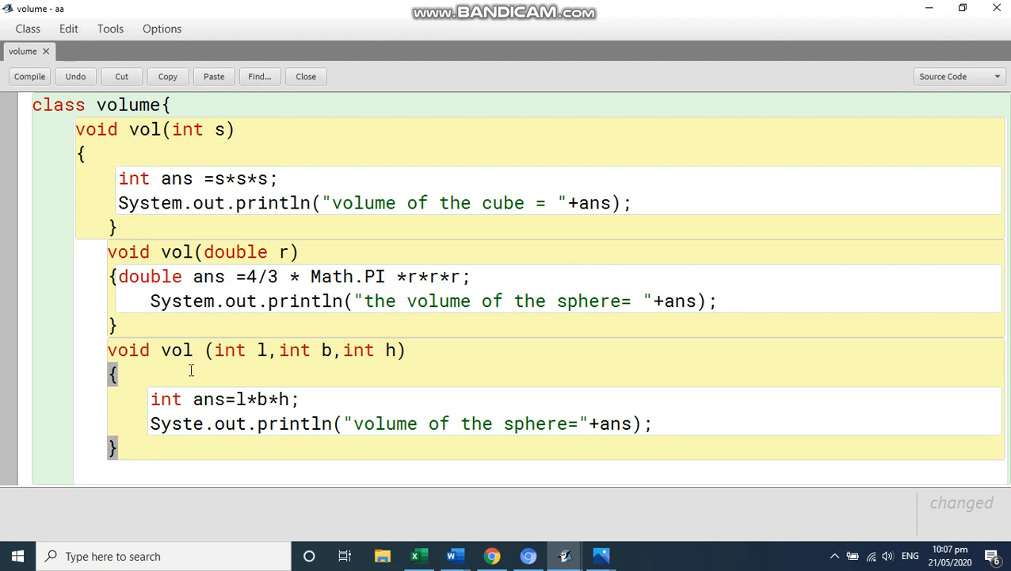
mouse_move(214, 206)
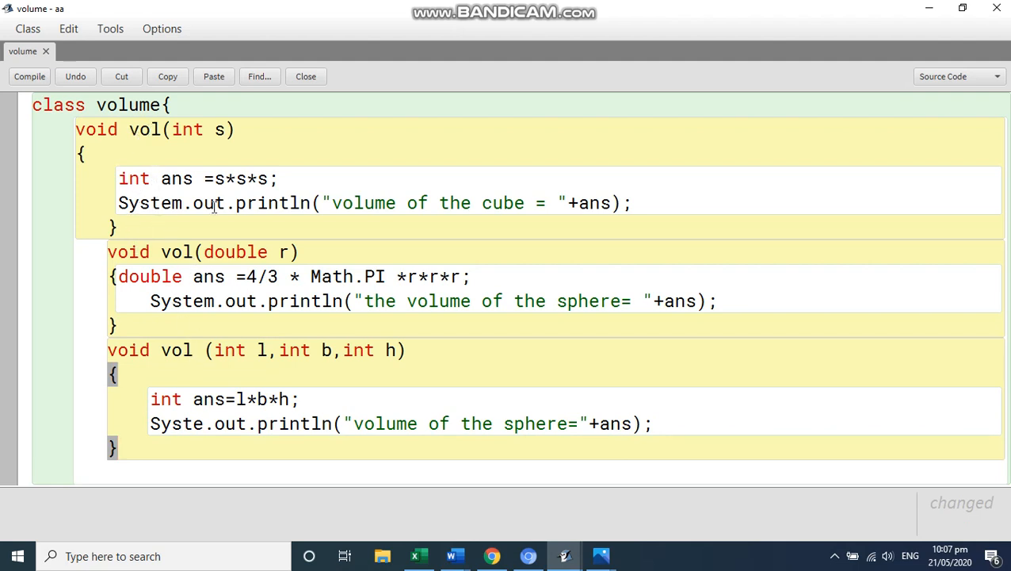
mouse_move(246, 320)
type("}")
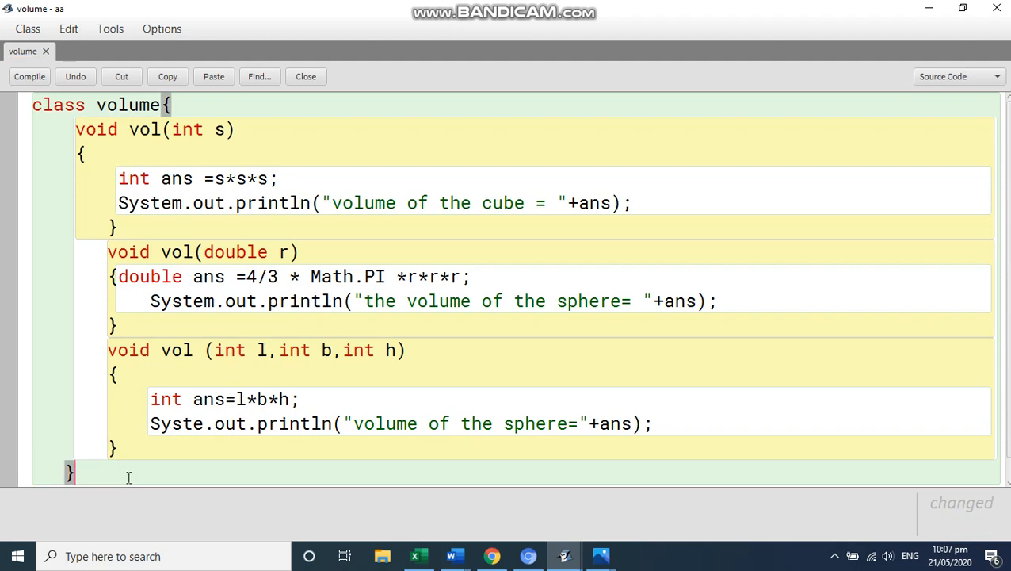
- Fix the Syste typo to System and compile the volume class without errors
left_click(28, 76)
type("m")
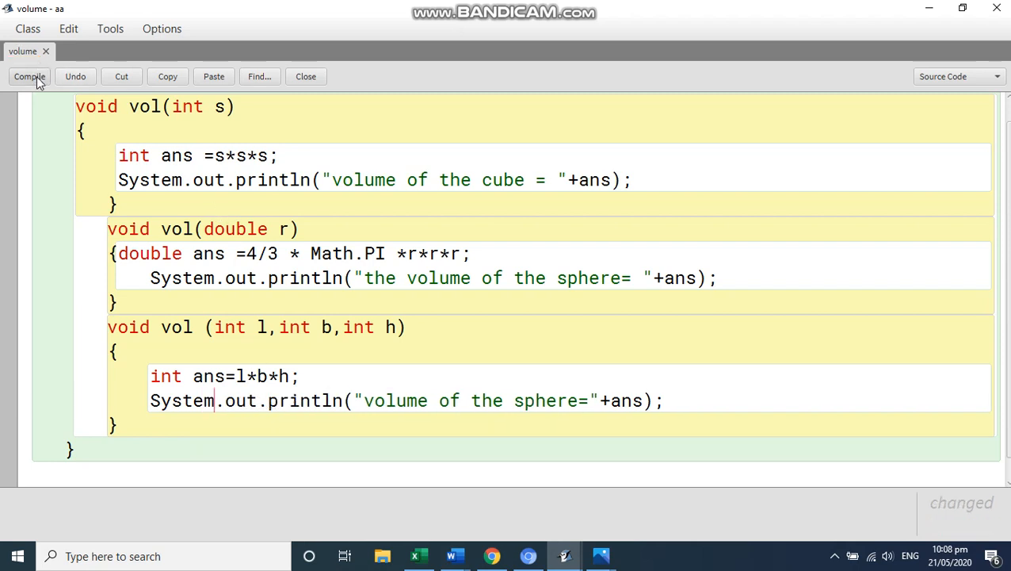
left_click(28, 76)
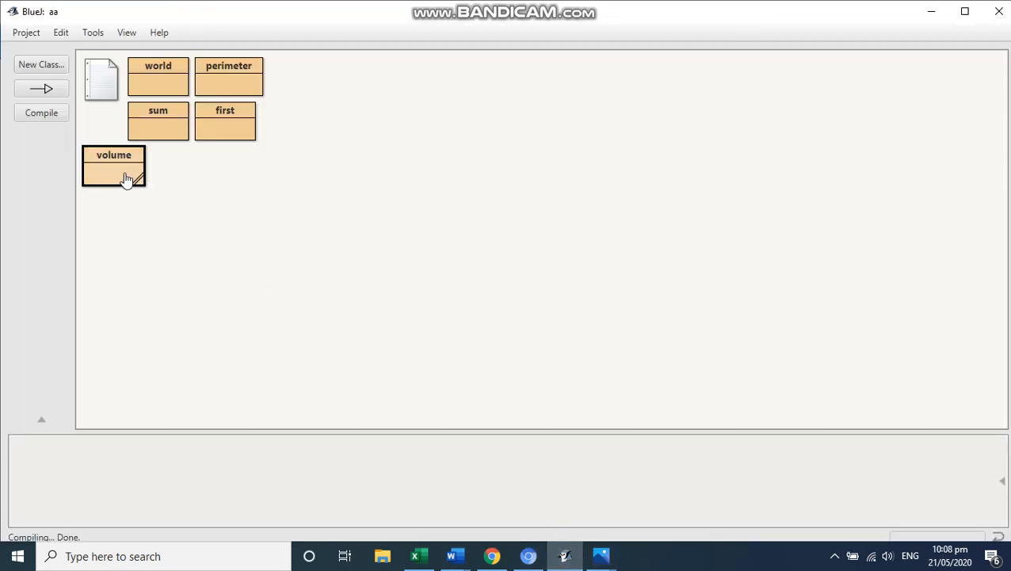
- Create a volume object and call vol(int s) with 4, printing volume of the cube = 64
right_click(114, 167)
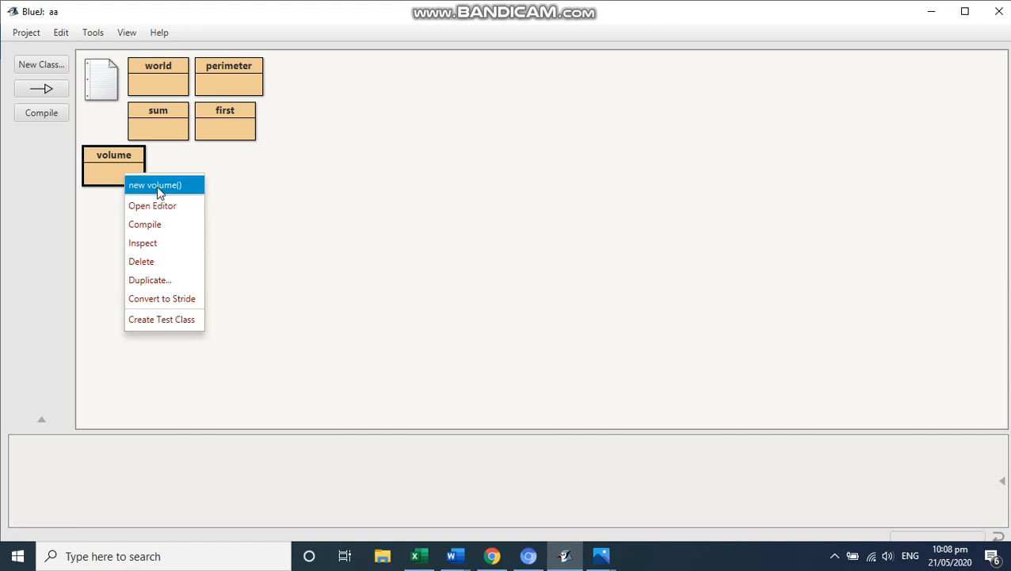
left_click(155, 184)
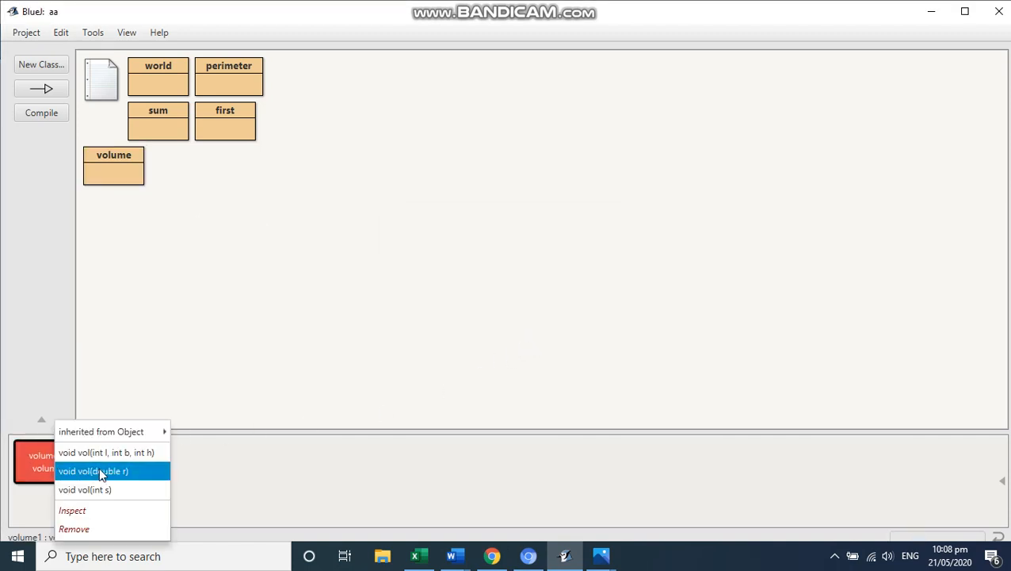
mouse_move(84, 488)
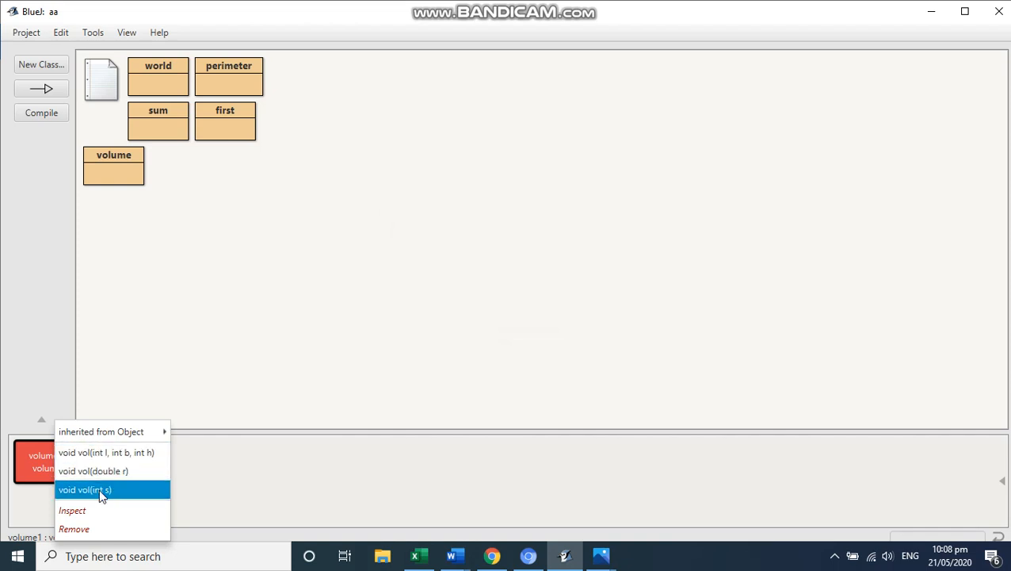
left_click(84, 488)
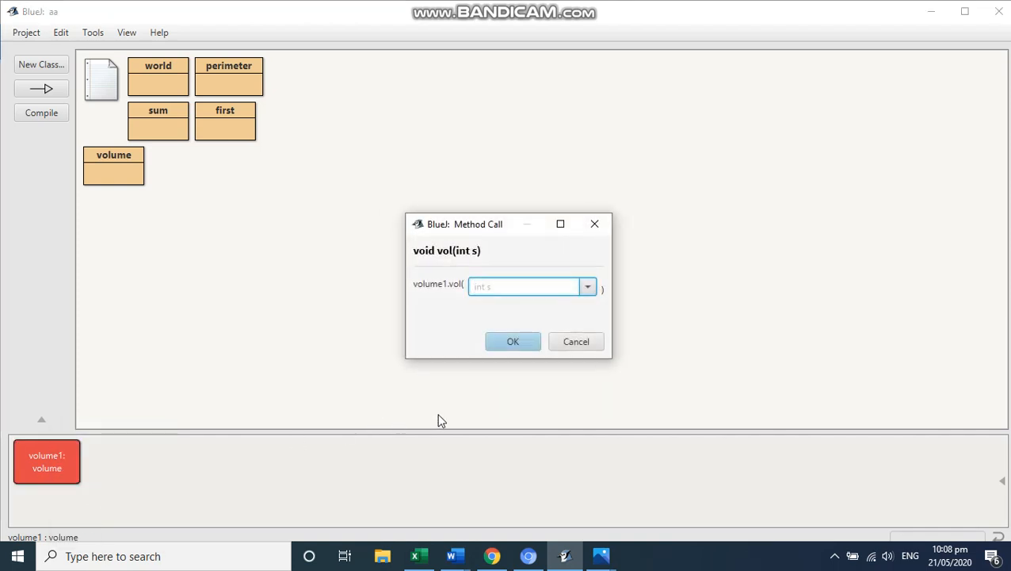
type("4")
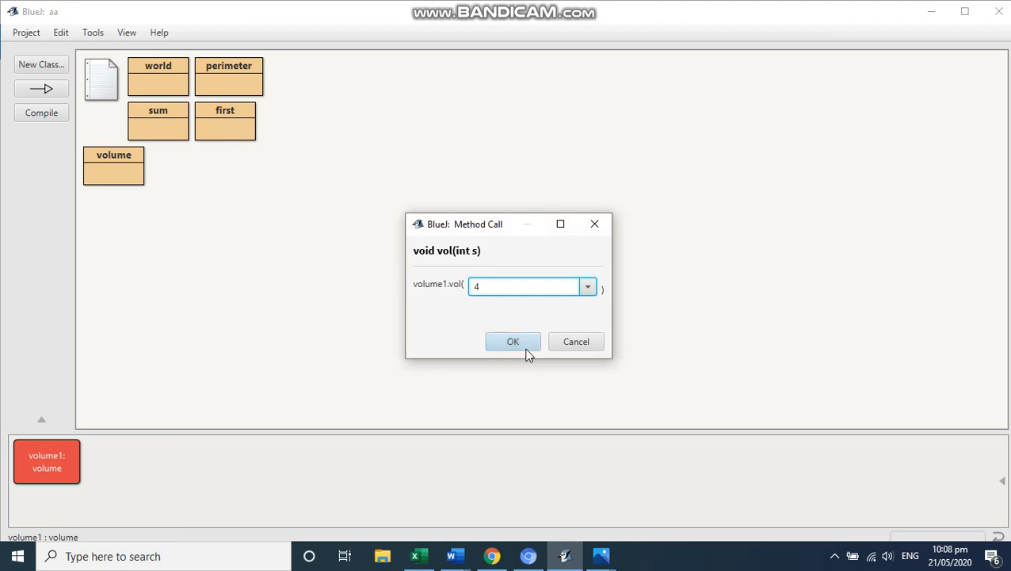
left_click(514, 340)
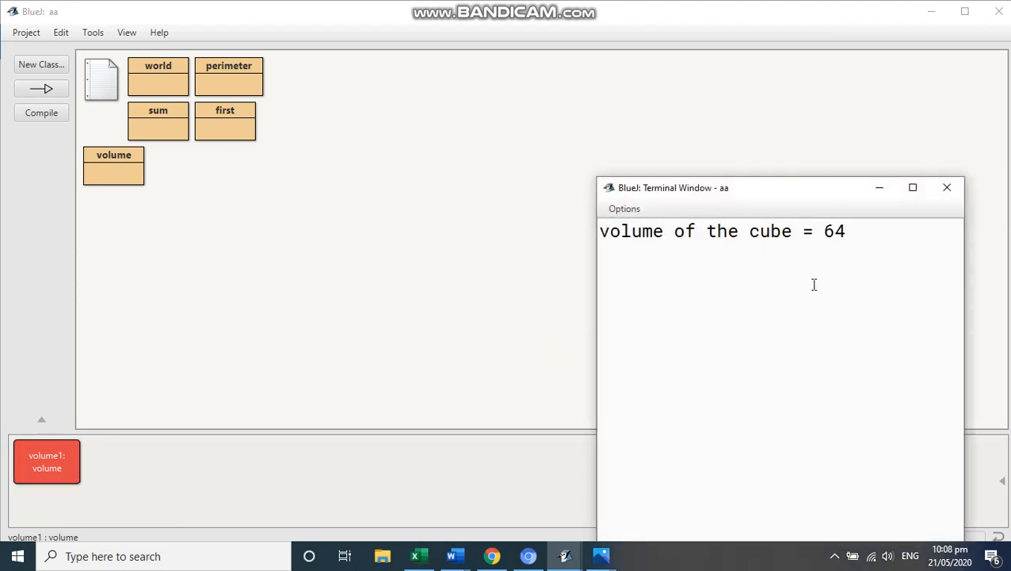
- Call vol(double r) on volume1 with 3.0, printing the sphere volume 84.823, then close the terminal
right_click(46, 461)
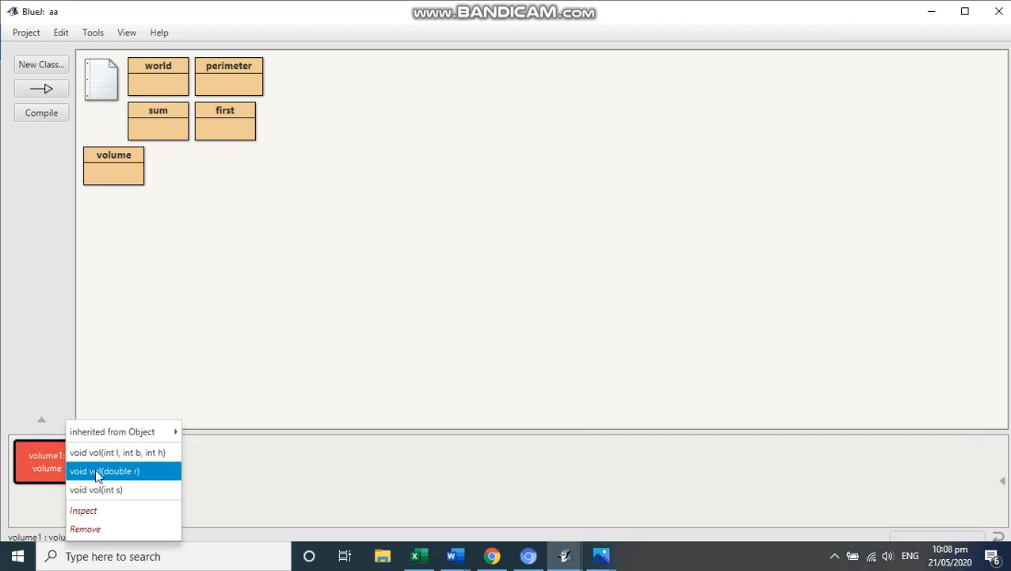
left_click(104, 471)
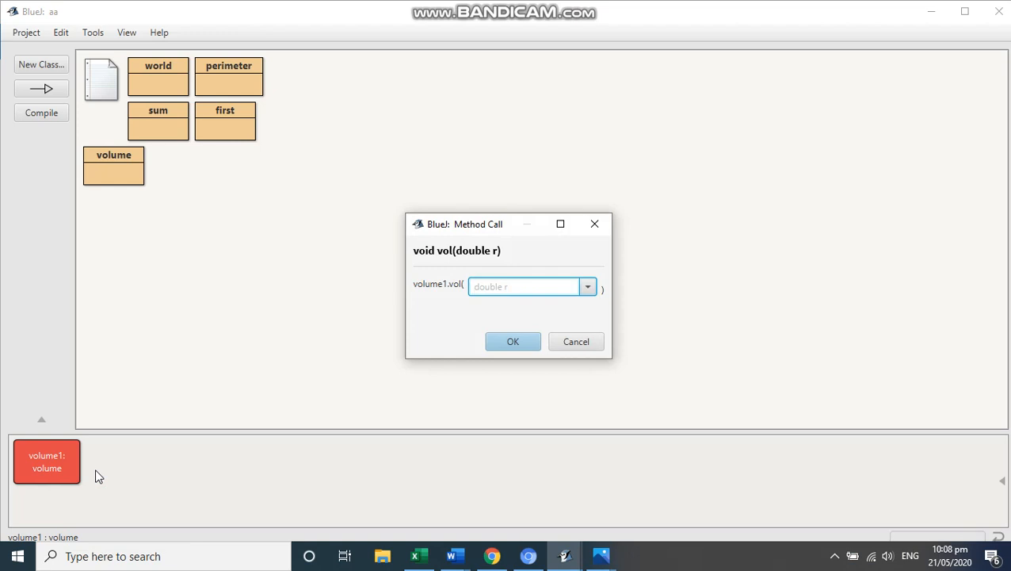
type("3.0")
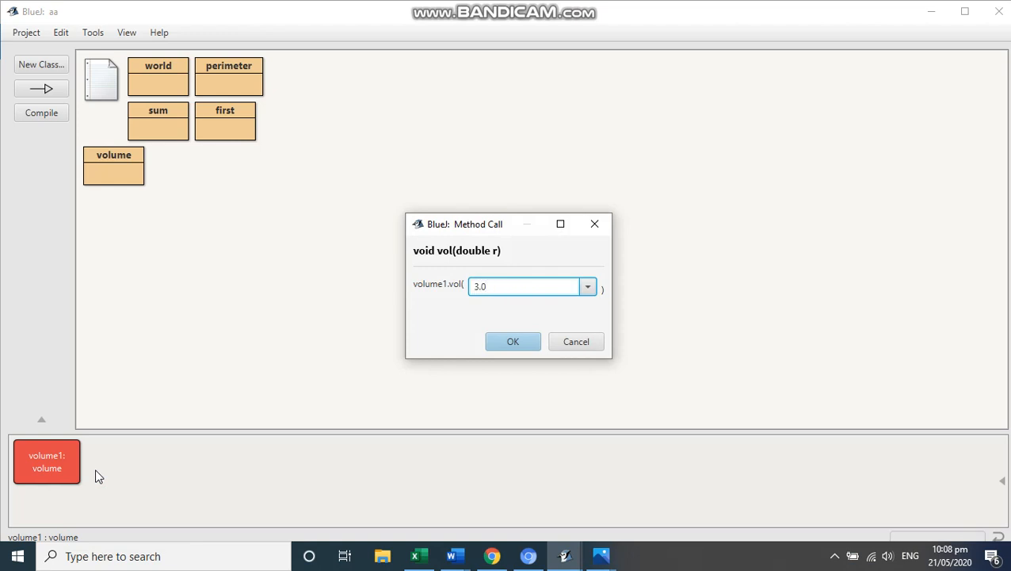
left_click(513, 341)
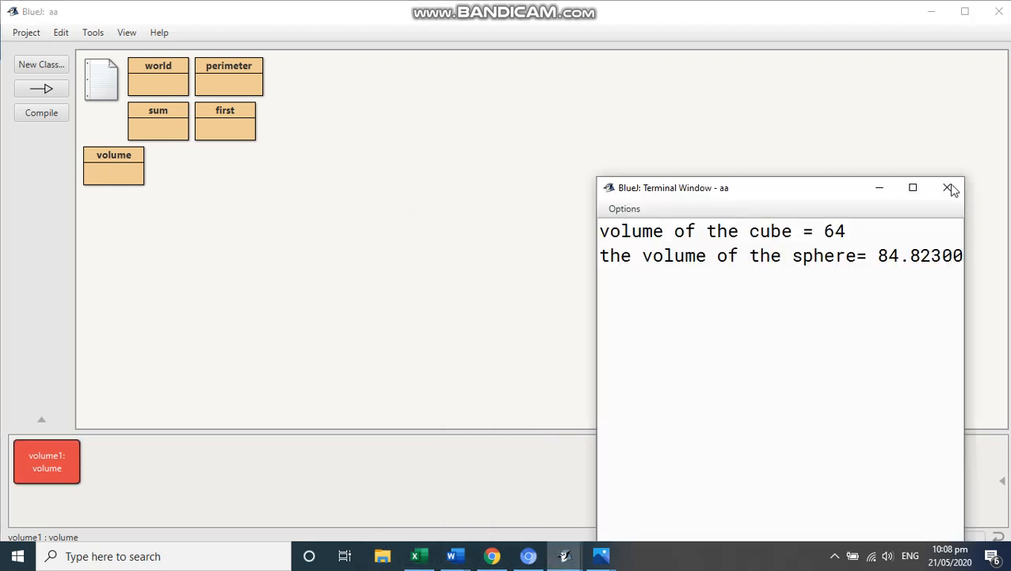
left_click(951, 187)
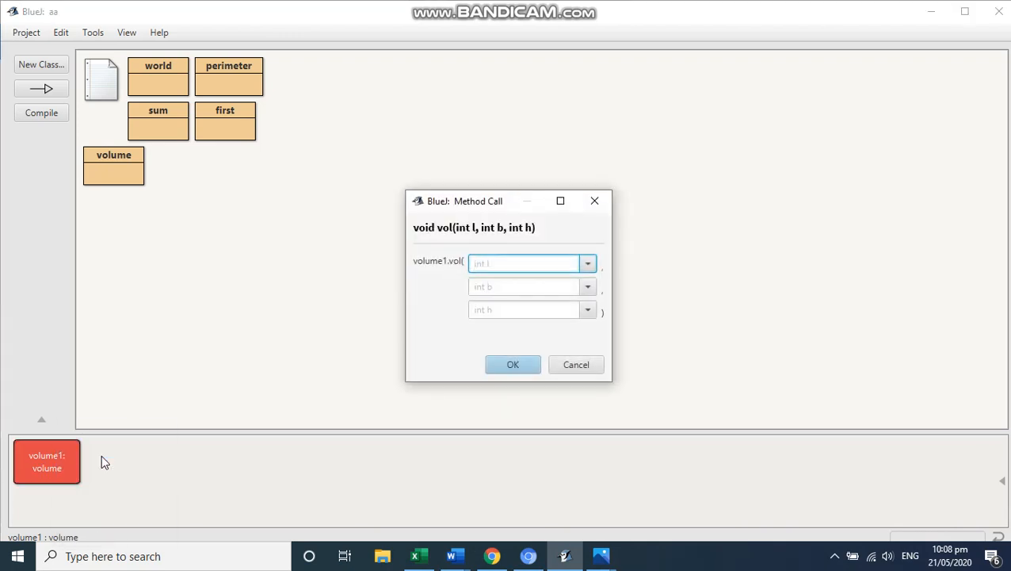
- Call vol(int l, int b, int h) with 4, 5 and 7, printing 140 labelled as sphere
type("4")
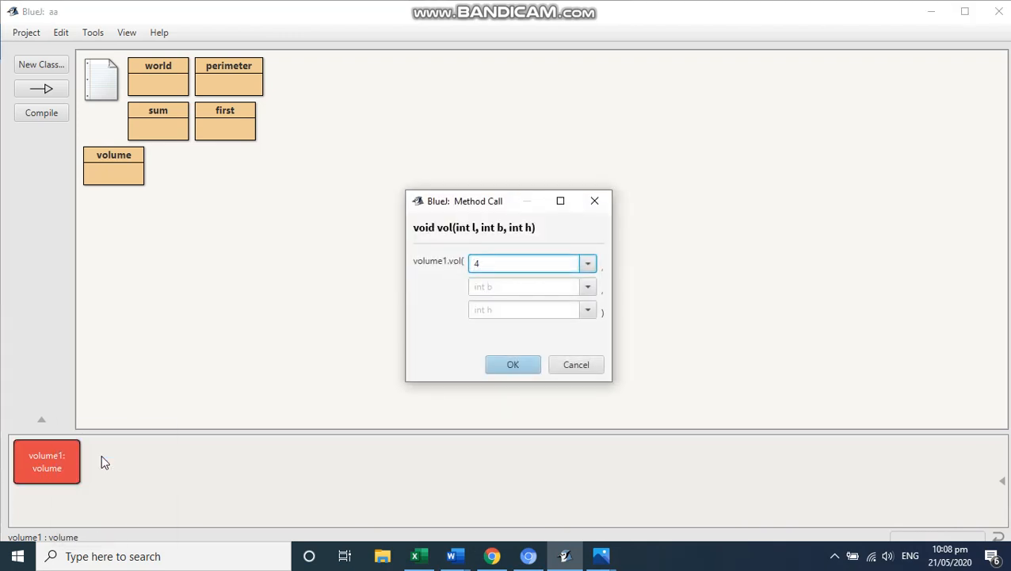
type("5")
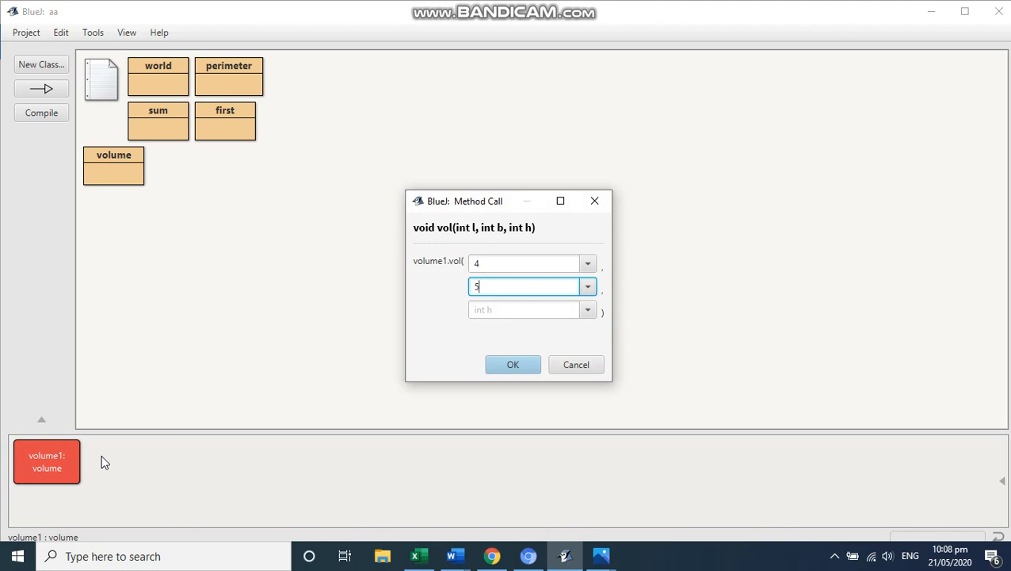
type("7")
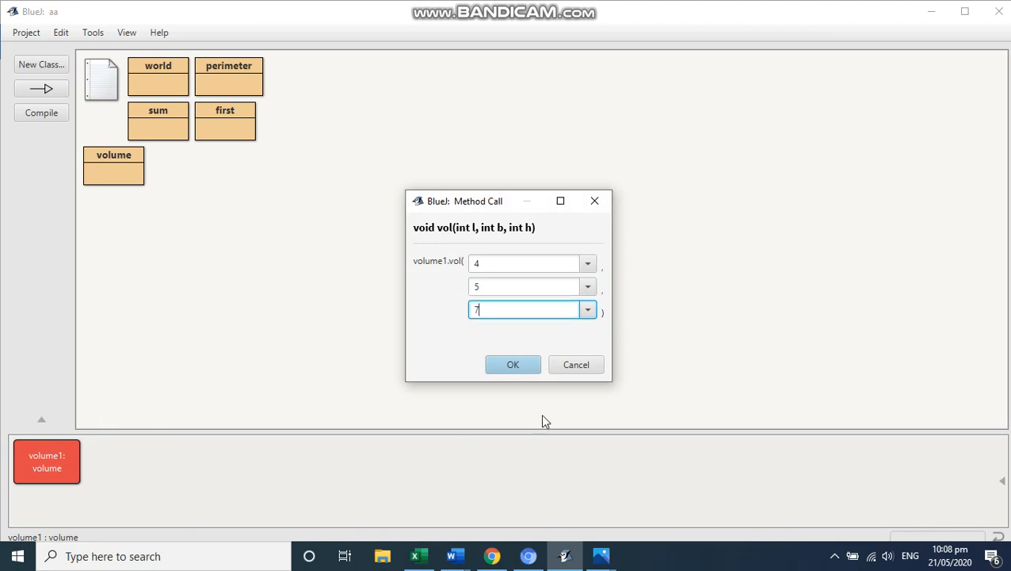
left_click(514, 363)
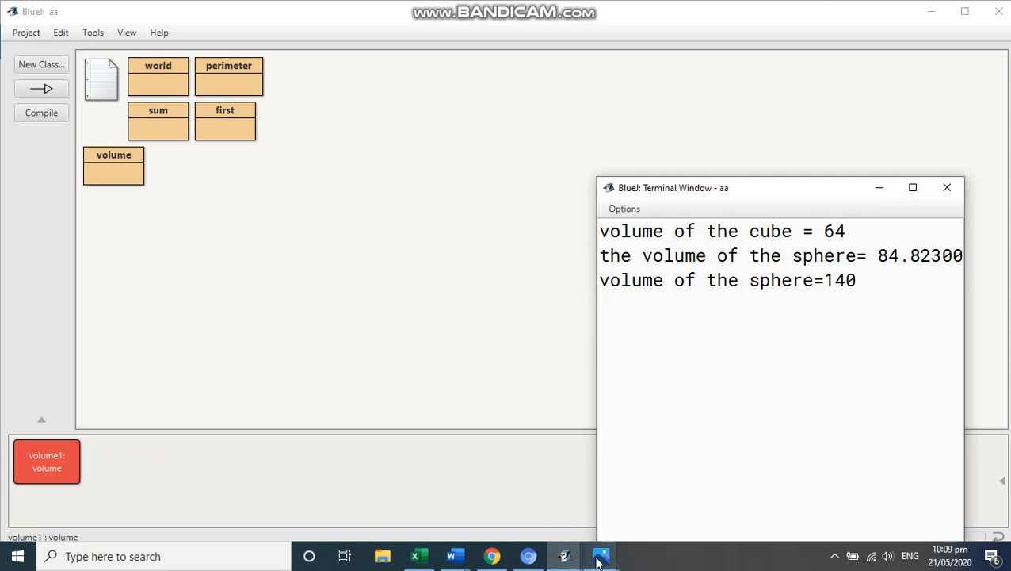
left_click(599, 555)
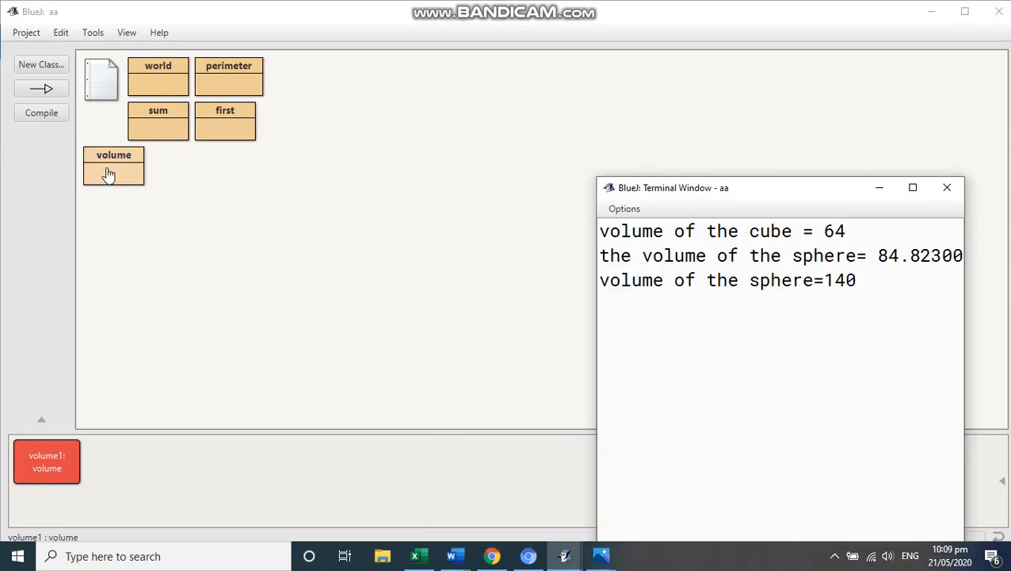
- Replace 'sphere' with 'cuboid' in the cuboid method's message, recompile and return to the project
double_click(114, 166)
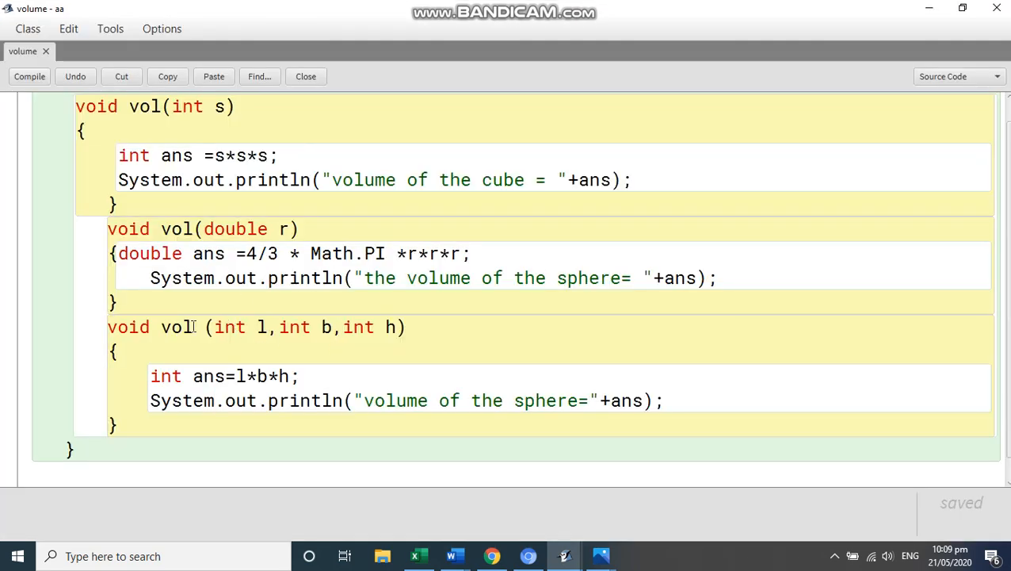
left_click(580, 400)
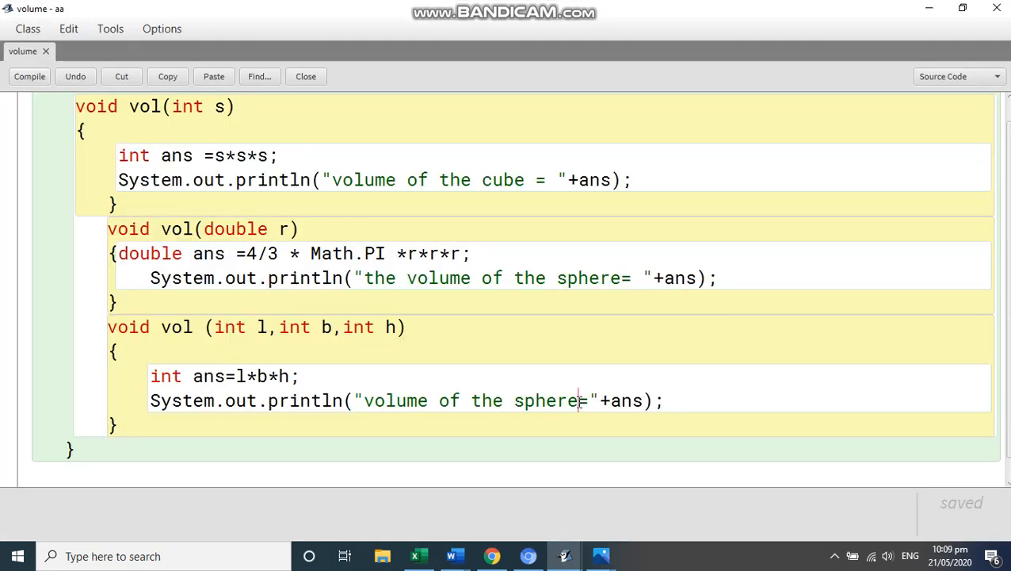
double_click(546, 399)
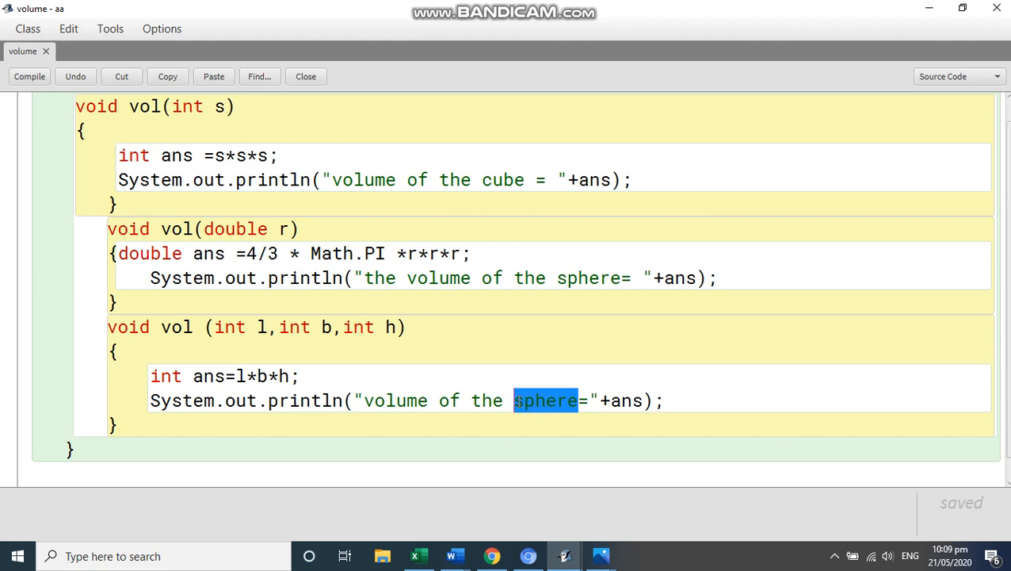
type("cuboi")
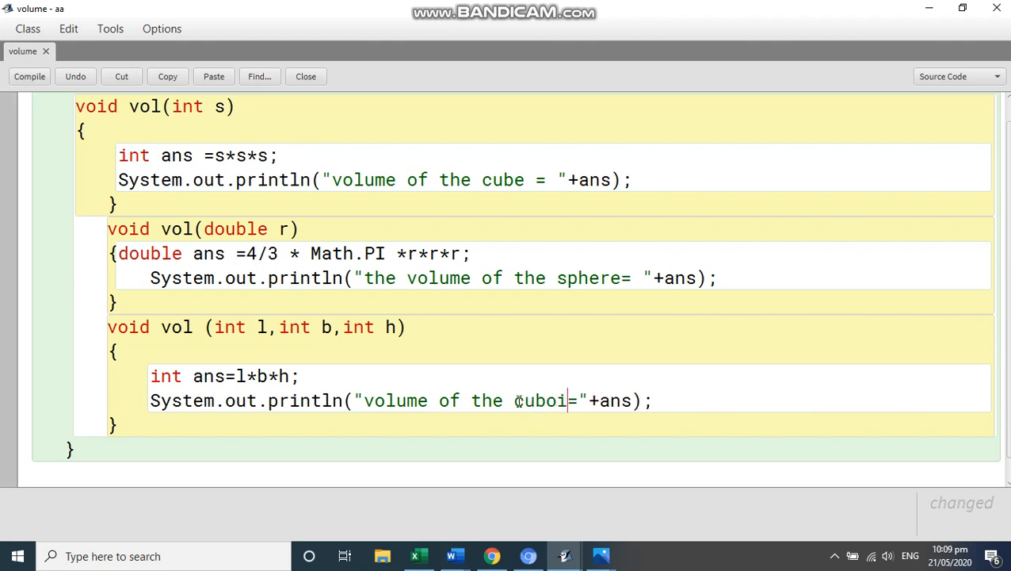
type("d")
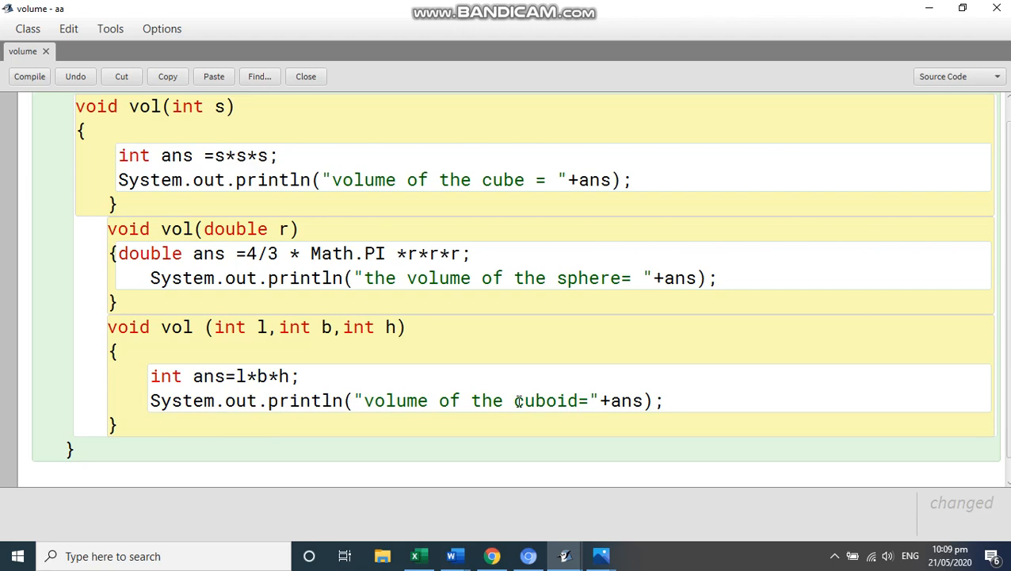
left_click(29, 76)
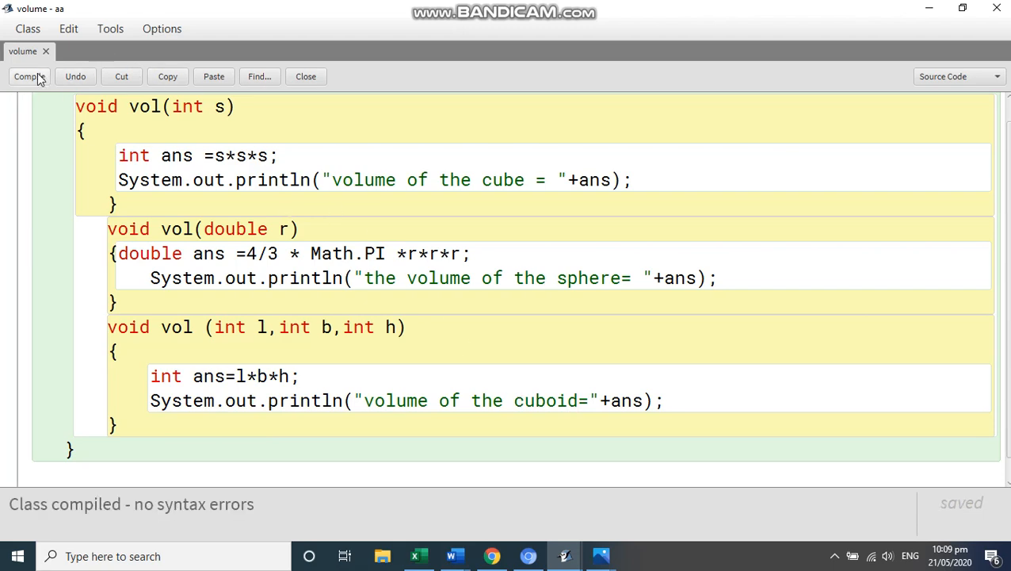
left_click(304, 76)
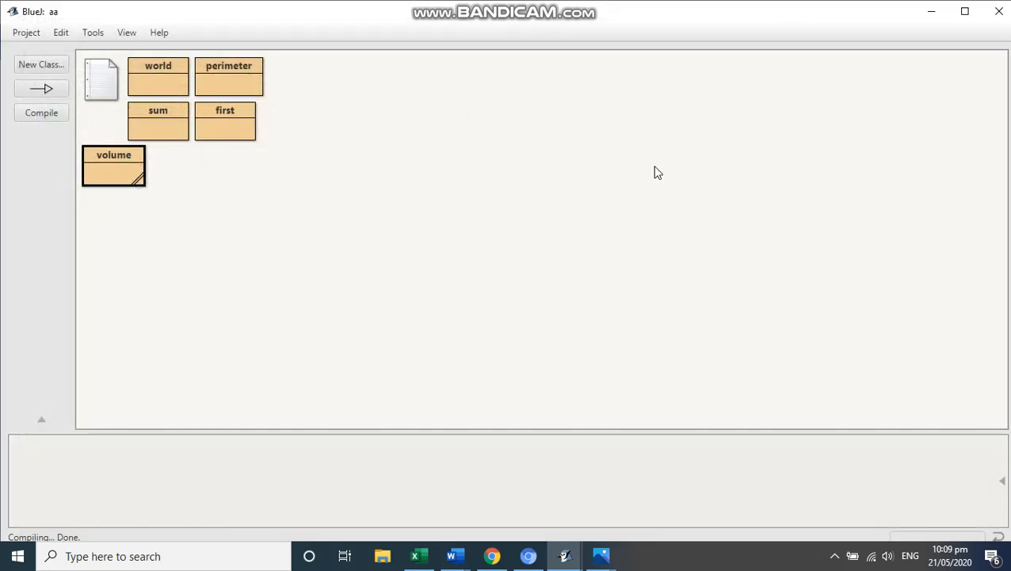